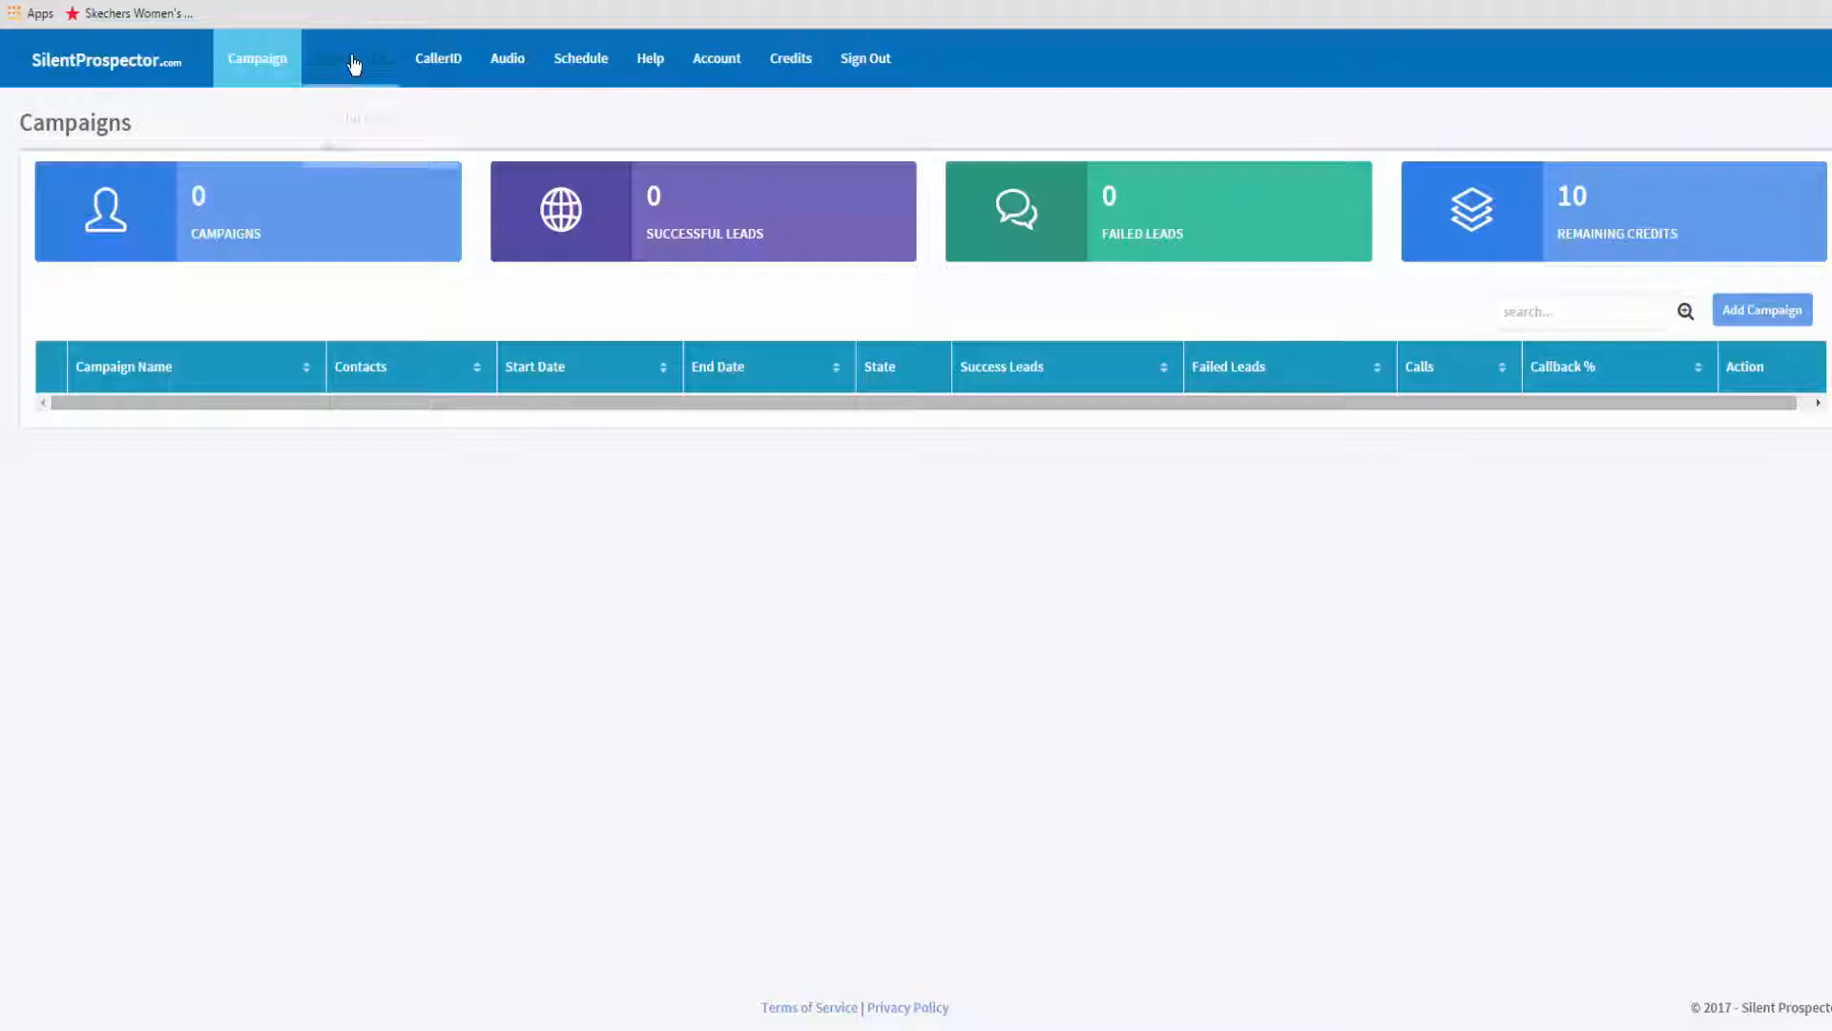
Export the Arizona 12 cities 12 niches HA campaign in Silent Prospector format.
{"action": "left_click", "coordinate": [351, 58]}
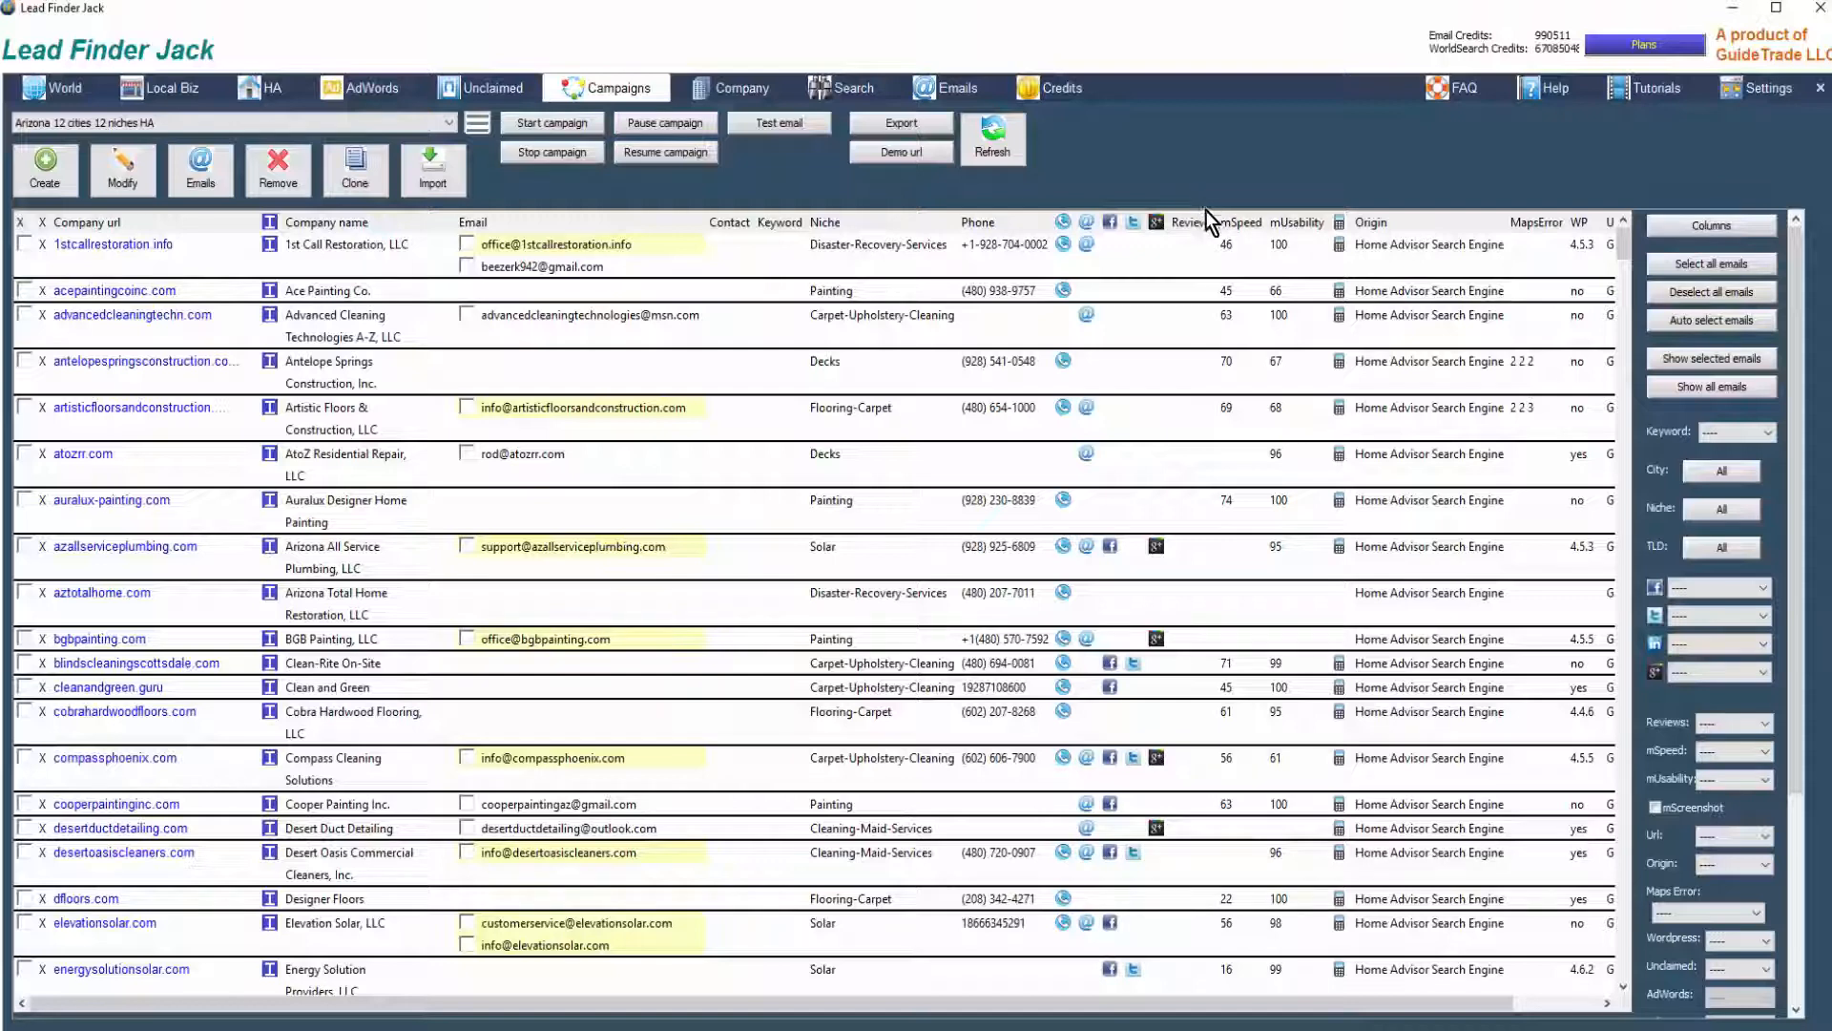
{"action": "mouse_move", "coordinate": [1172, 164]}
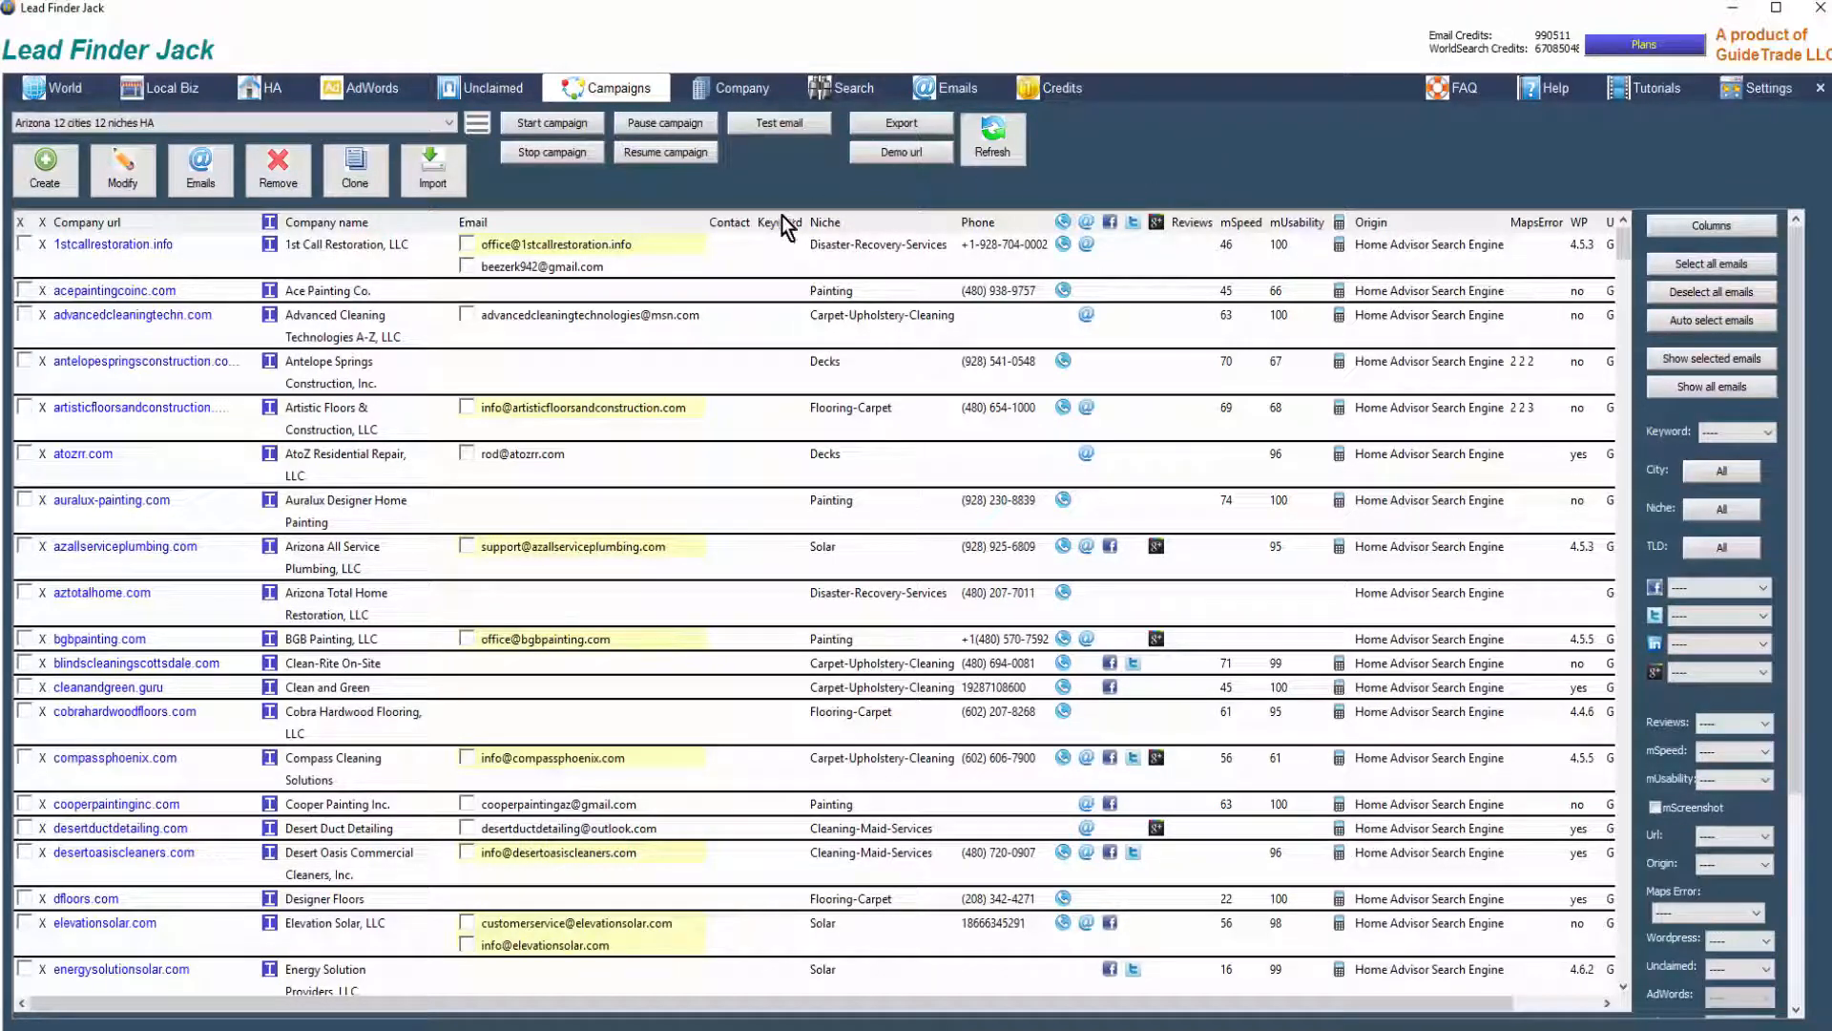
{"action": "mouse_move", "coordinate": [882, 263]}
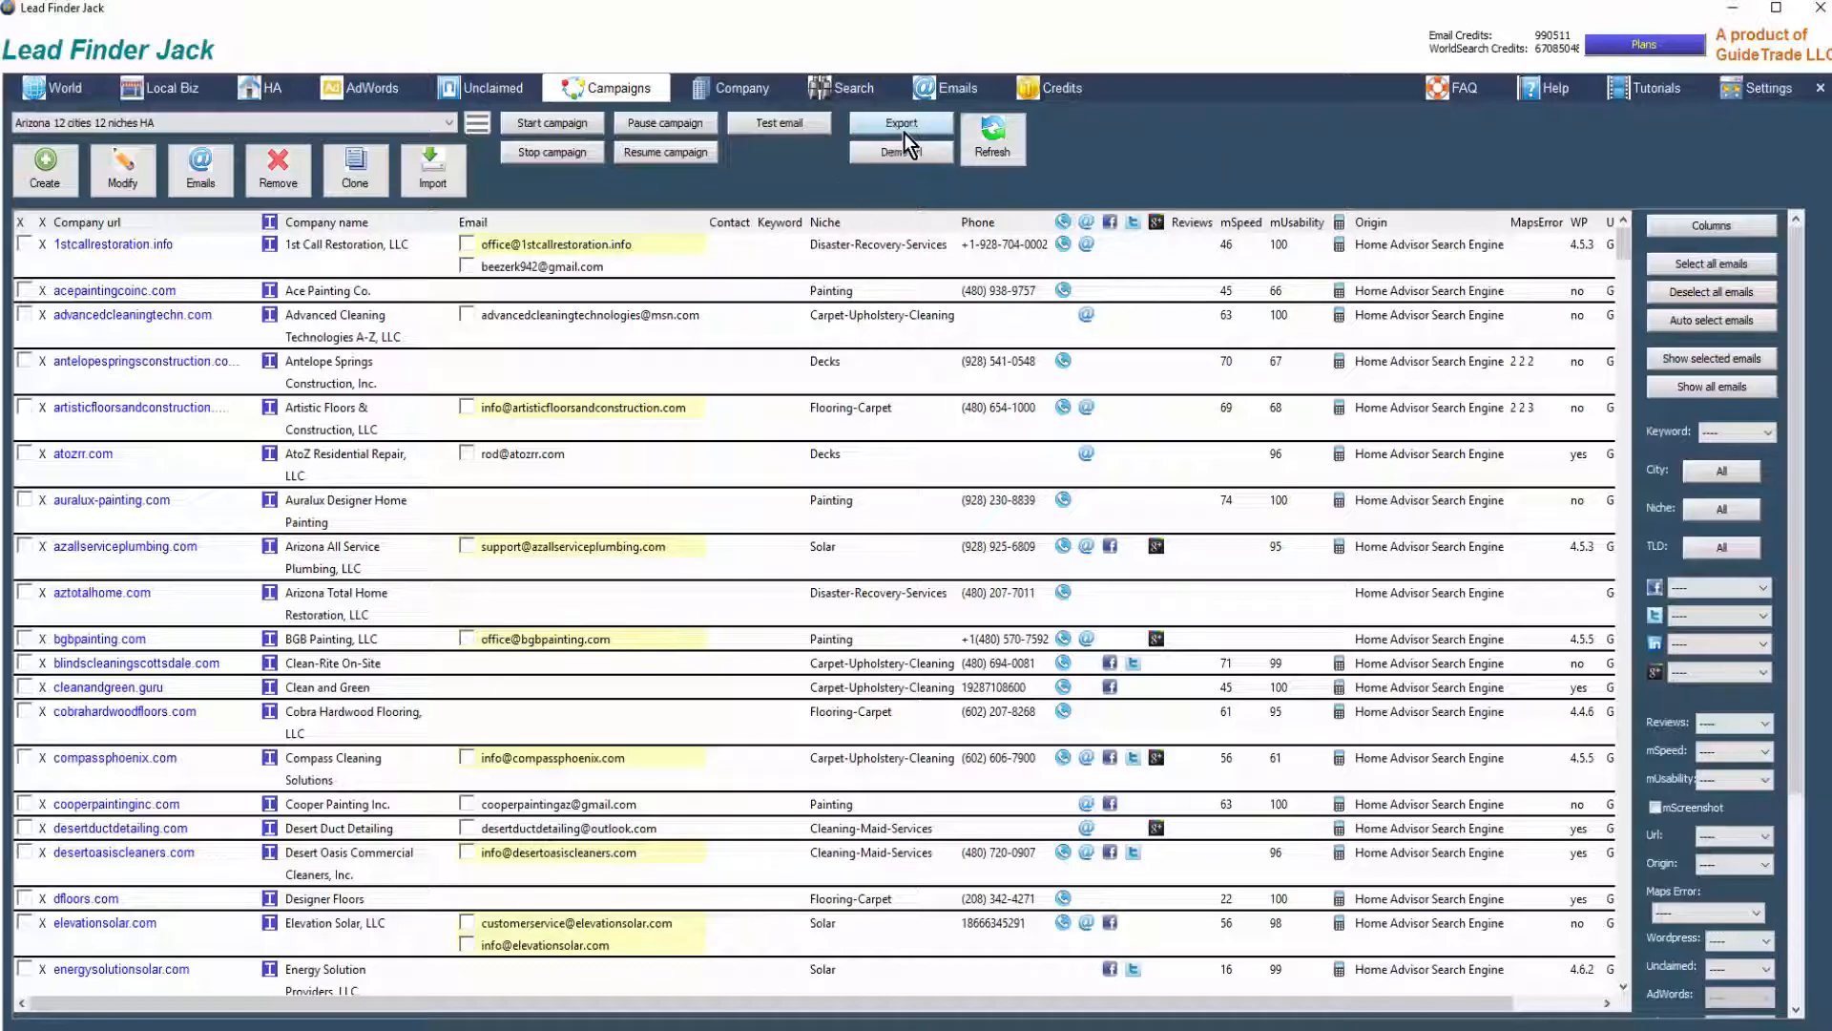
{"action": "left_click", "coordinate": [901, 122]}
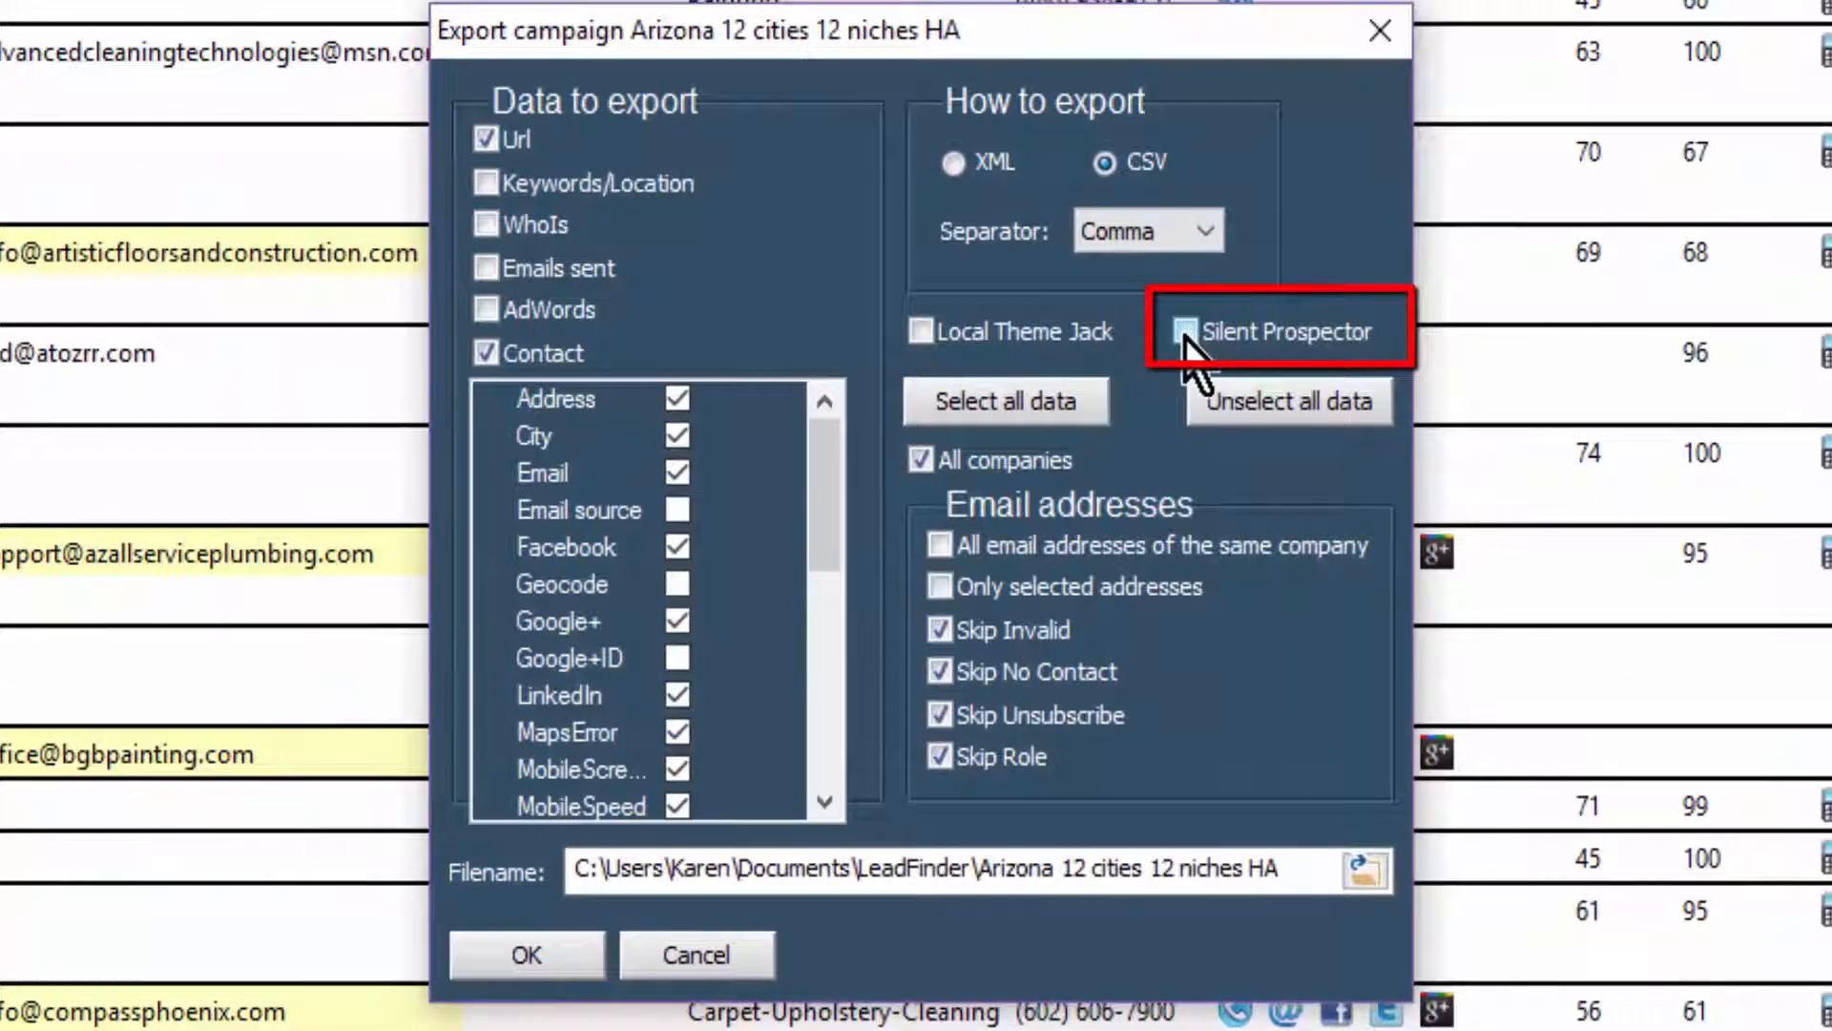
{"action": "left_click", "coordinate": [1187, 332]}
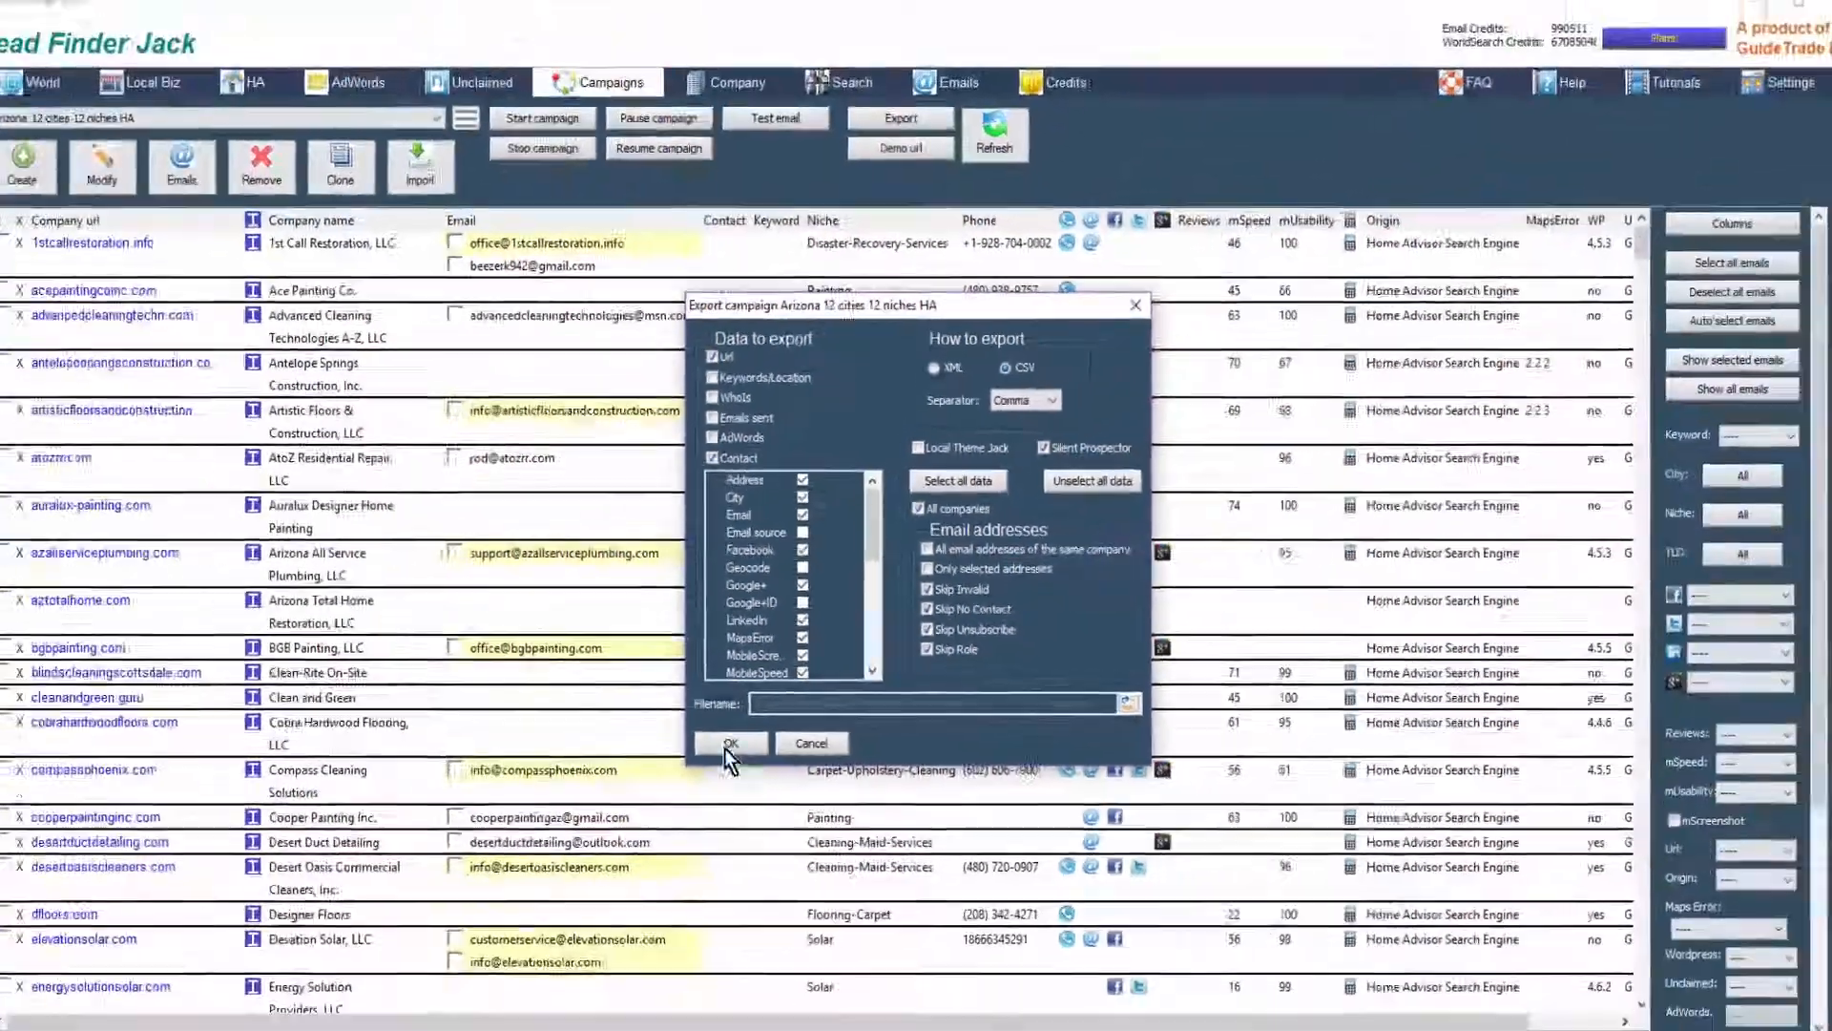
{"action": "left_click", "coordinate": [729, 743]}
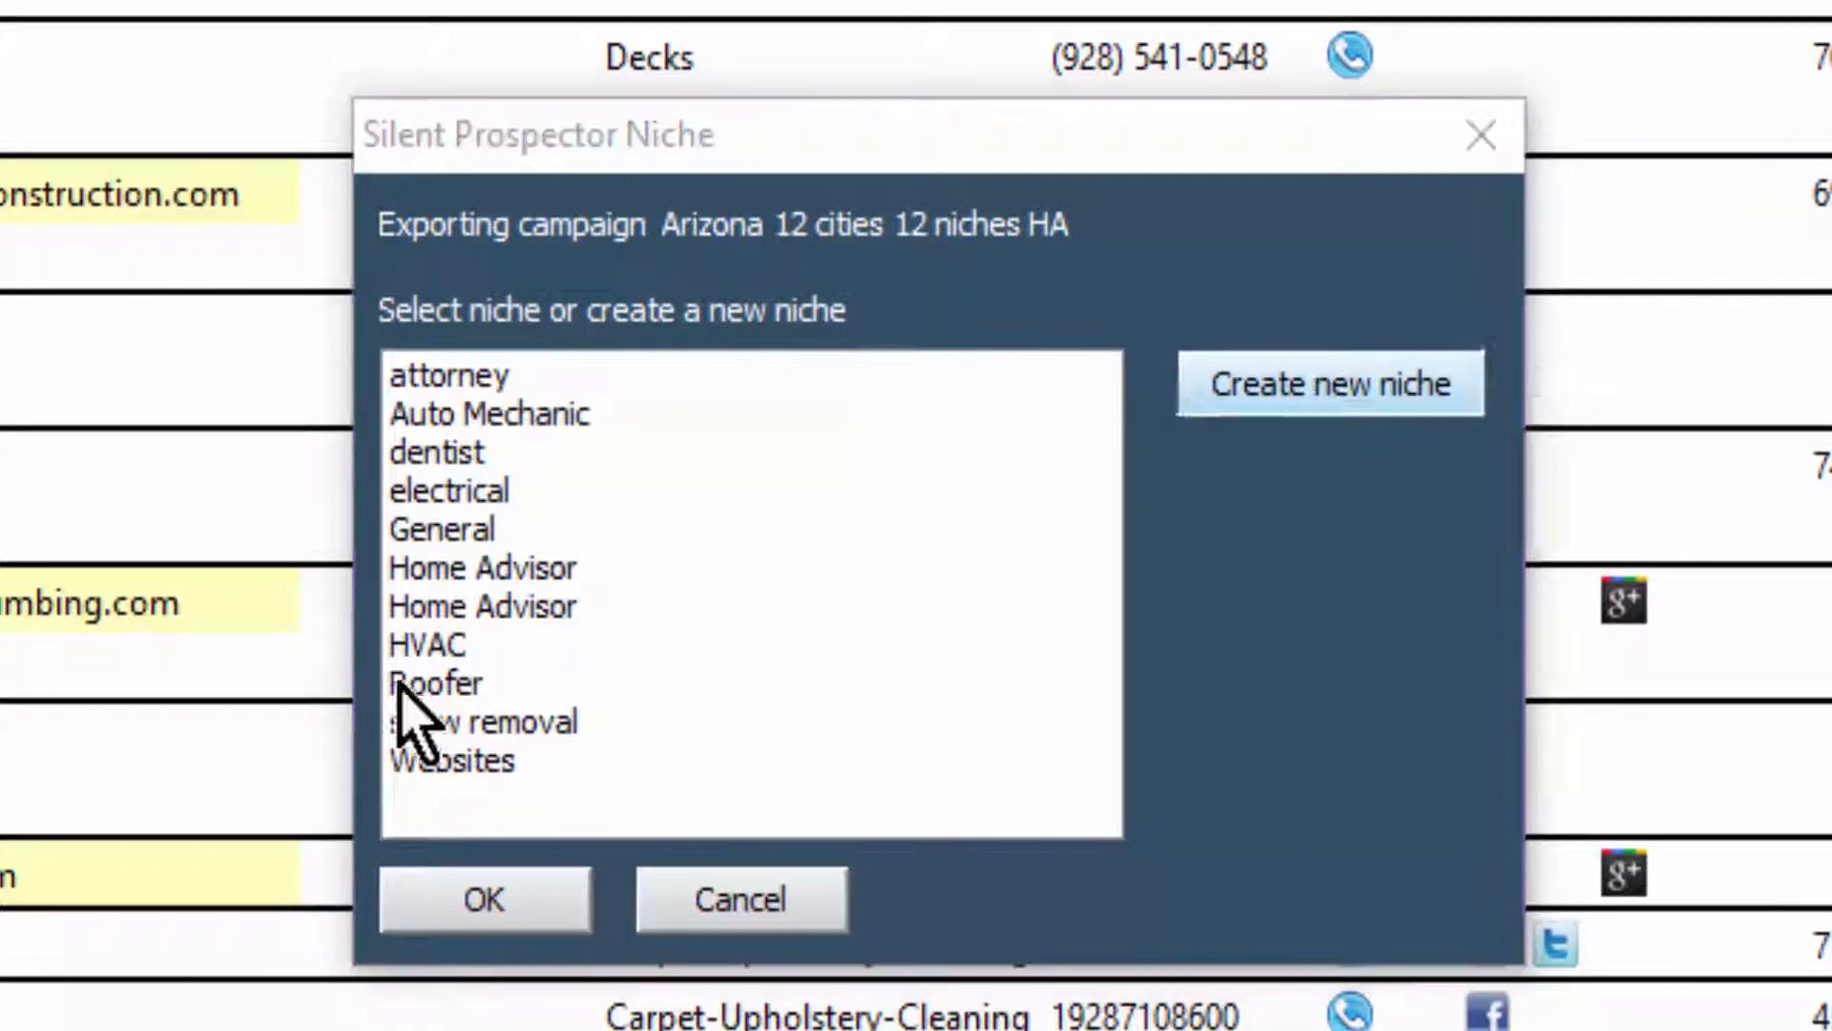
Create a new 'carpet' niche and save the phonelist as 'carpet arizona'.
{"action": "left_click", "coordinate": [1330, 383]}
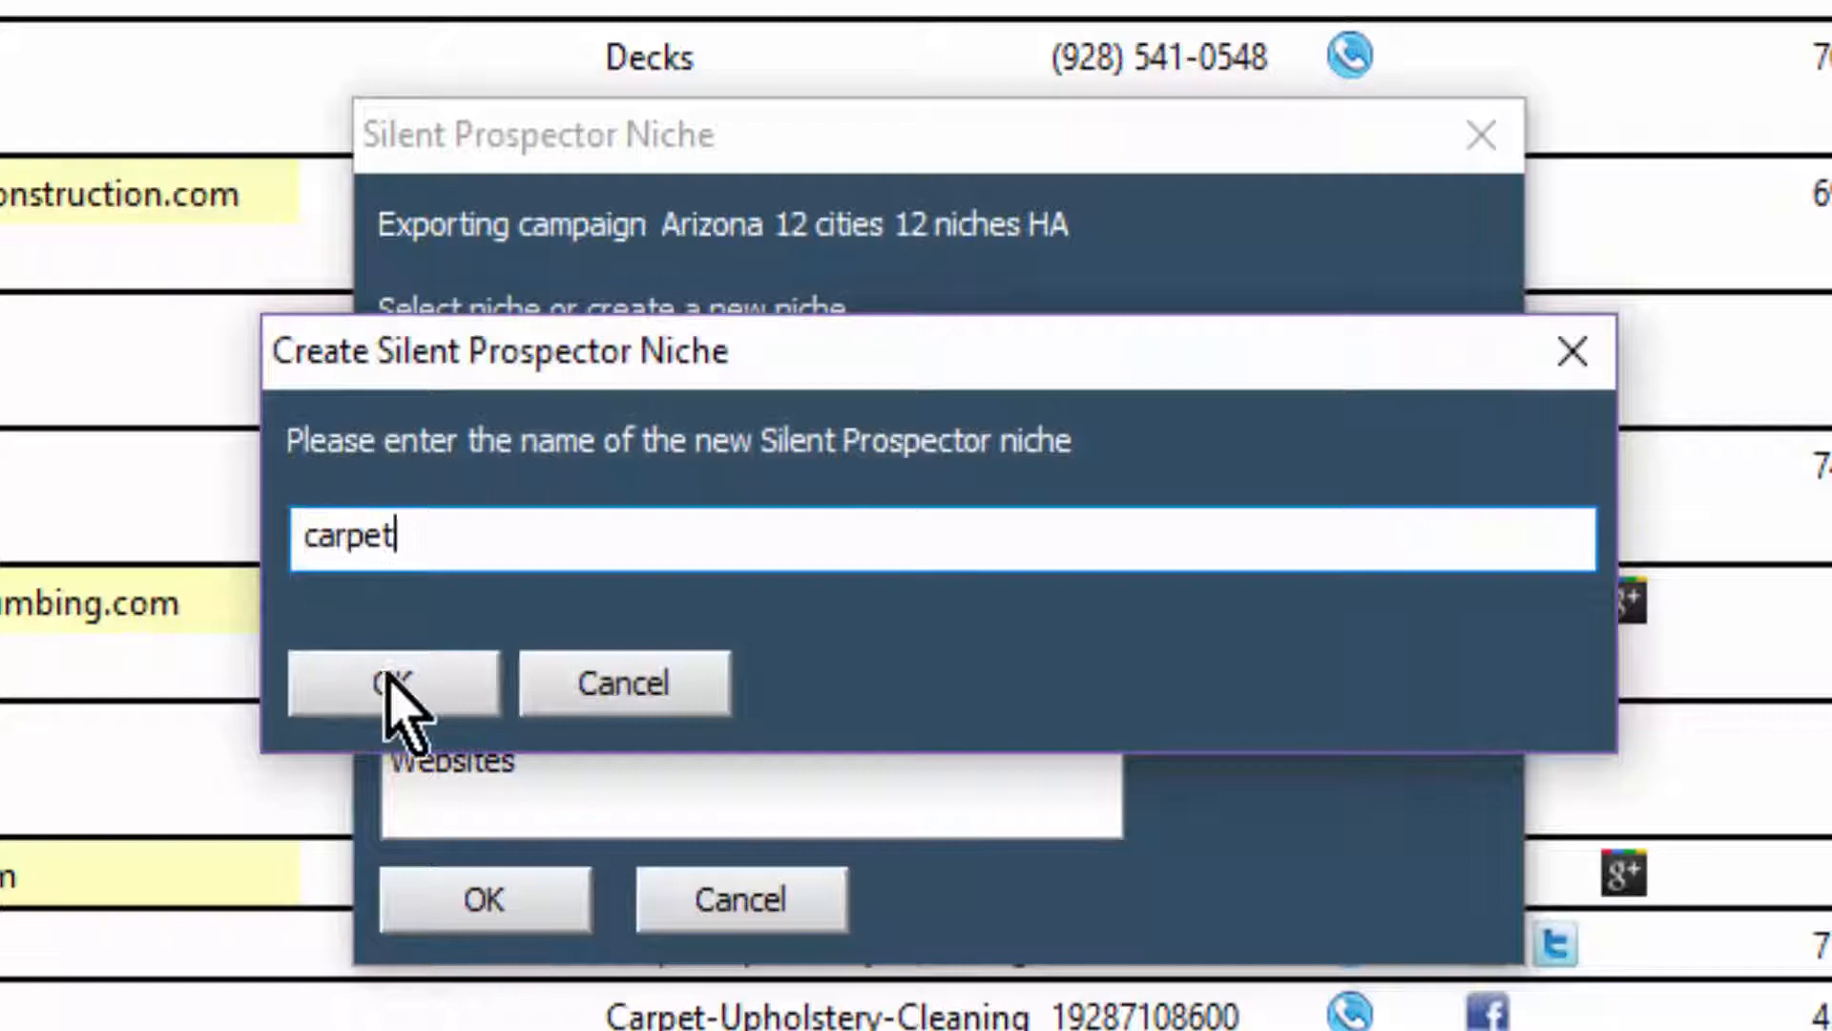
{"action": "left_click", "coordinate": [389, 684]}
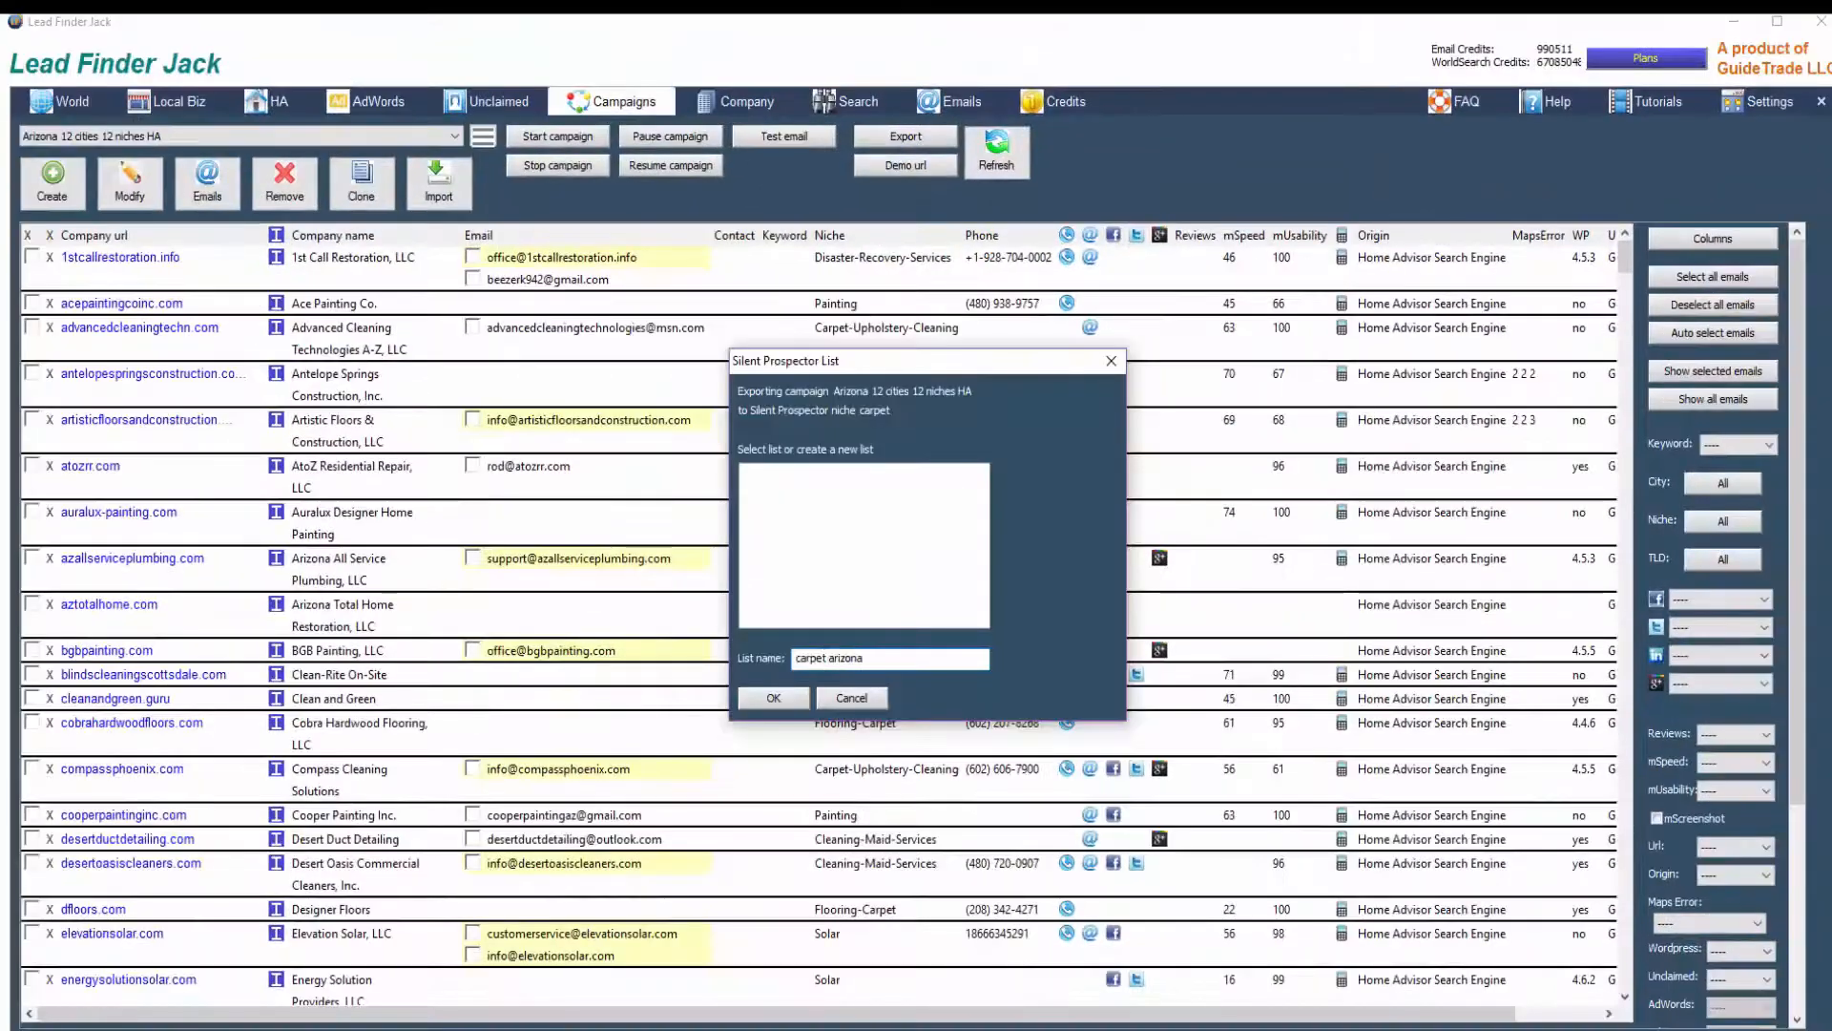
{"action": "left_click", "coordinate": [773, 699]}
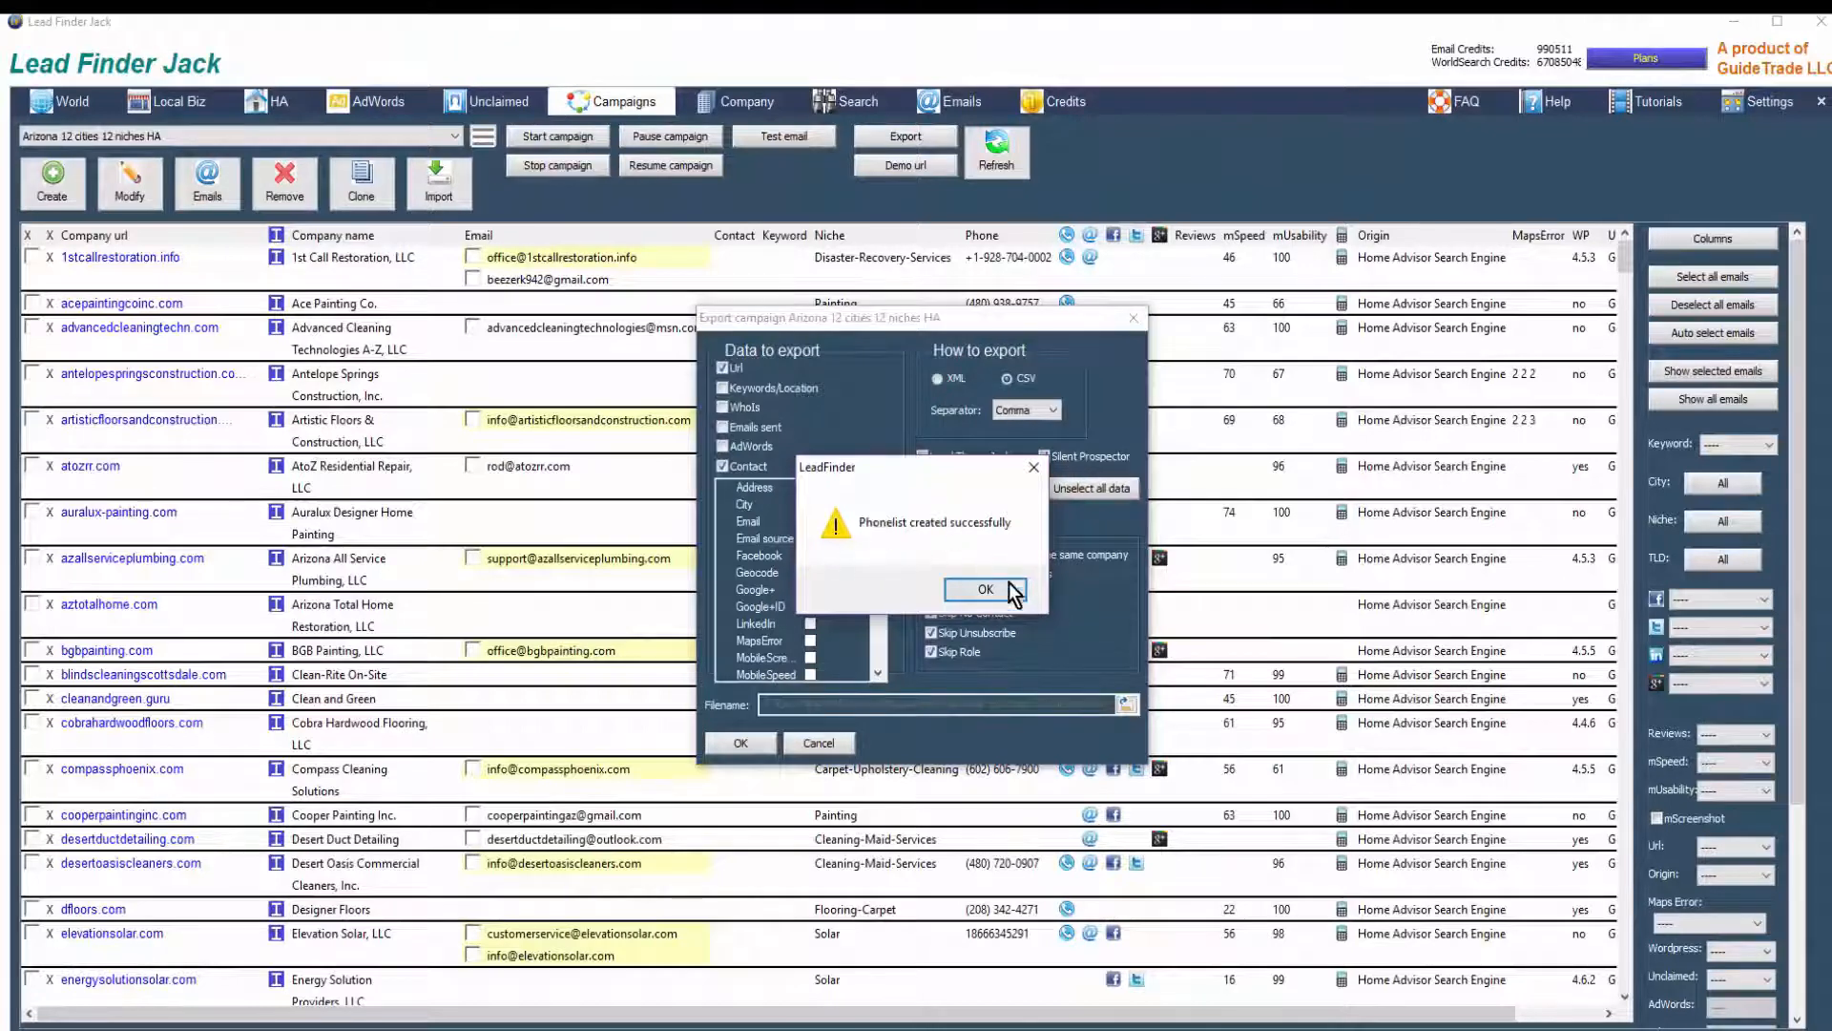
{"action": "left_click", "coordinate": [985, 588]}
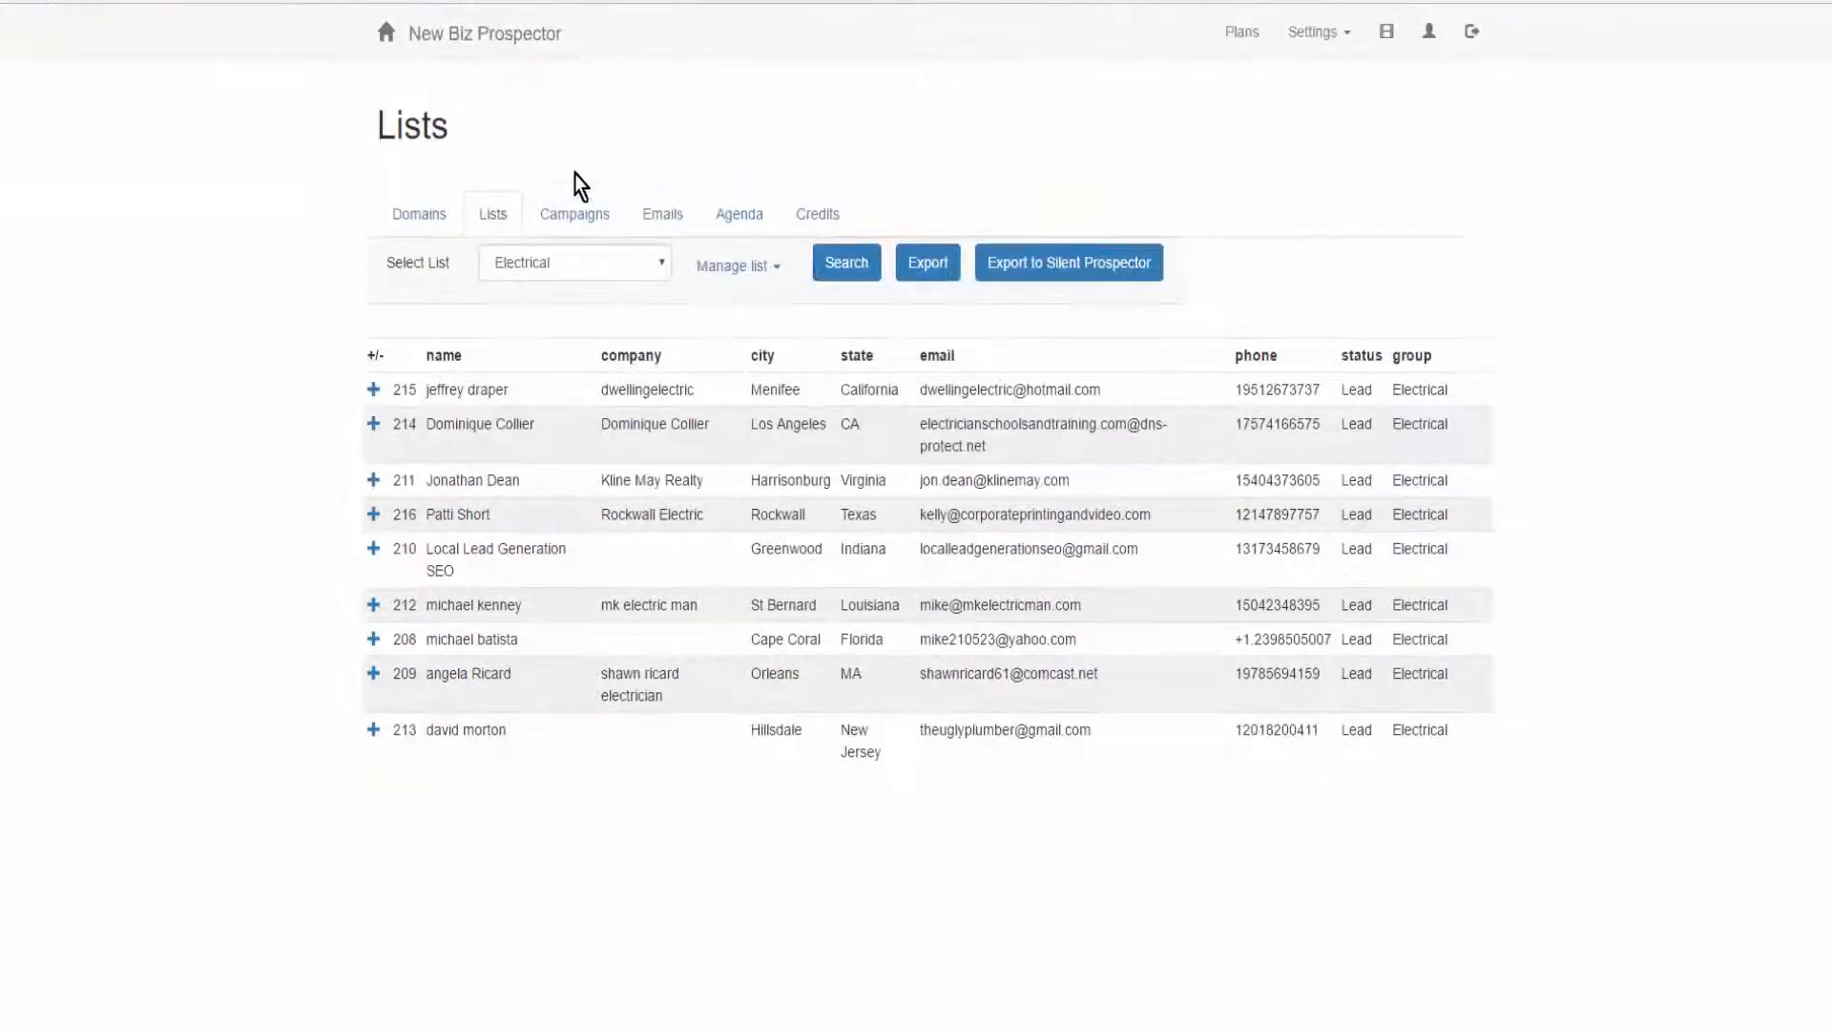
{"action": "mouse_move", "coordinate": [1065, 271]}
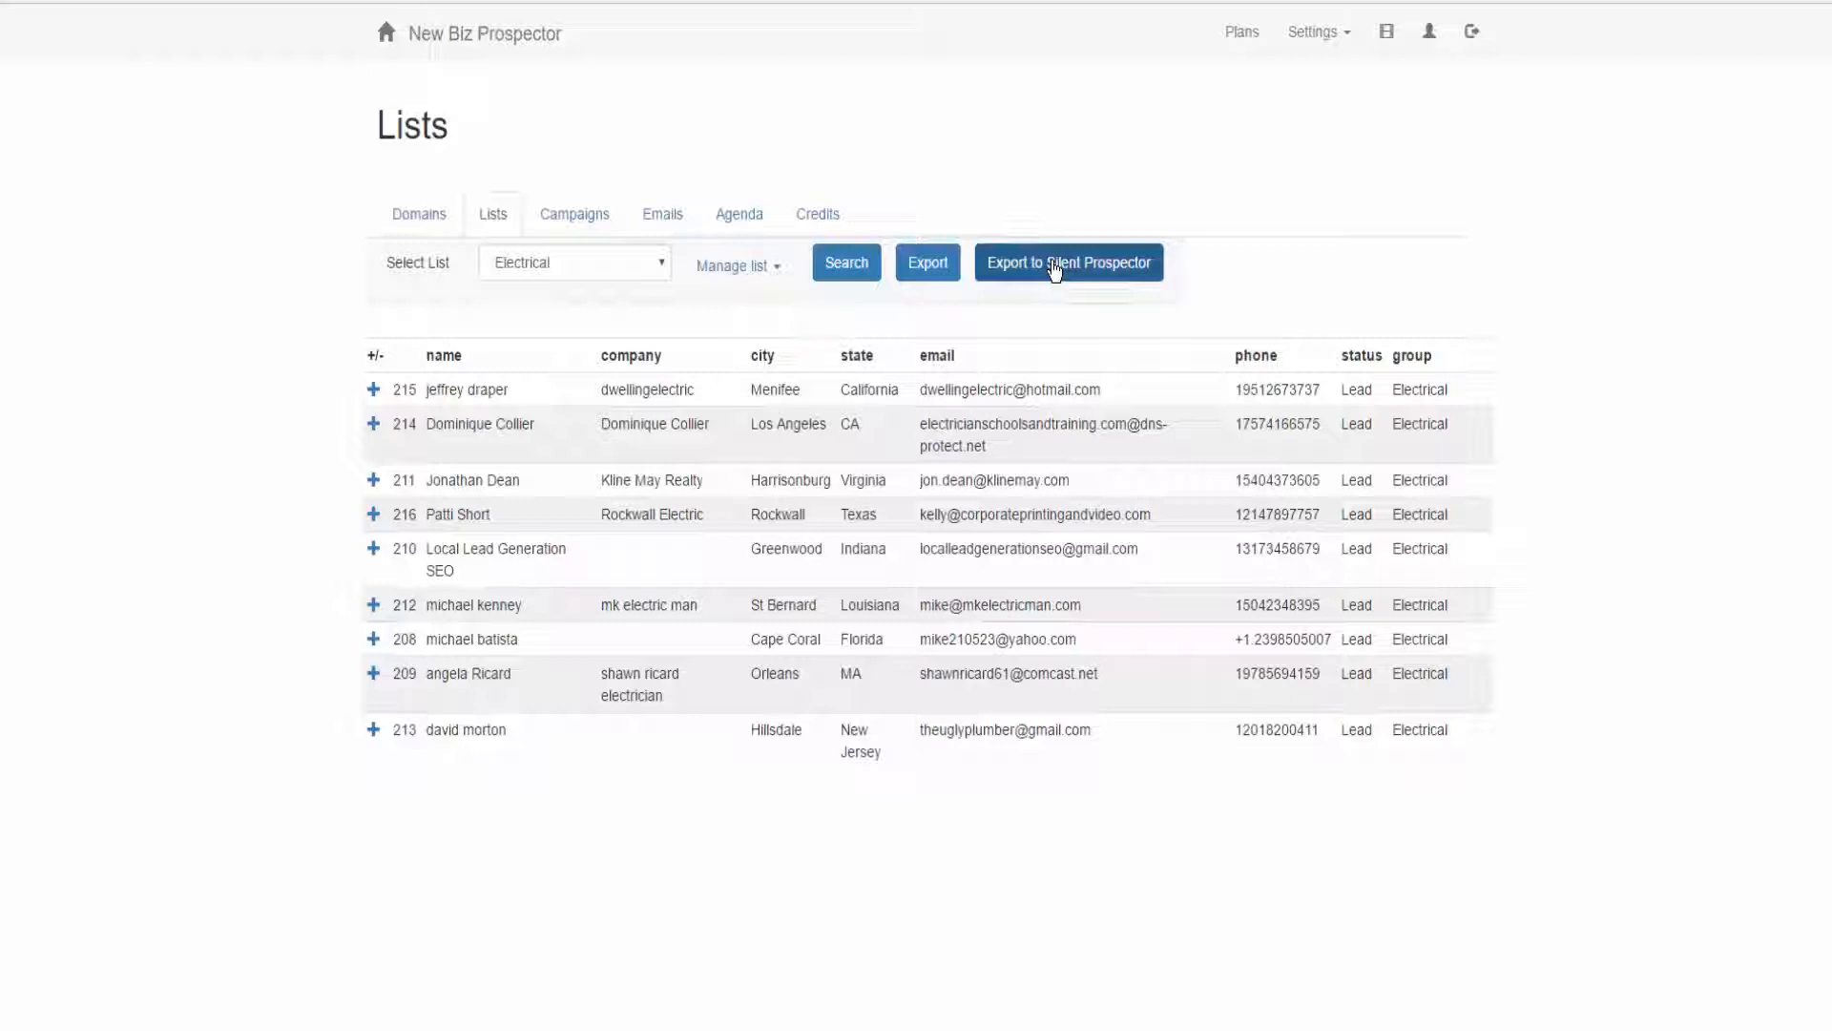
Export the Electrical list to Silent Prospector under the electrical niche.
{"action": "left_click", "coordinate": [1068, 261]}
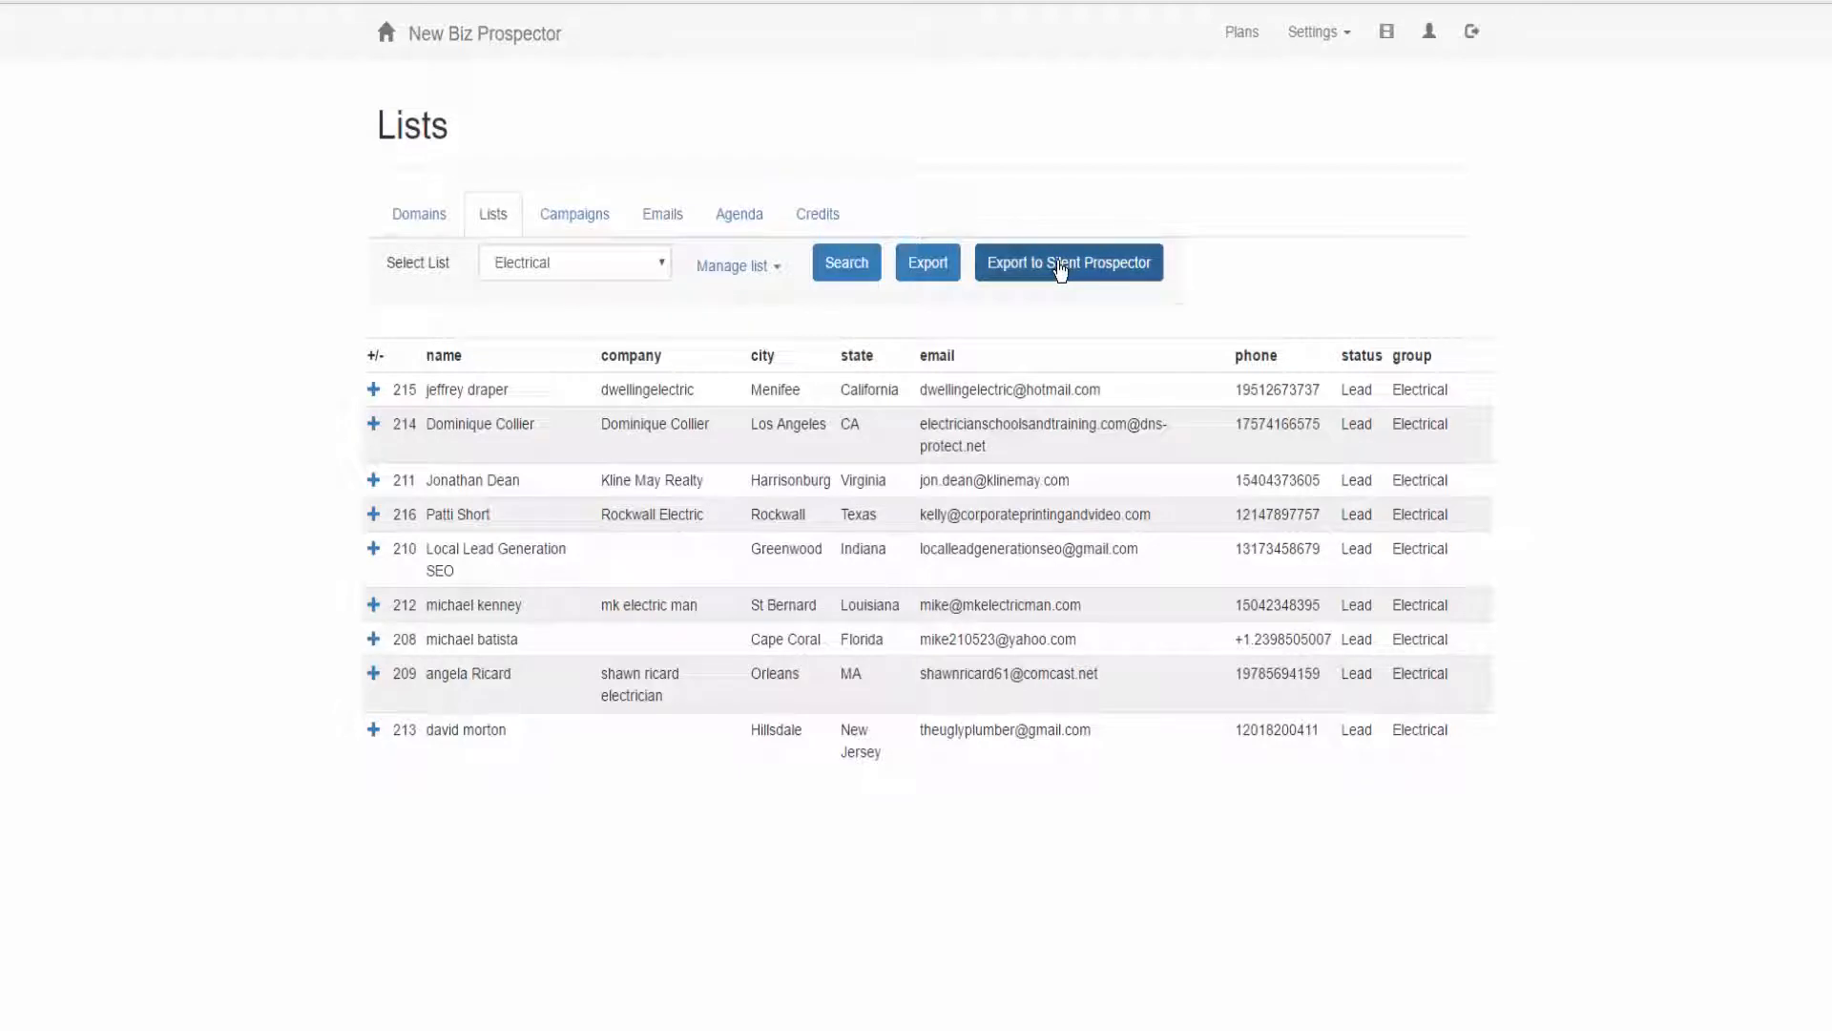
{"action": "left_click", "coordinate": [1069, 261]}
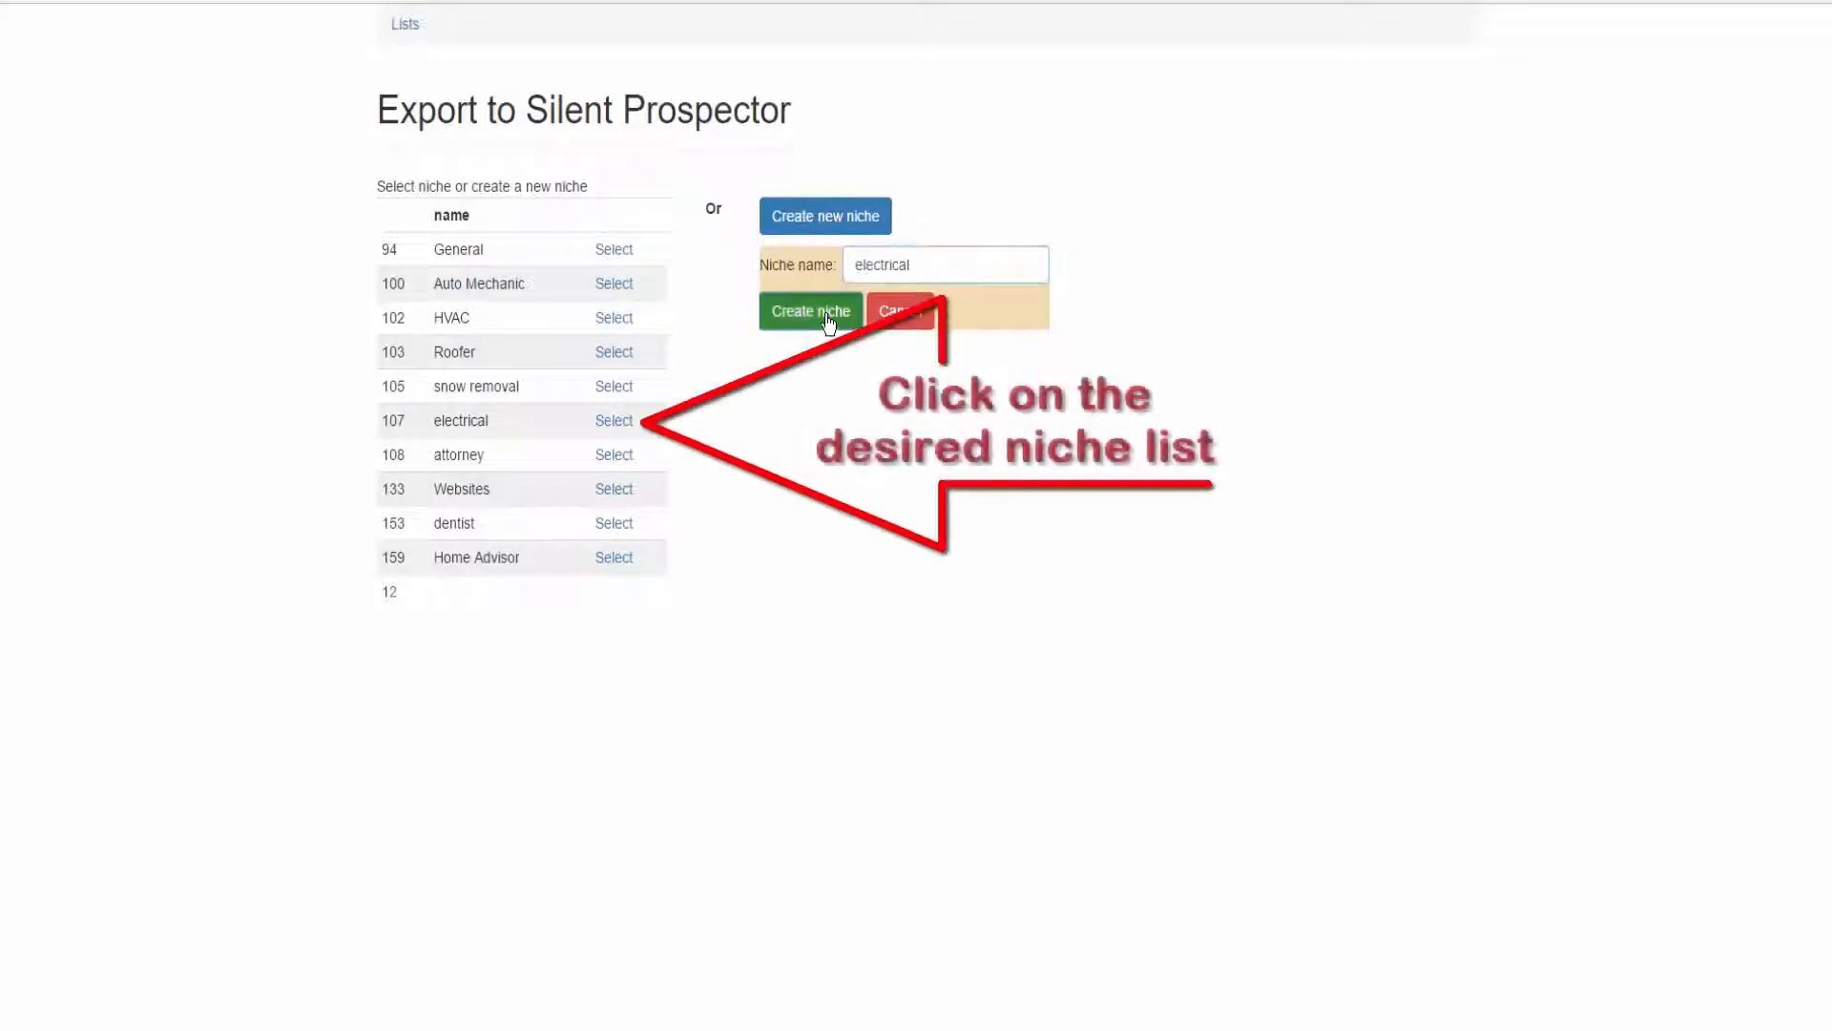
{"action": "left_click", "coordinate": [615, 420]}
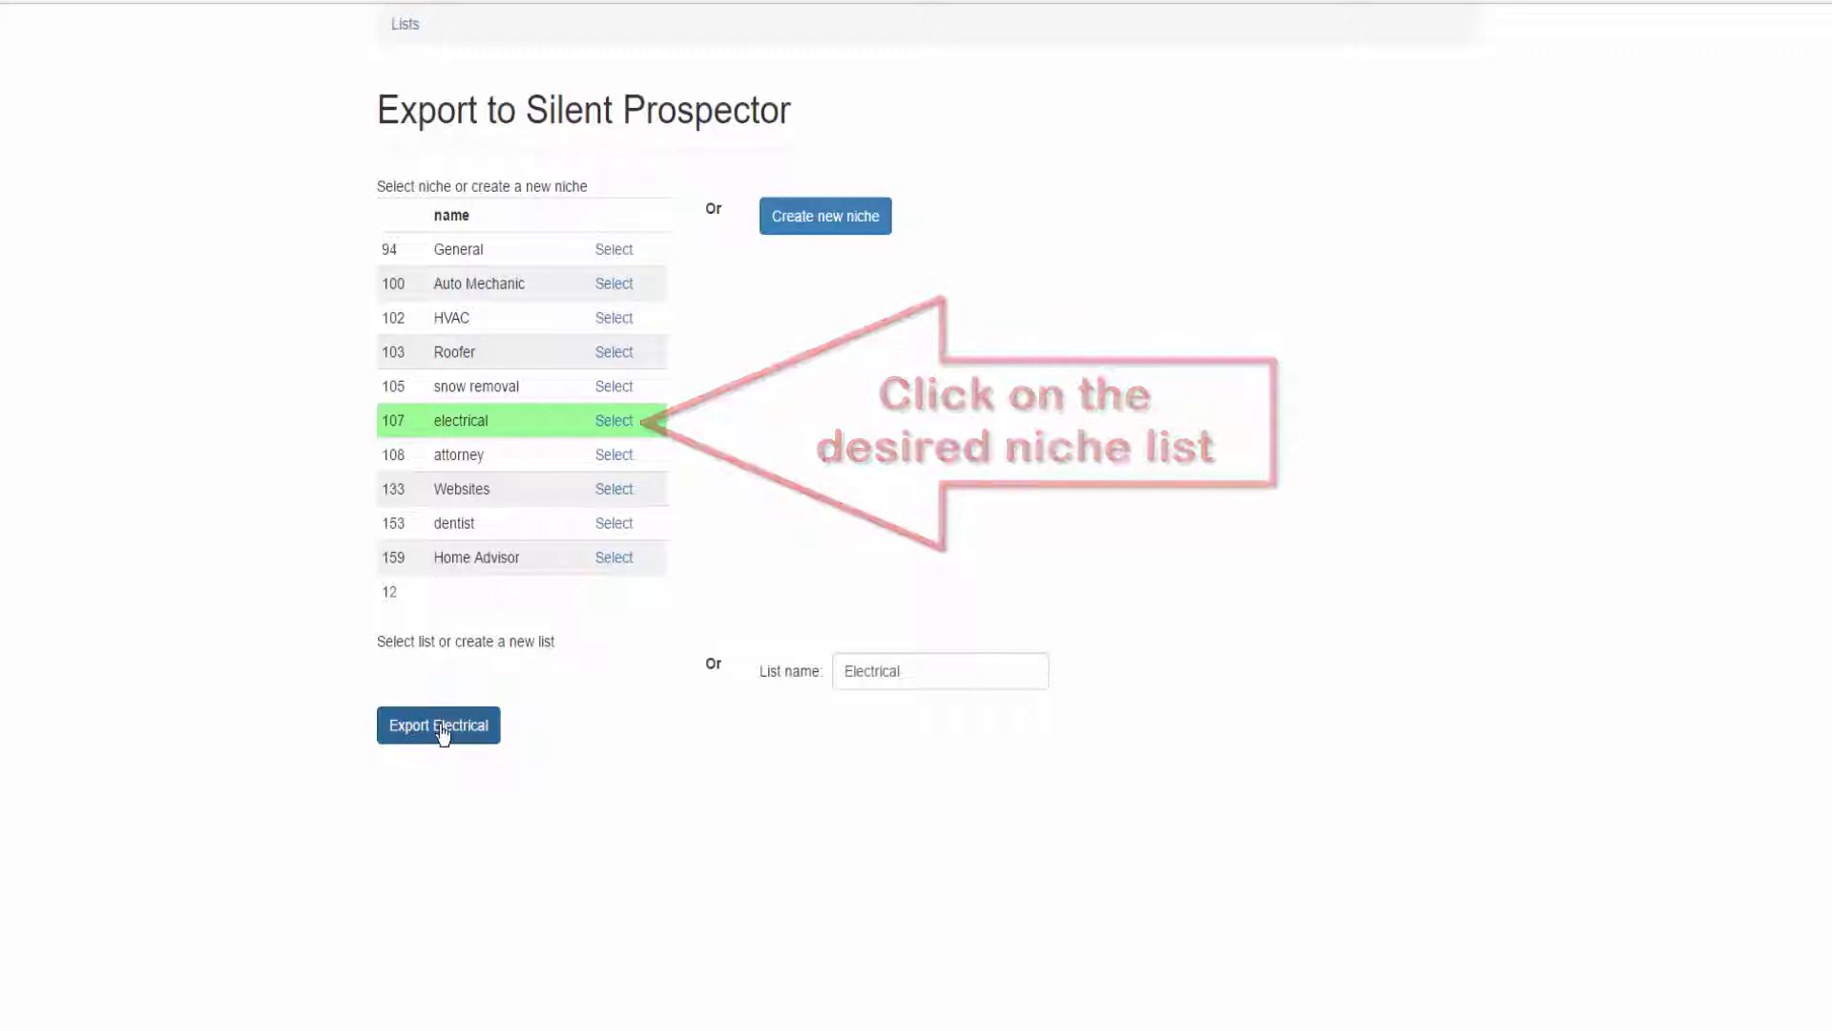
{"action": "left_click", "coordinate": [437, 725]}
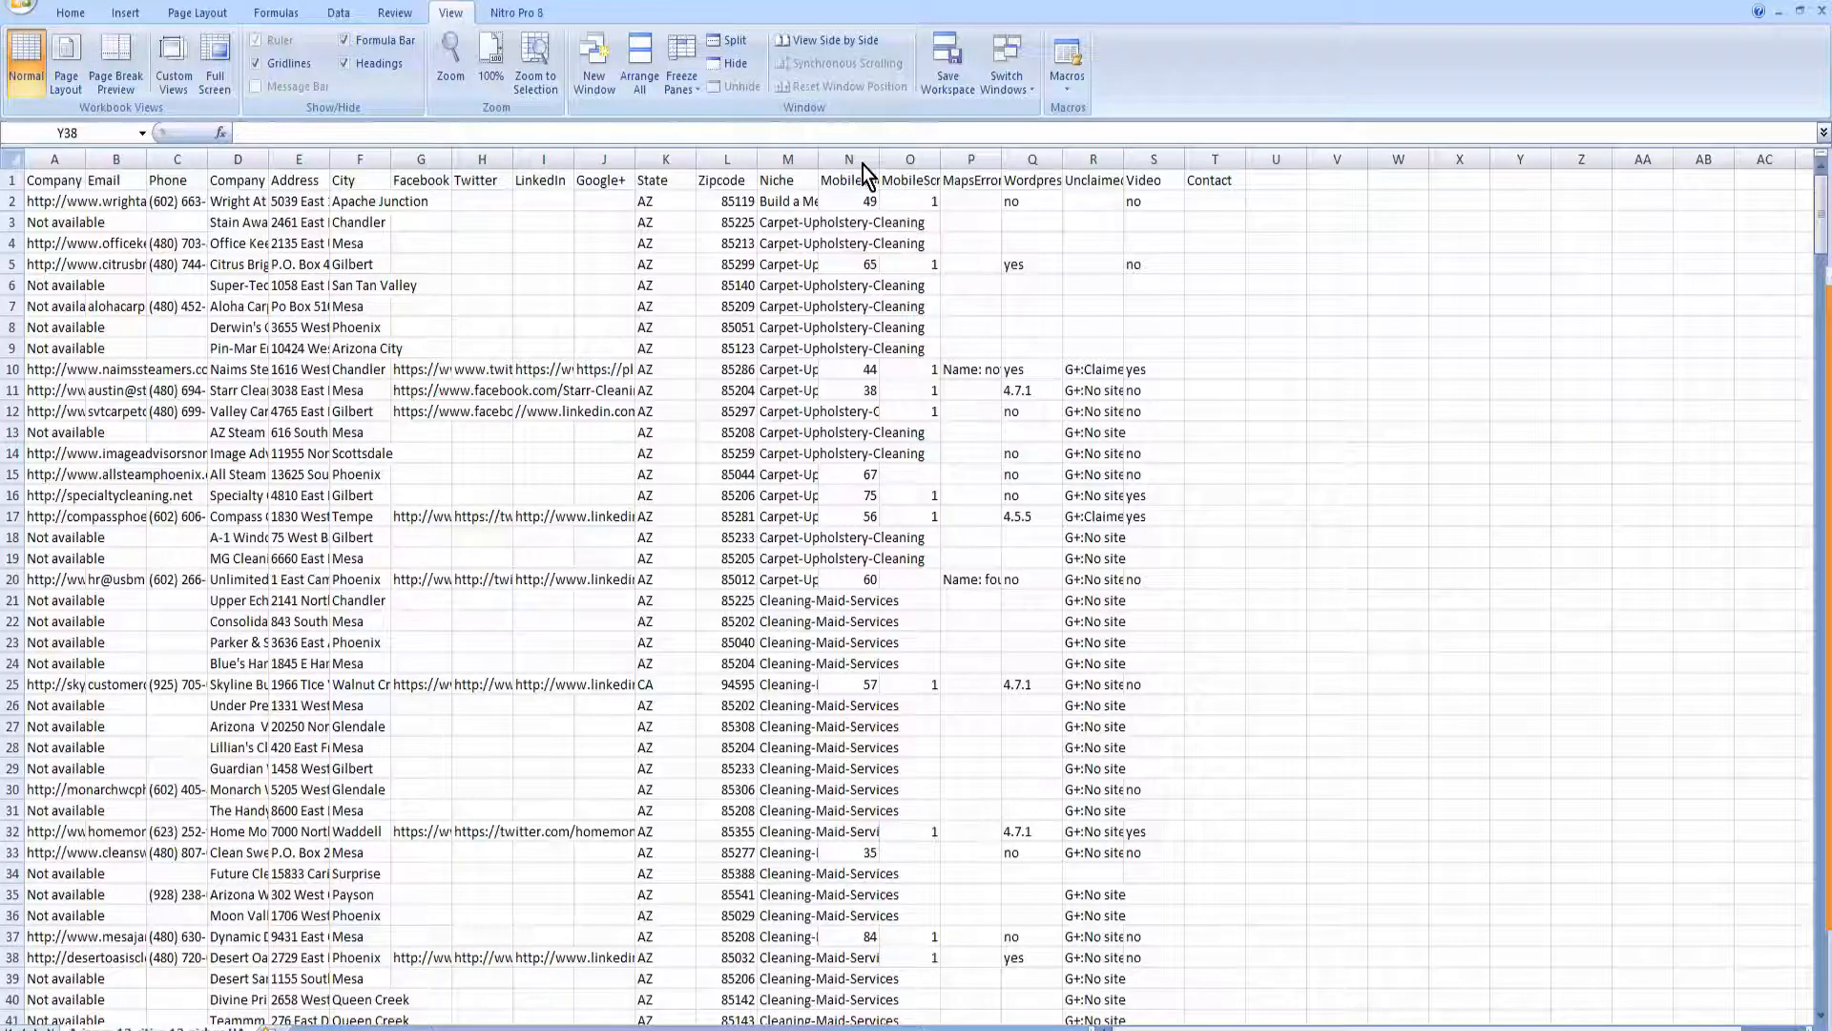
Clear the contents of the Niche through Contact columns (M–T).
{"action": "left_click", "coordinate": [1520, 957]}
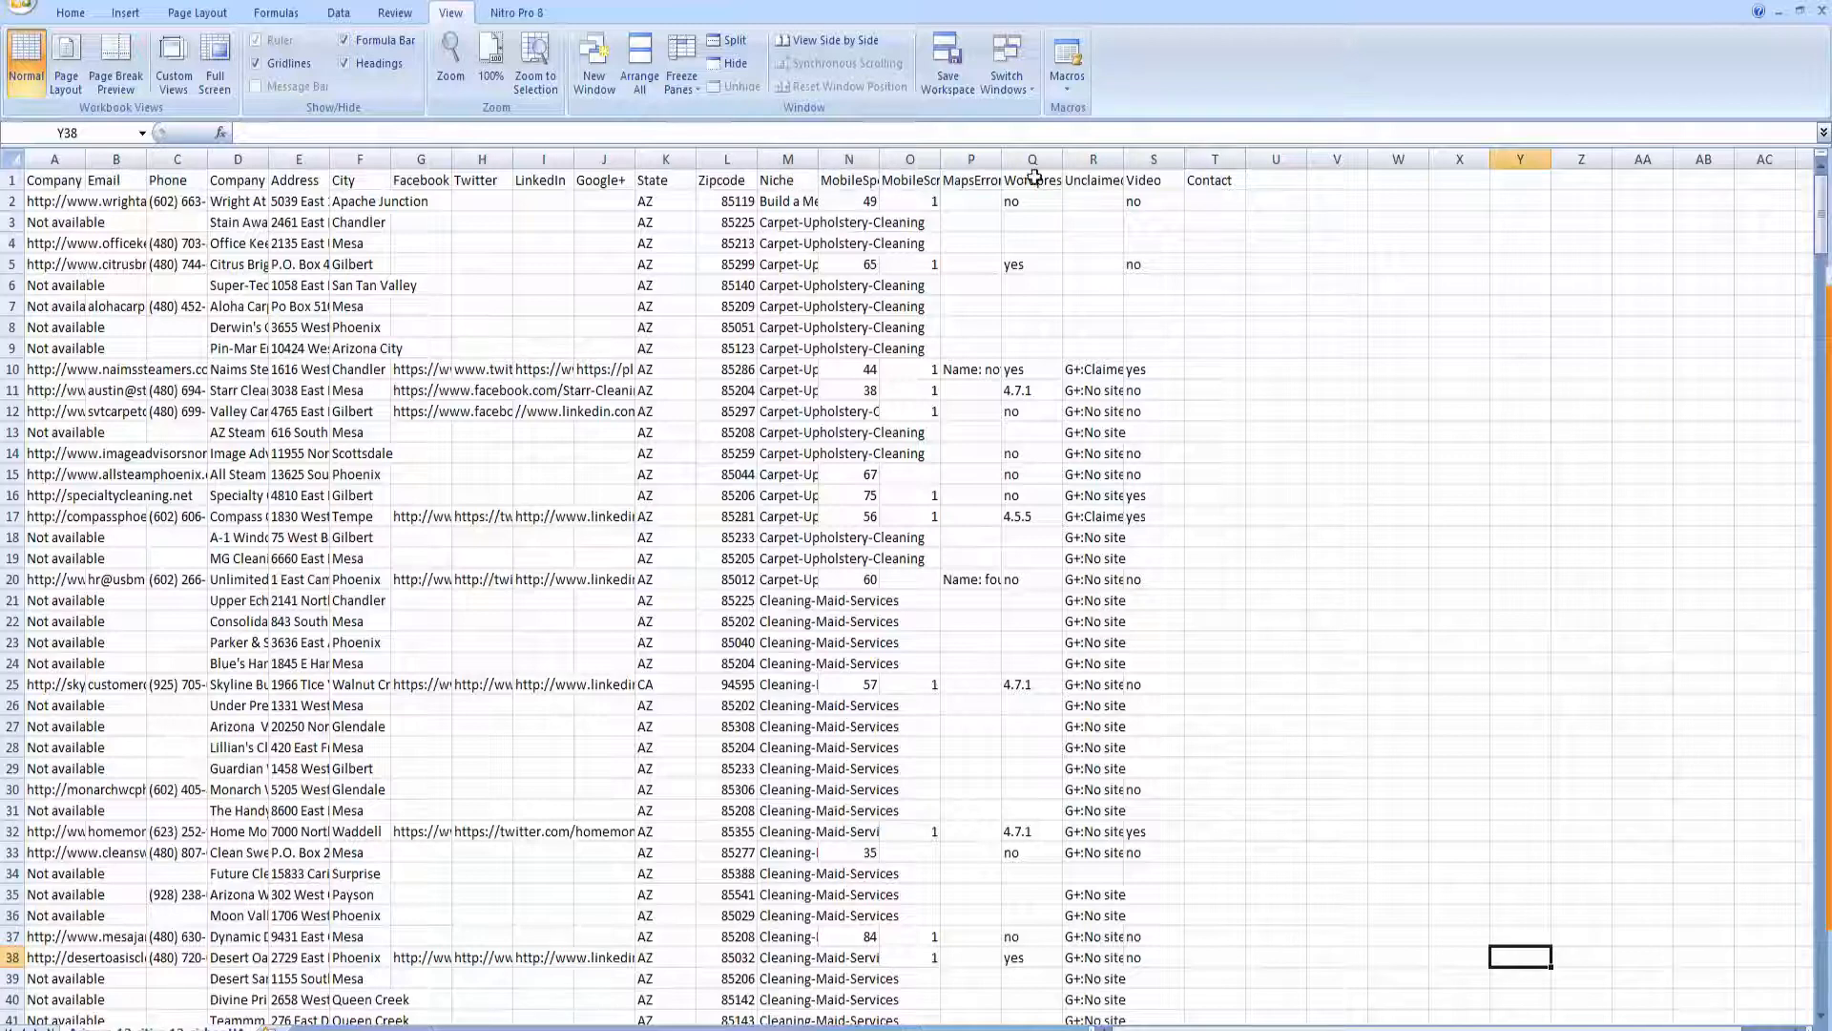
{"action": "left_click", "coordinate": [785, 179]}
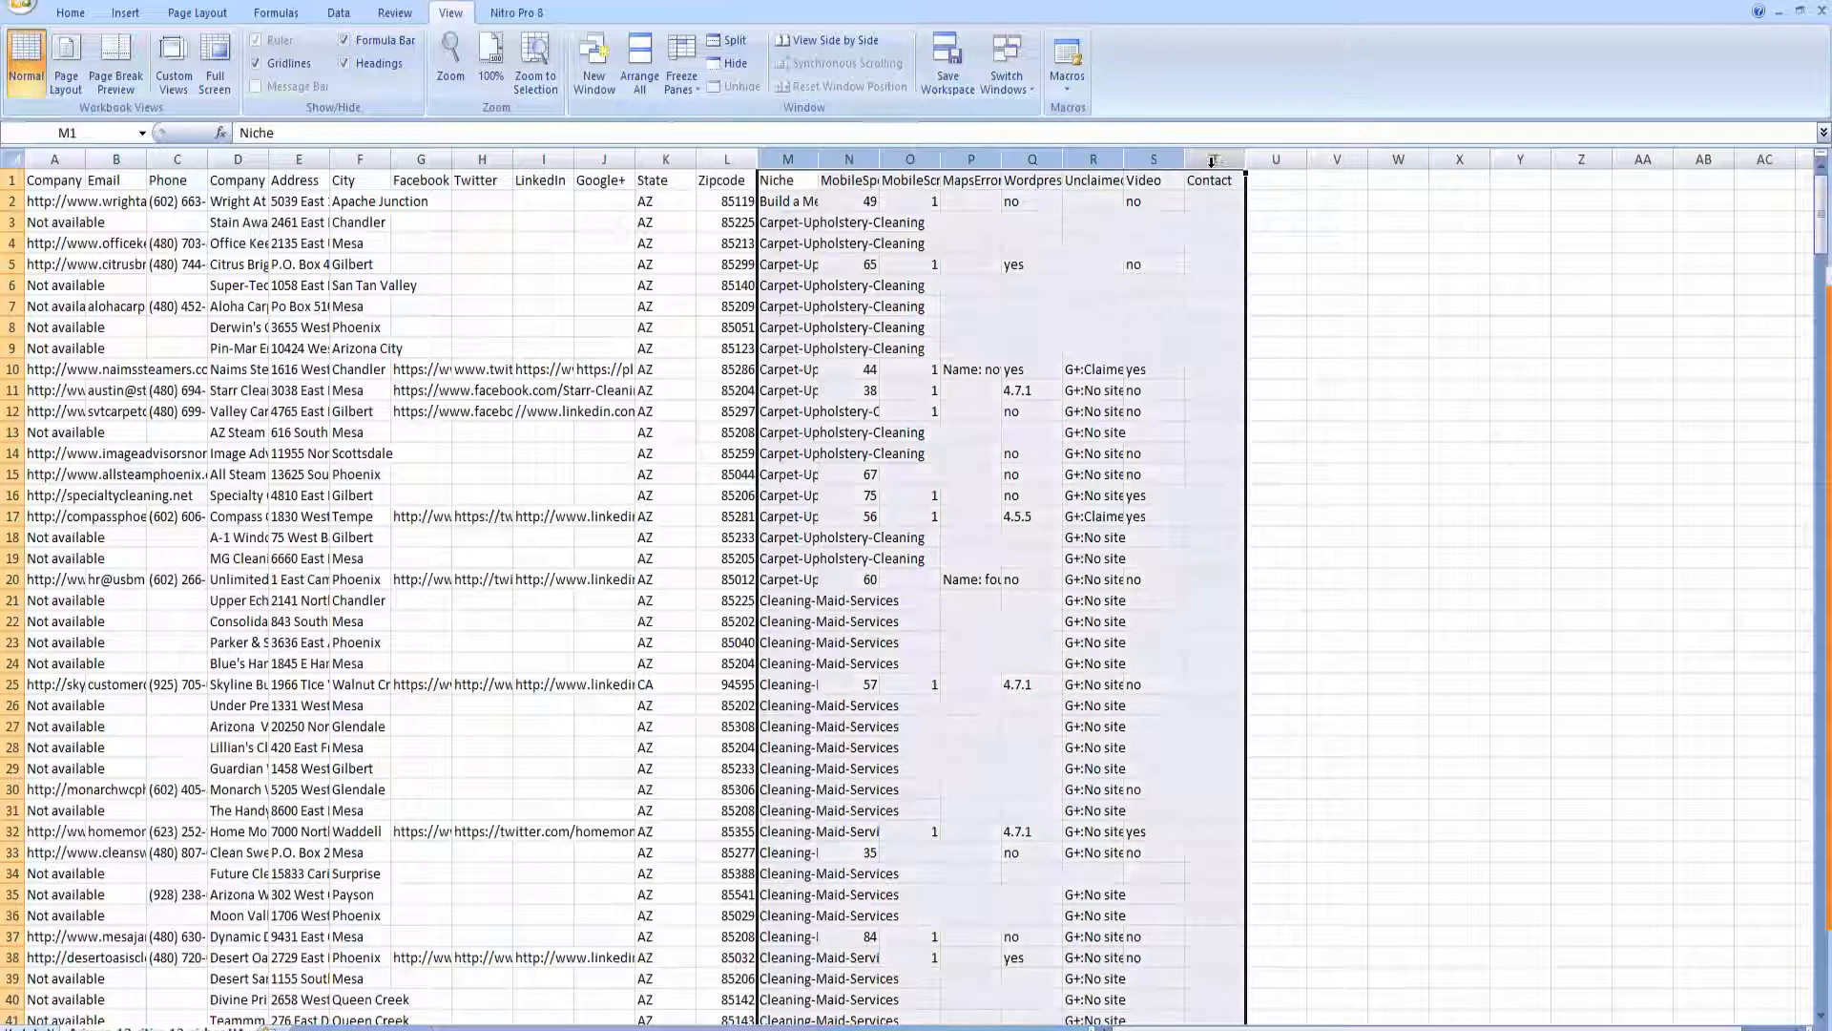
{"action": "right_click", "coordinate": [1226, 159]}
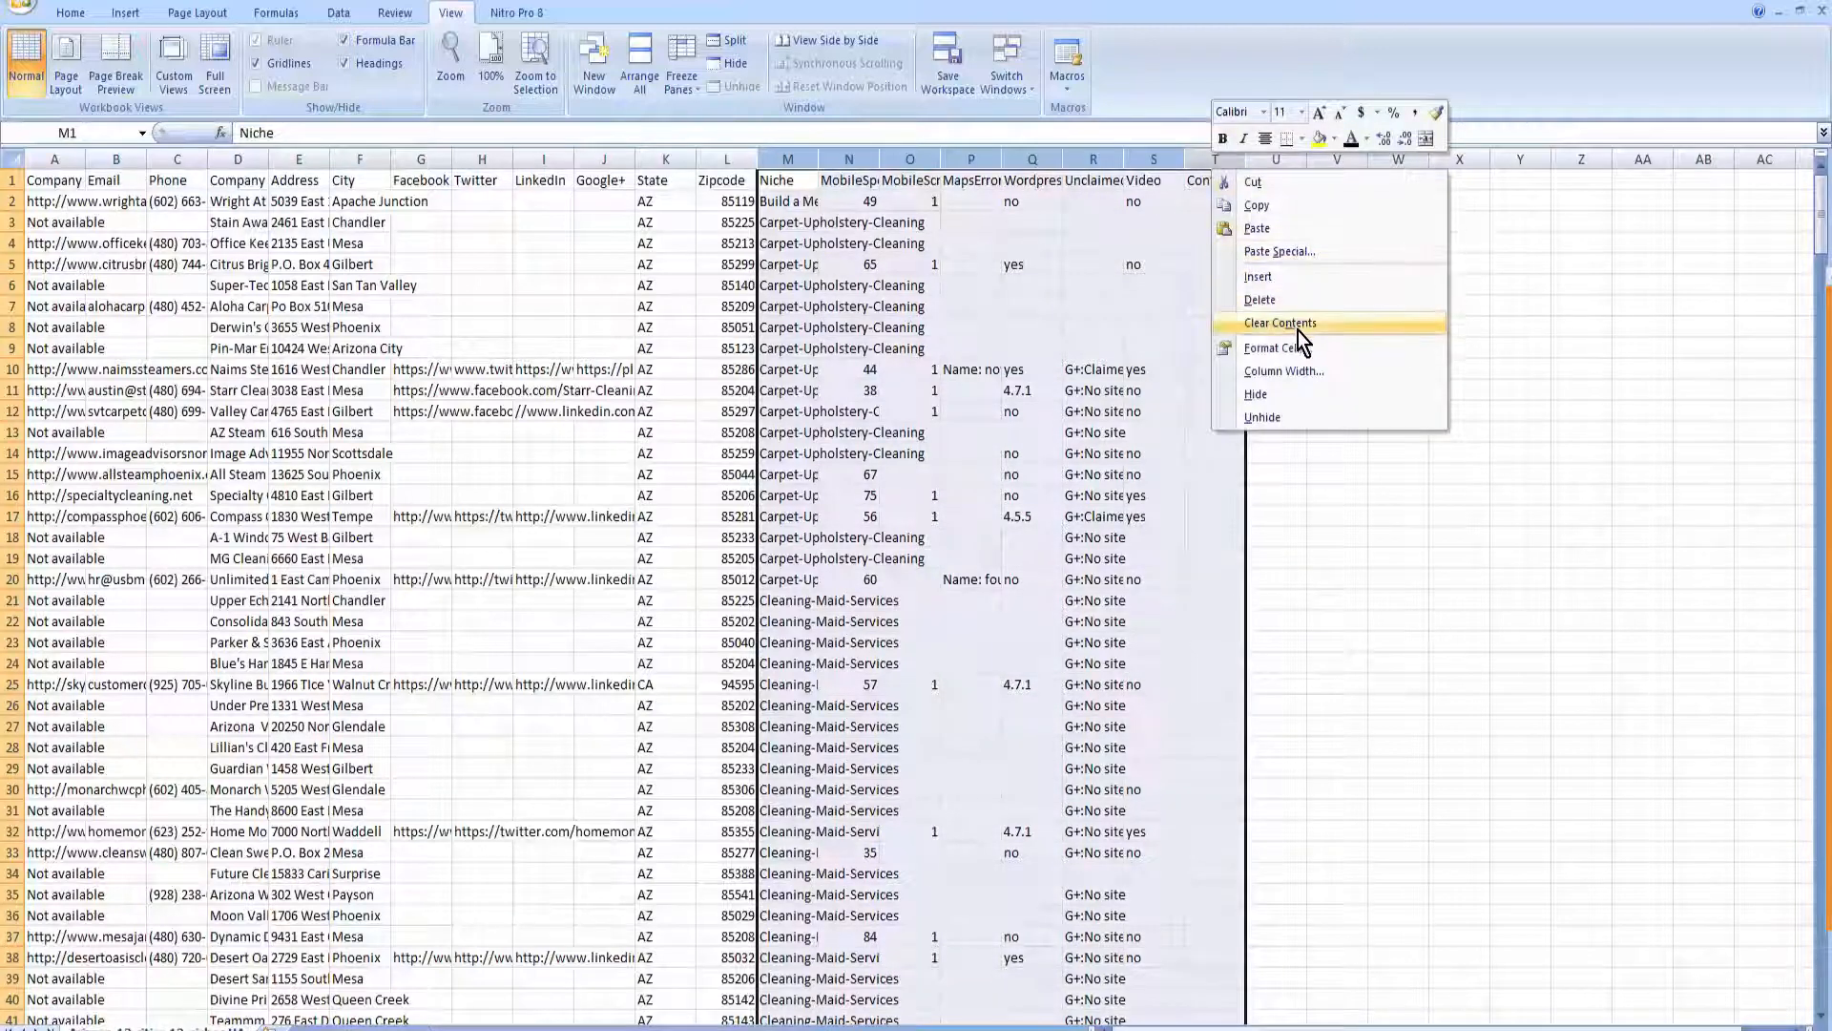
{"action": "left_click", "coordinate": [1279, 323]}
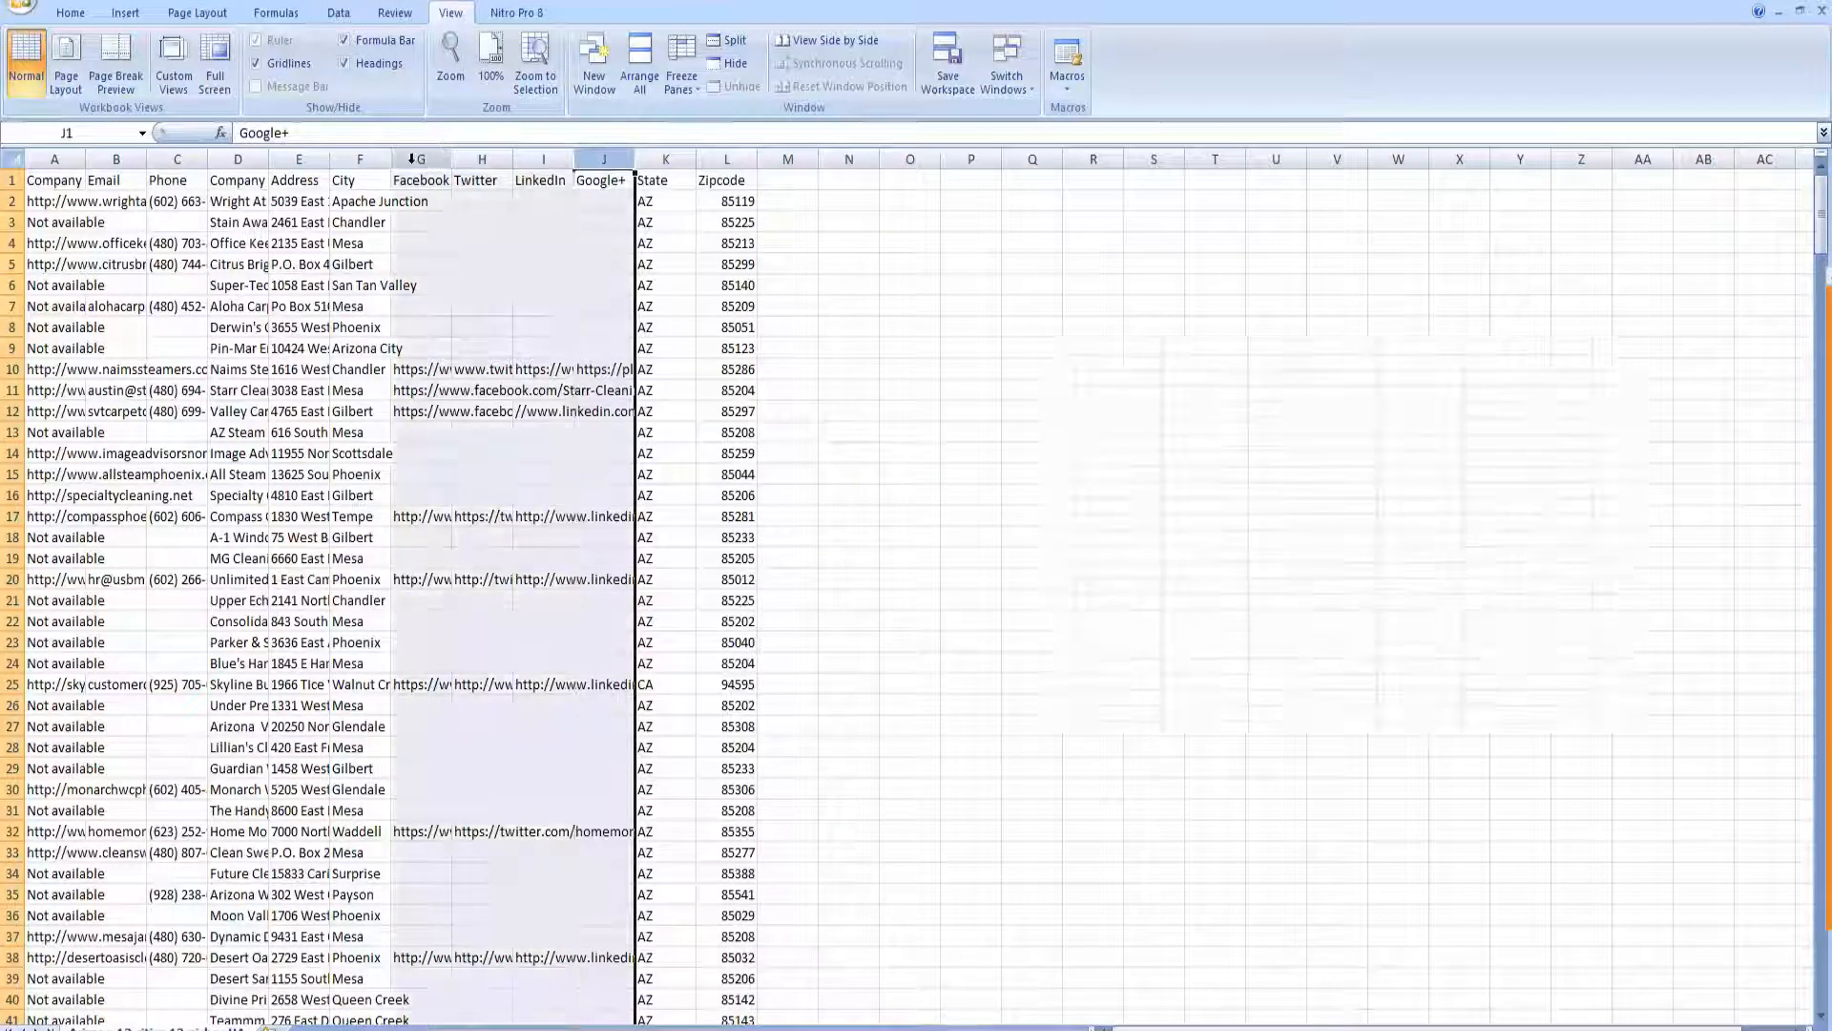
Delete the Facebook through Google+ columns (G–J).
{"action": "right_click", "coordinate": [420, 160]}
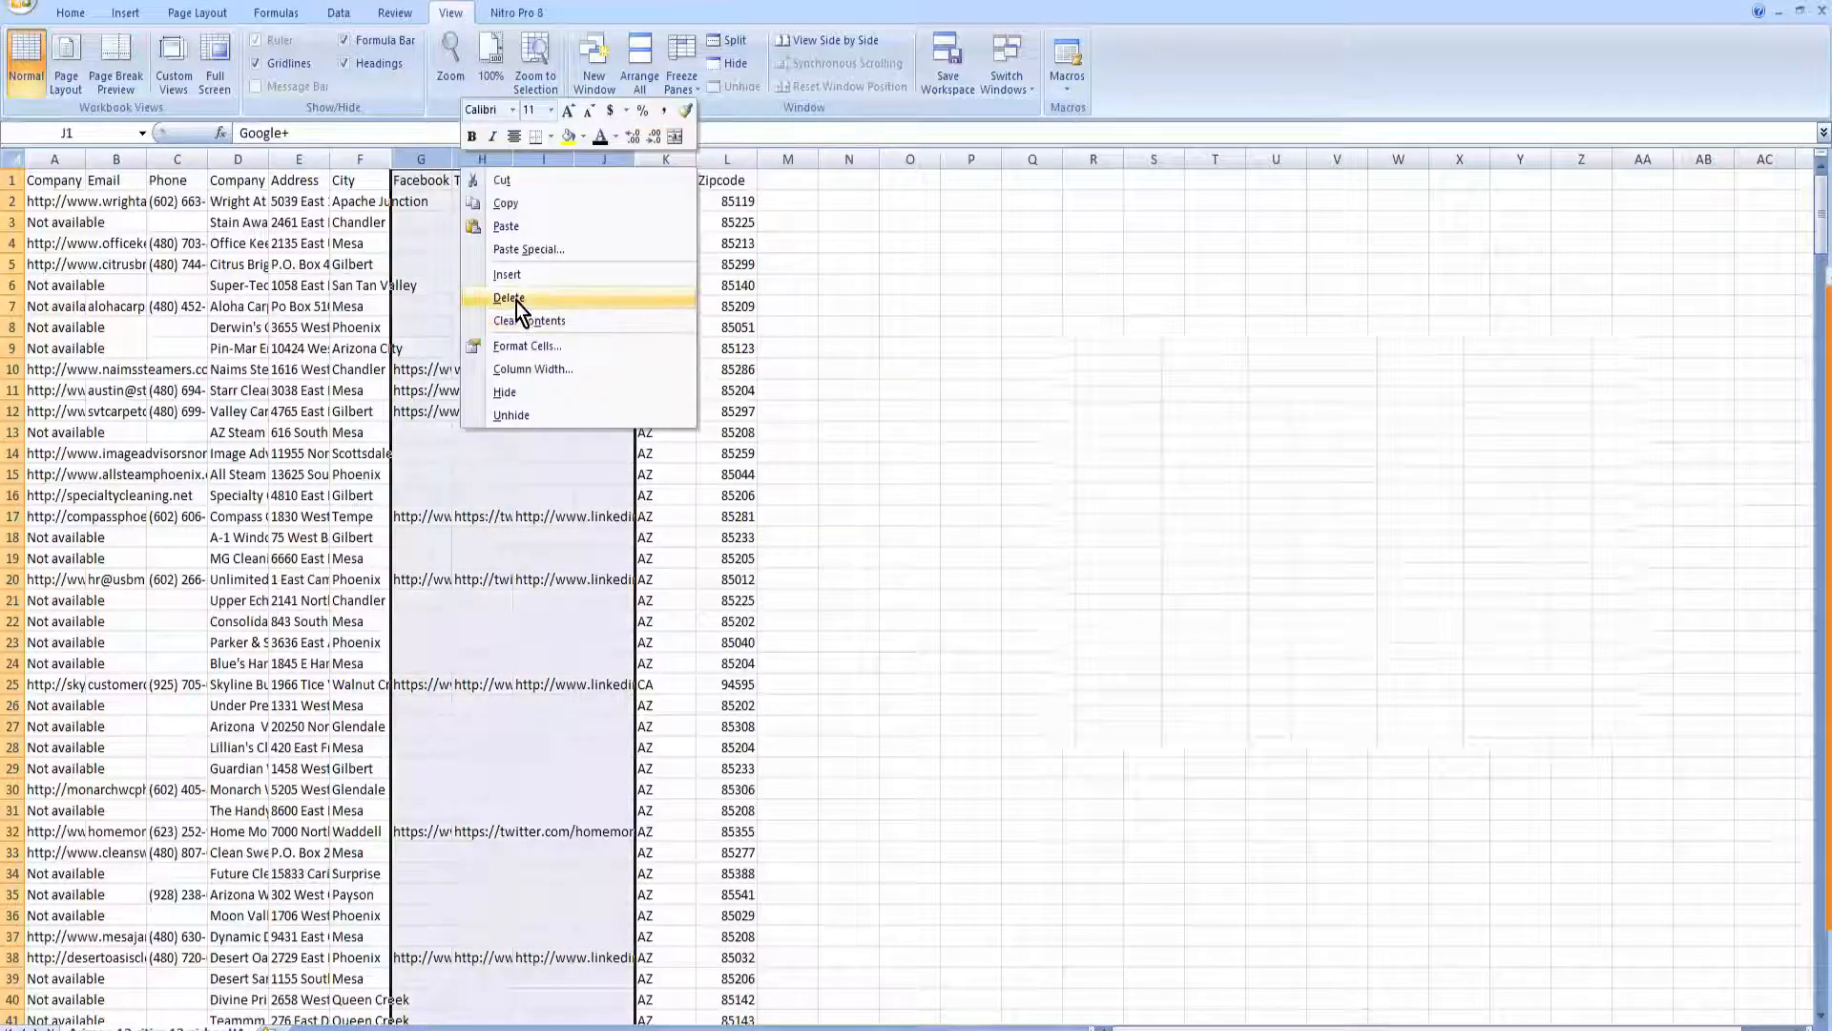
{"action": "left_click", "coordinate": [506, 296]}
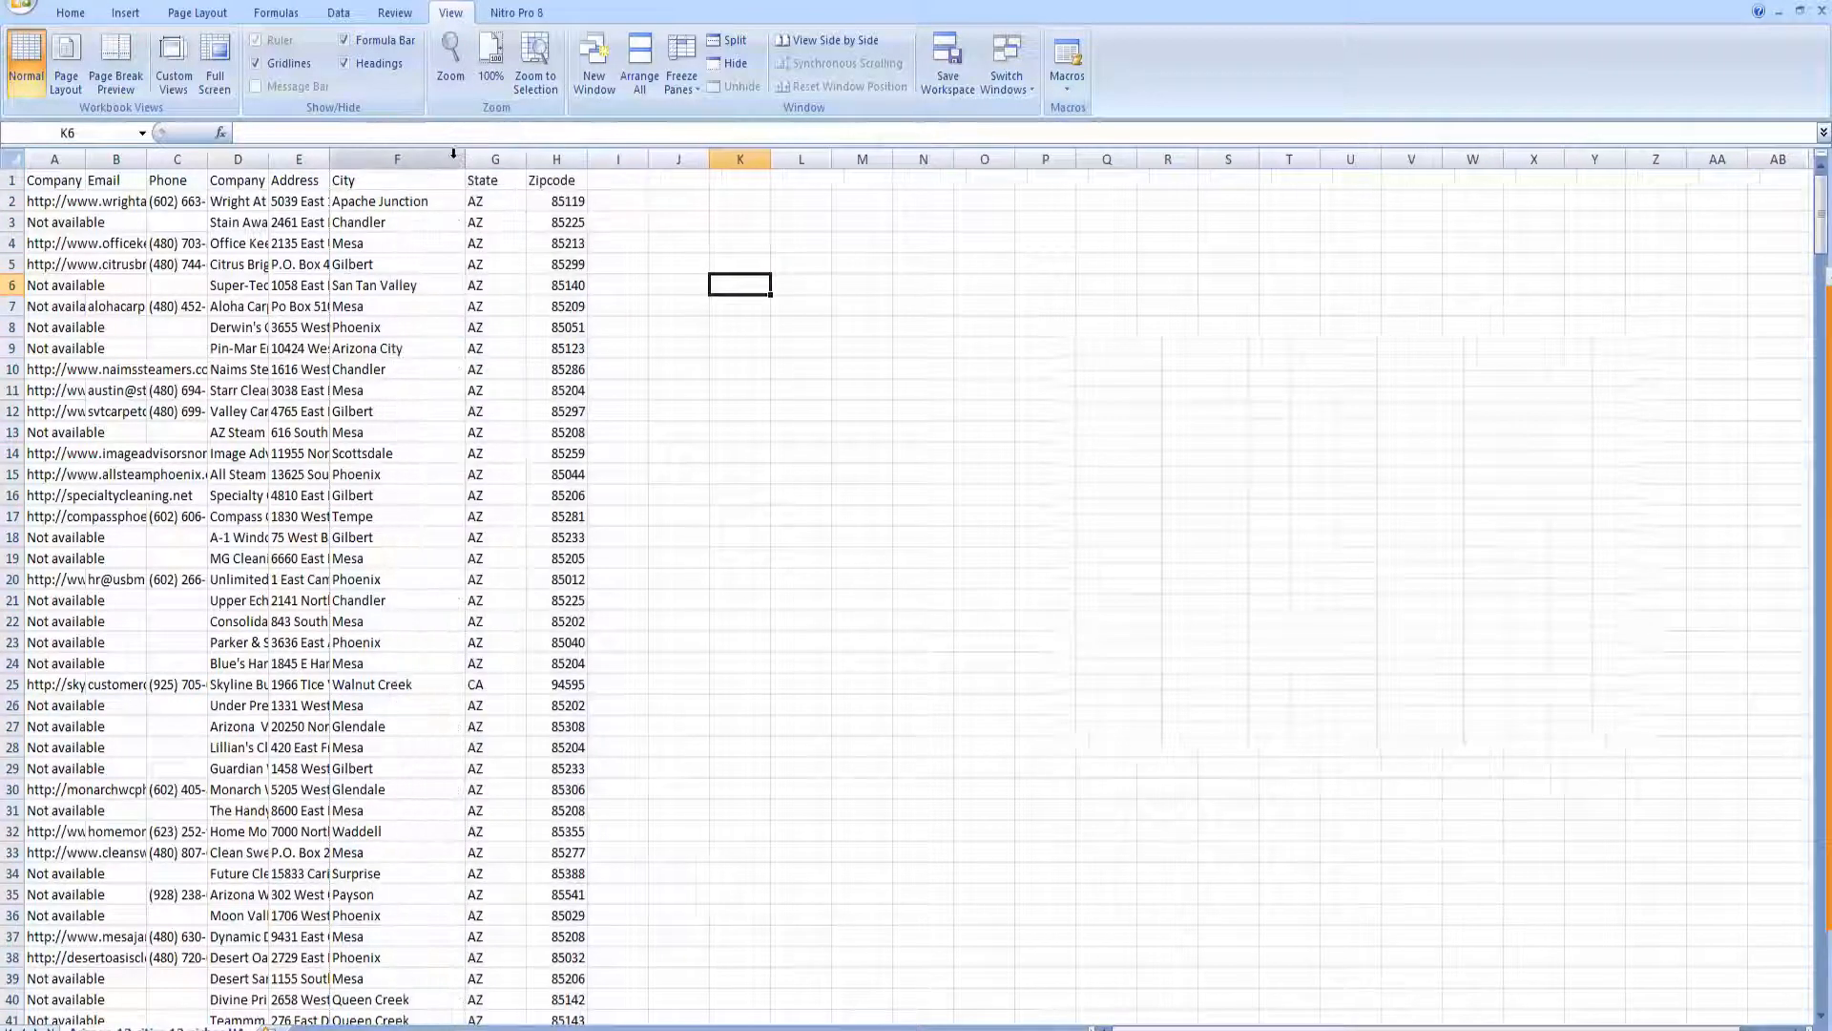
AutoFit the columns so full URLs, phones, names and addresses are readable.
{"action": "left_click_drag", "start_coordinate": [454, 159], "coordinate": [439, 159]}
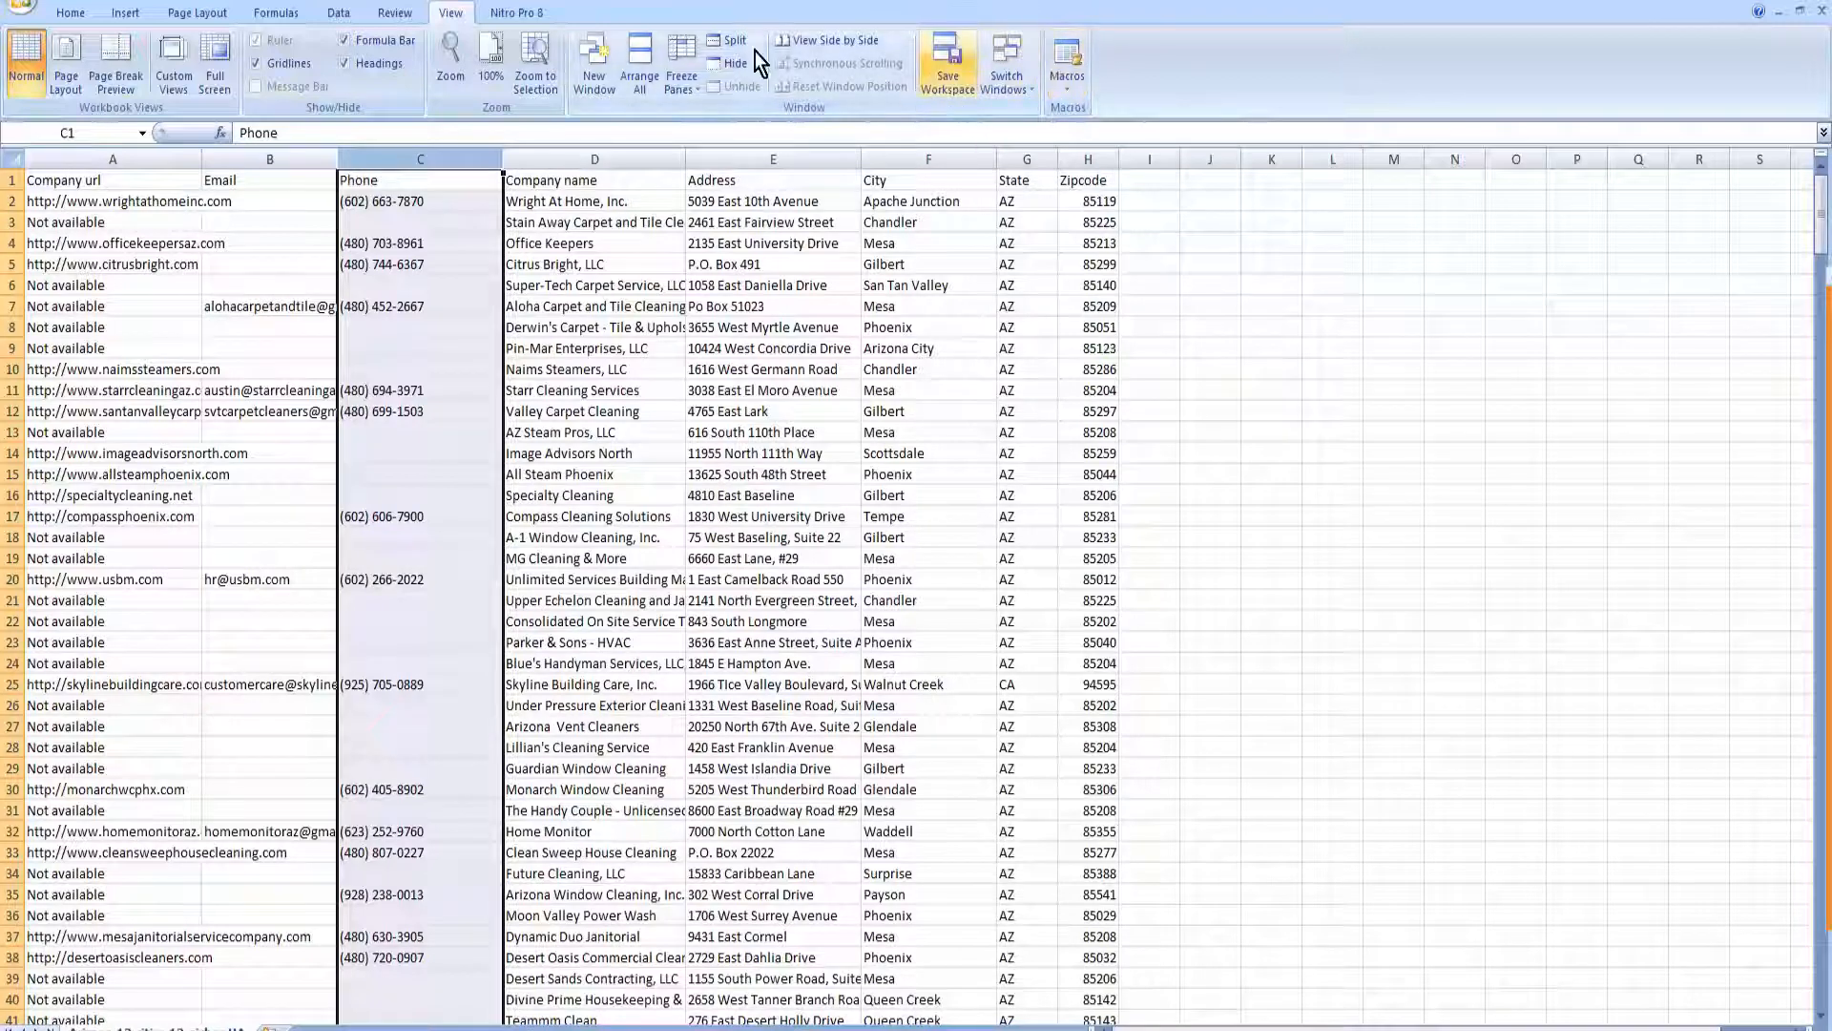
{"action": "left_click", "coordinate": [82, 11]}
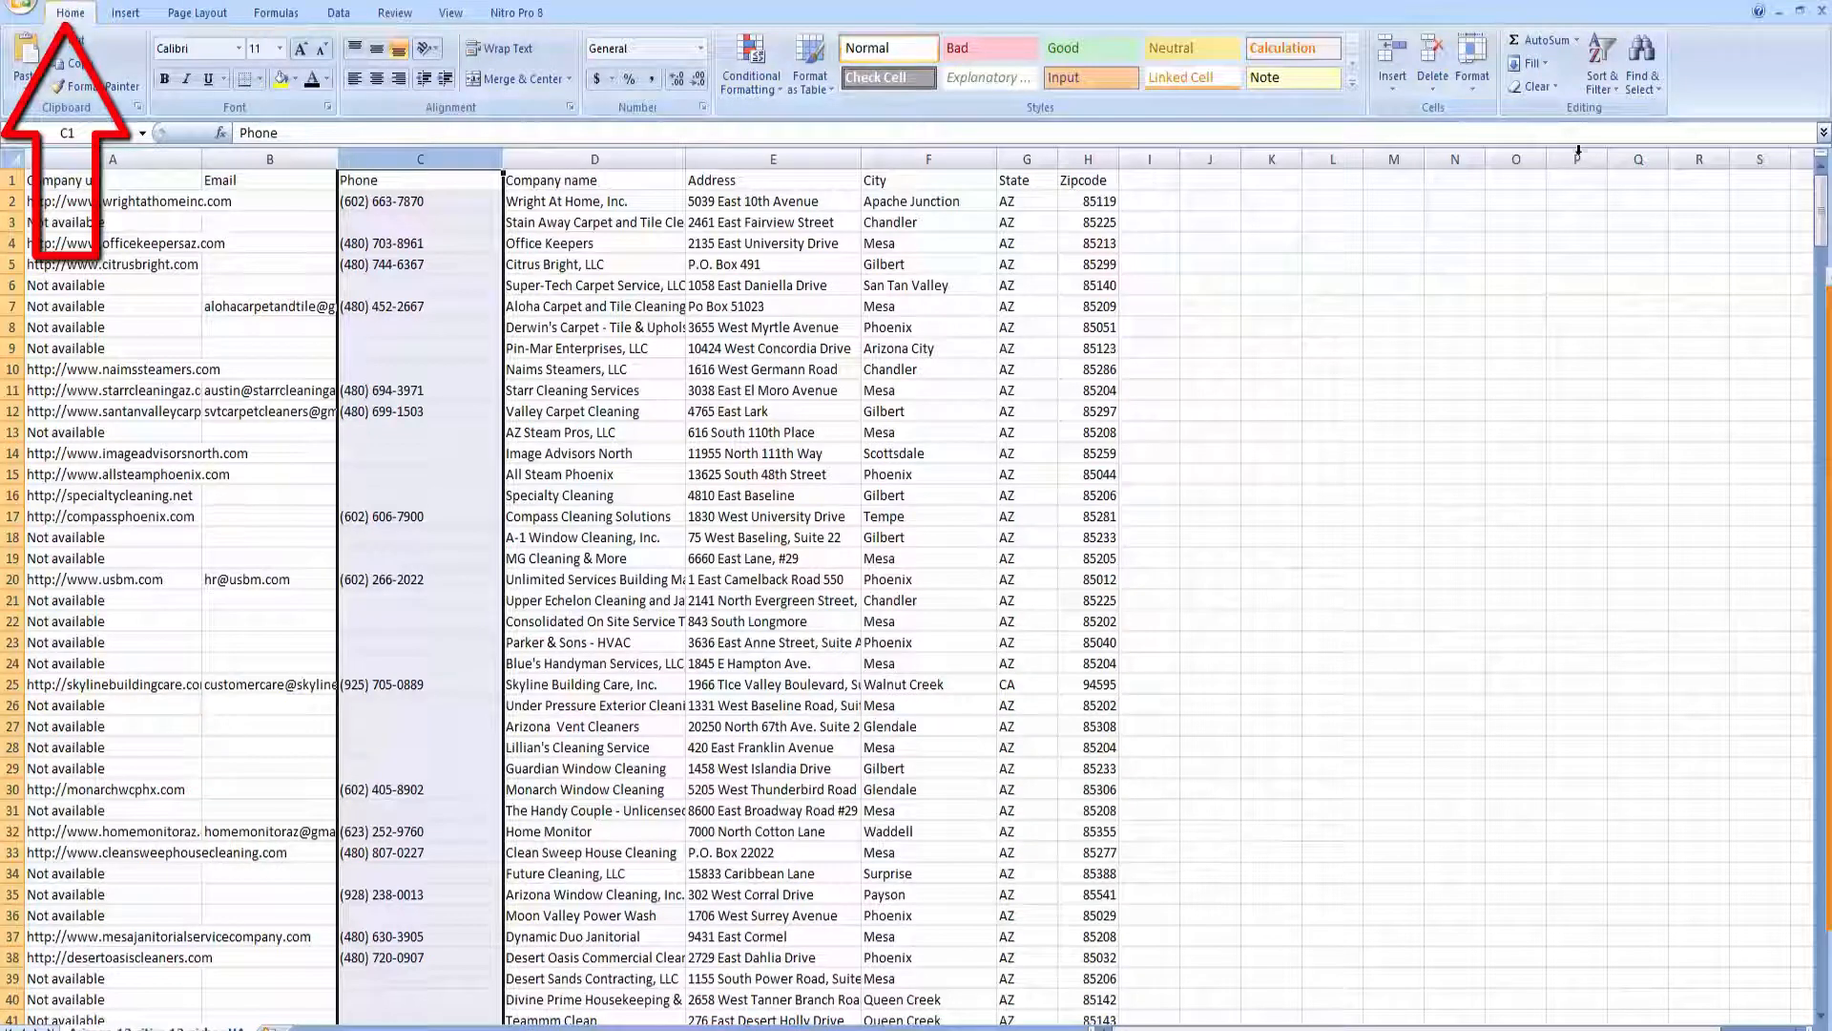
{"action": "mouse_move", "coordinate": [1604, 72]}
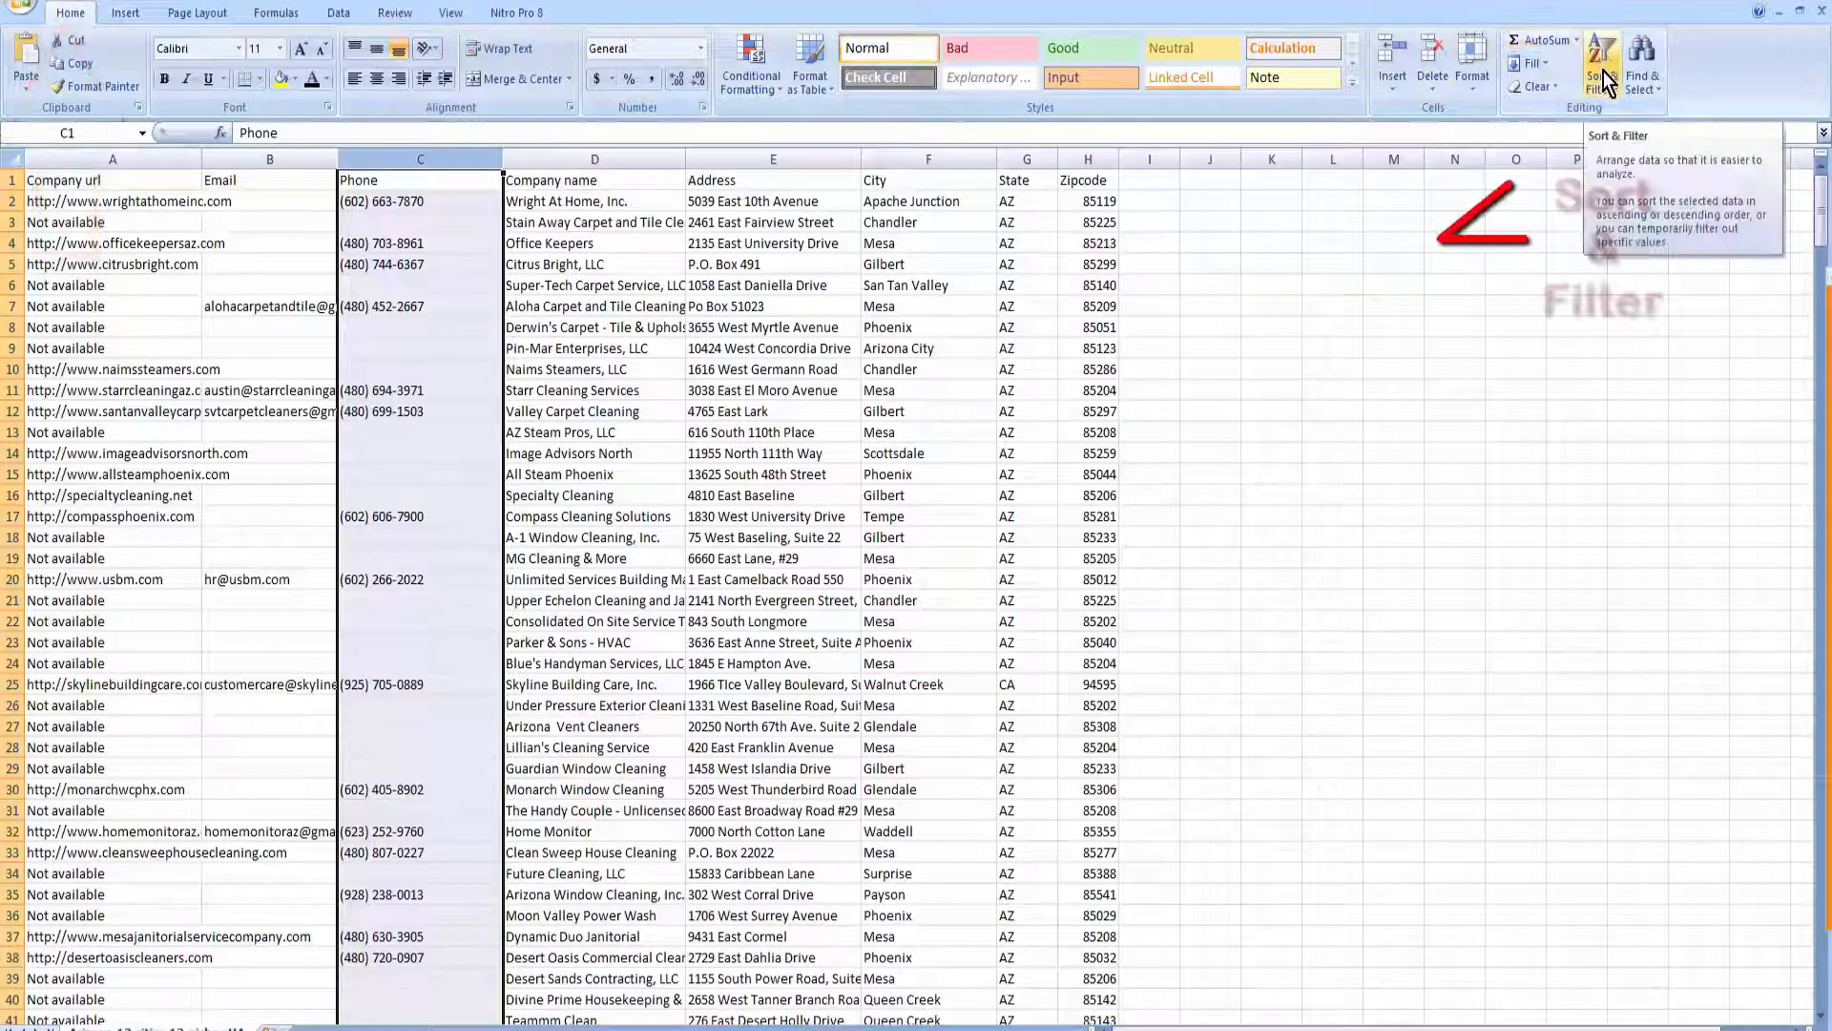
Custom-sort the whole table with headers by the Phone column, A to Z.
{"action": "left_click", "coordinate": [1600, 69]}
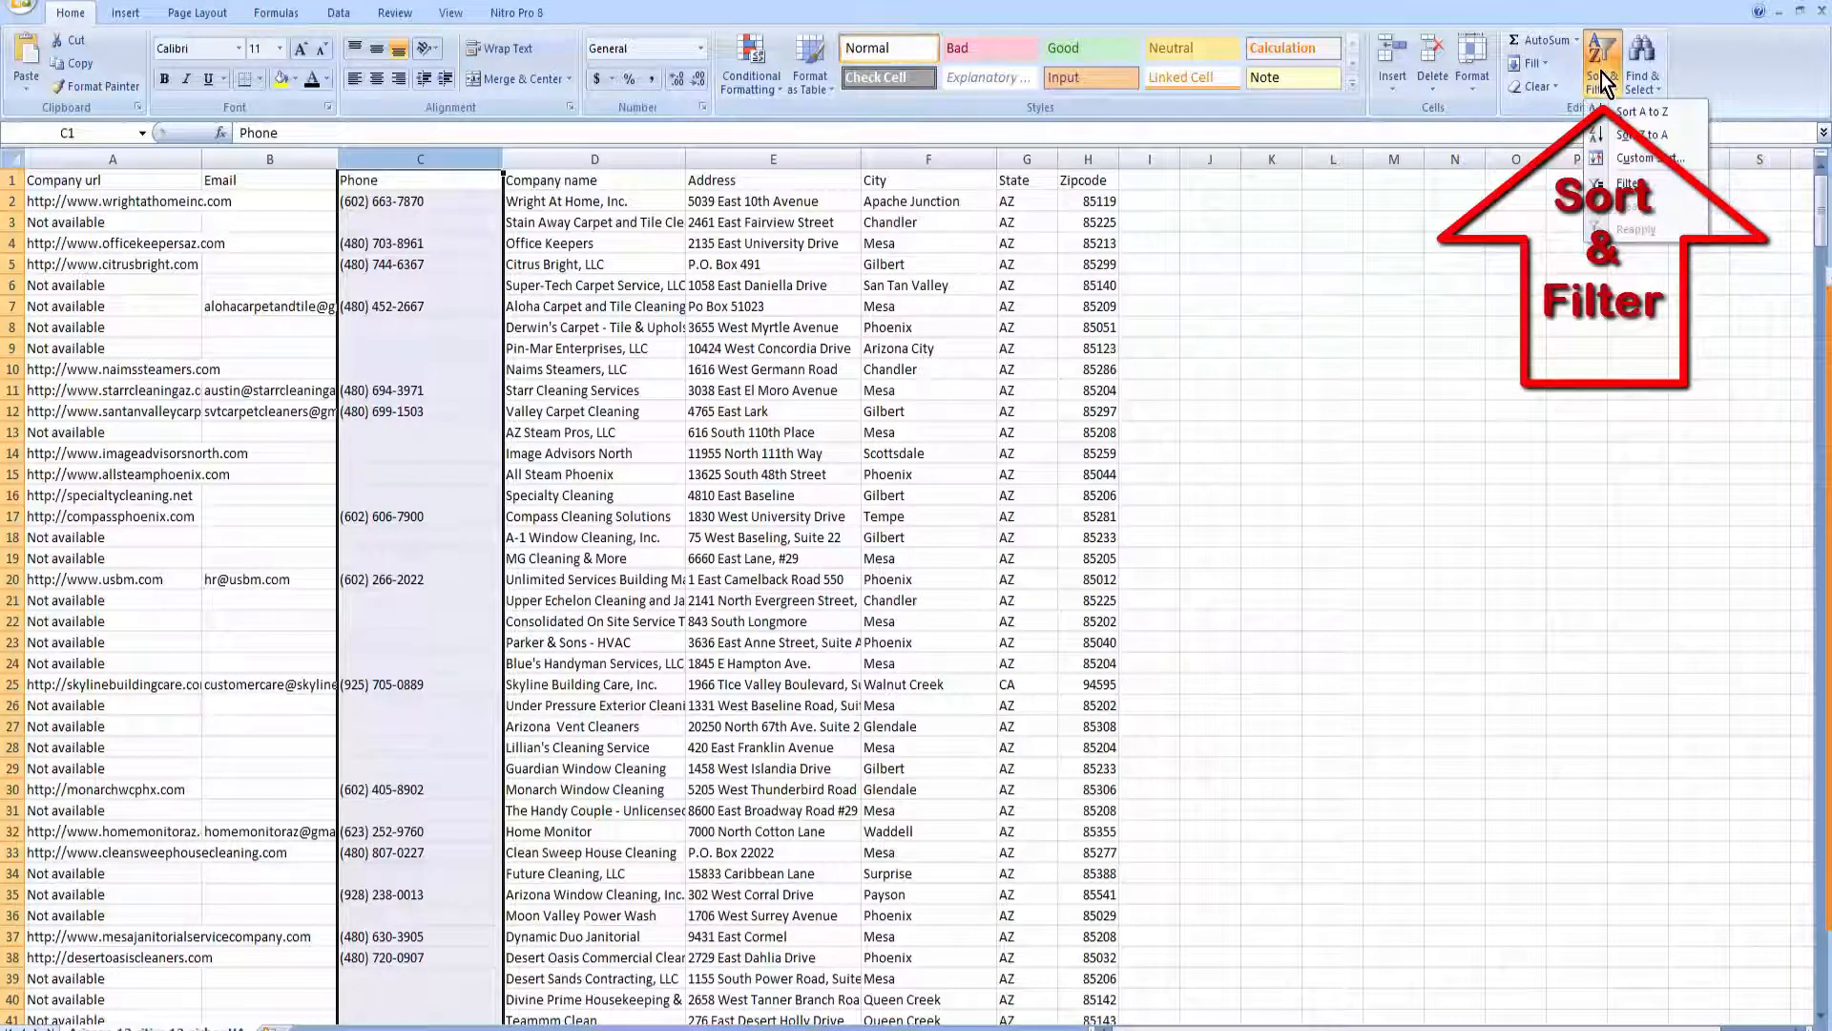
{"action": "mouse_move", "coordinate": [1650, 156]}
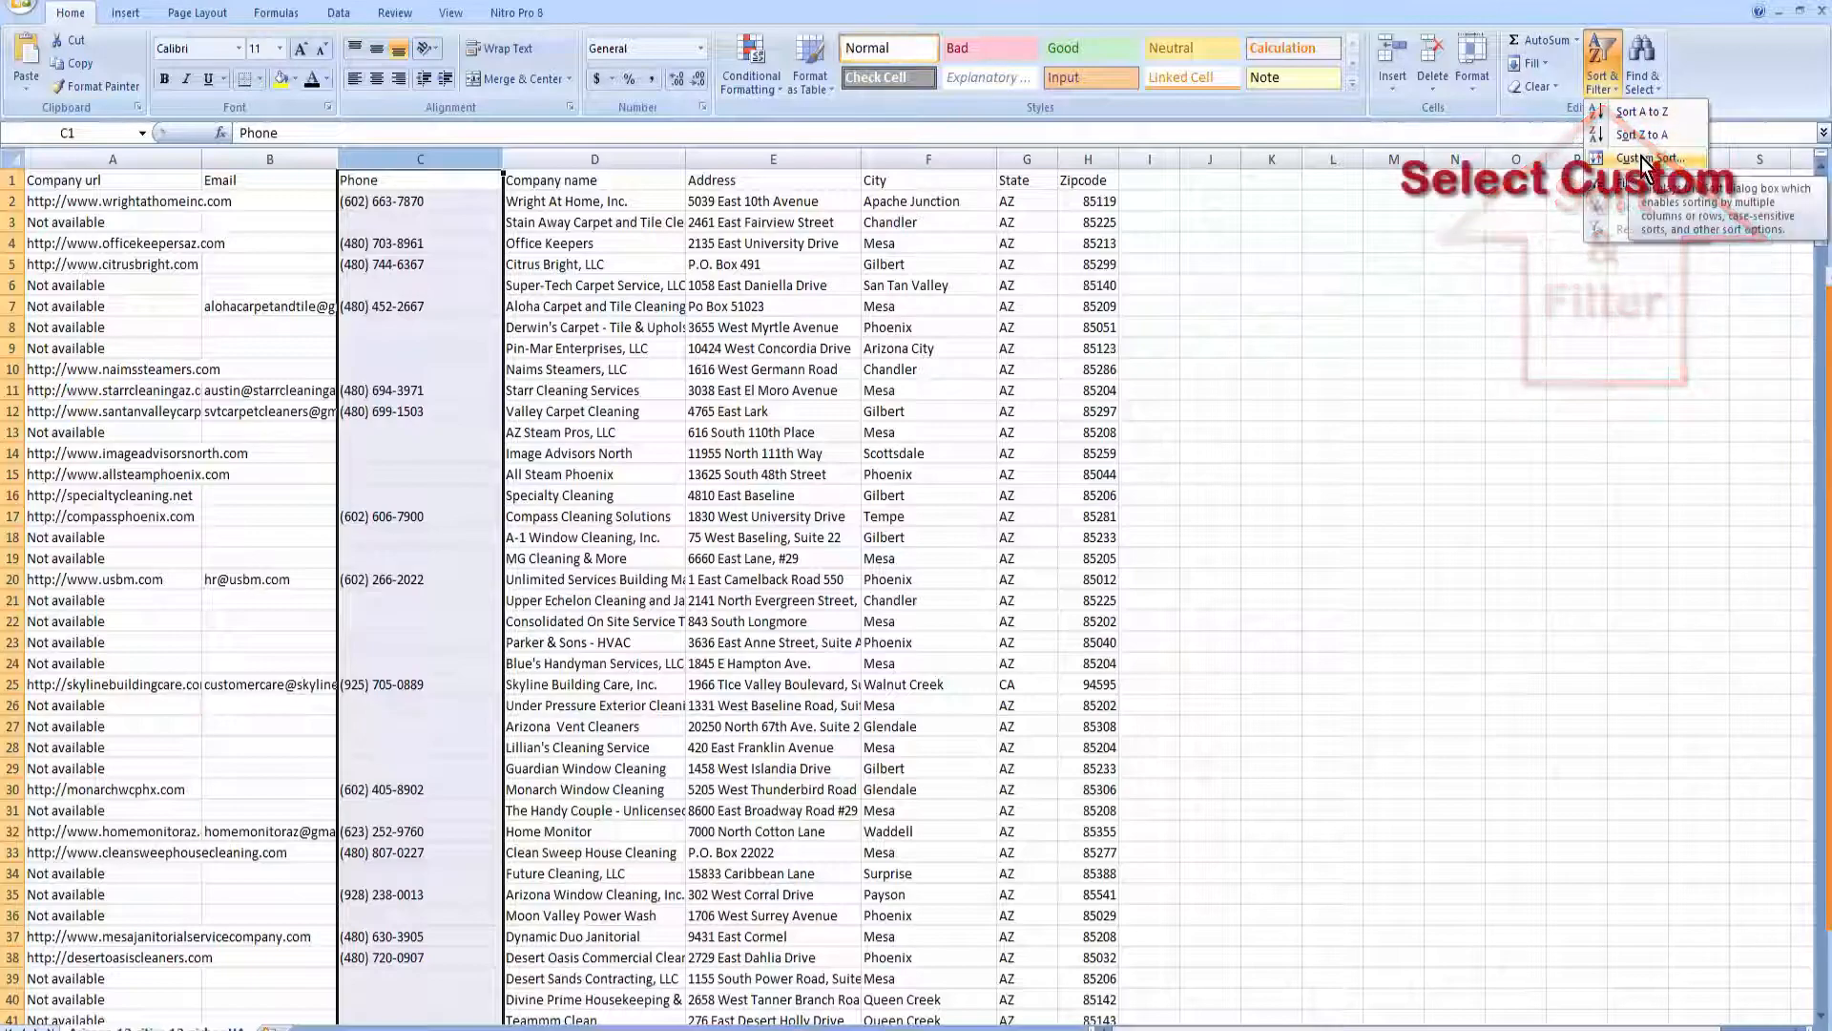
{"action": "left_click", "coordinate": [1650, 157]}
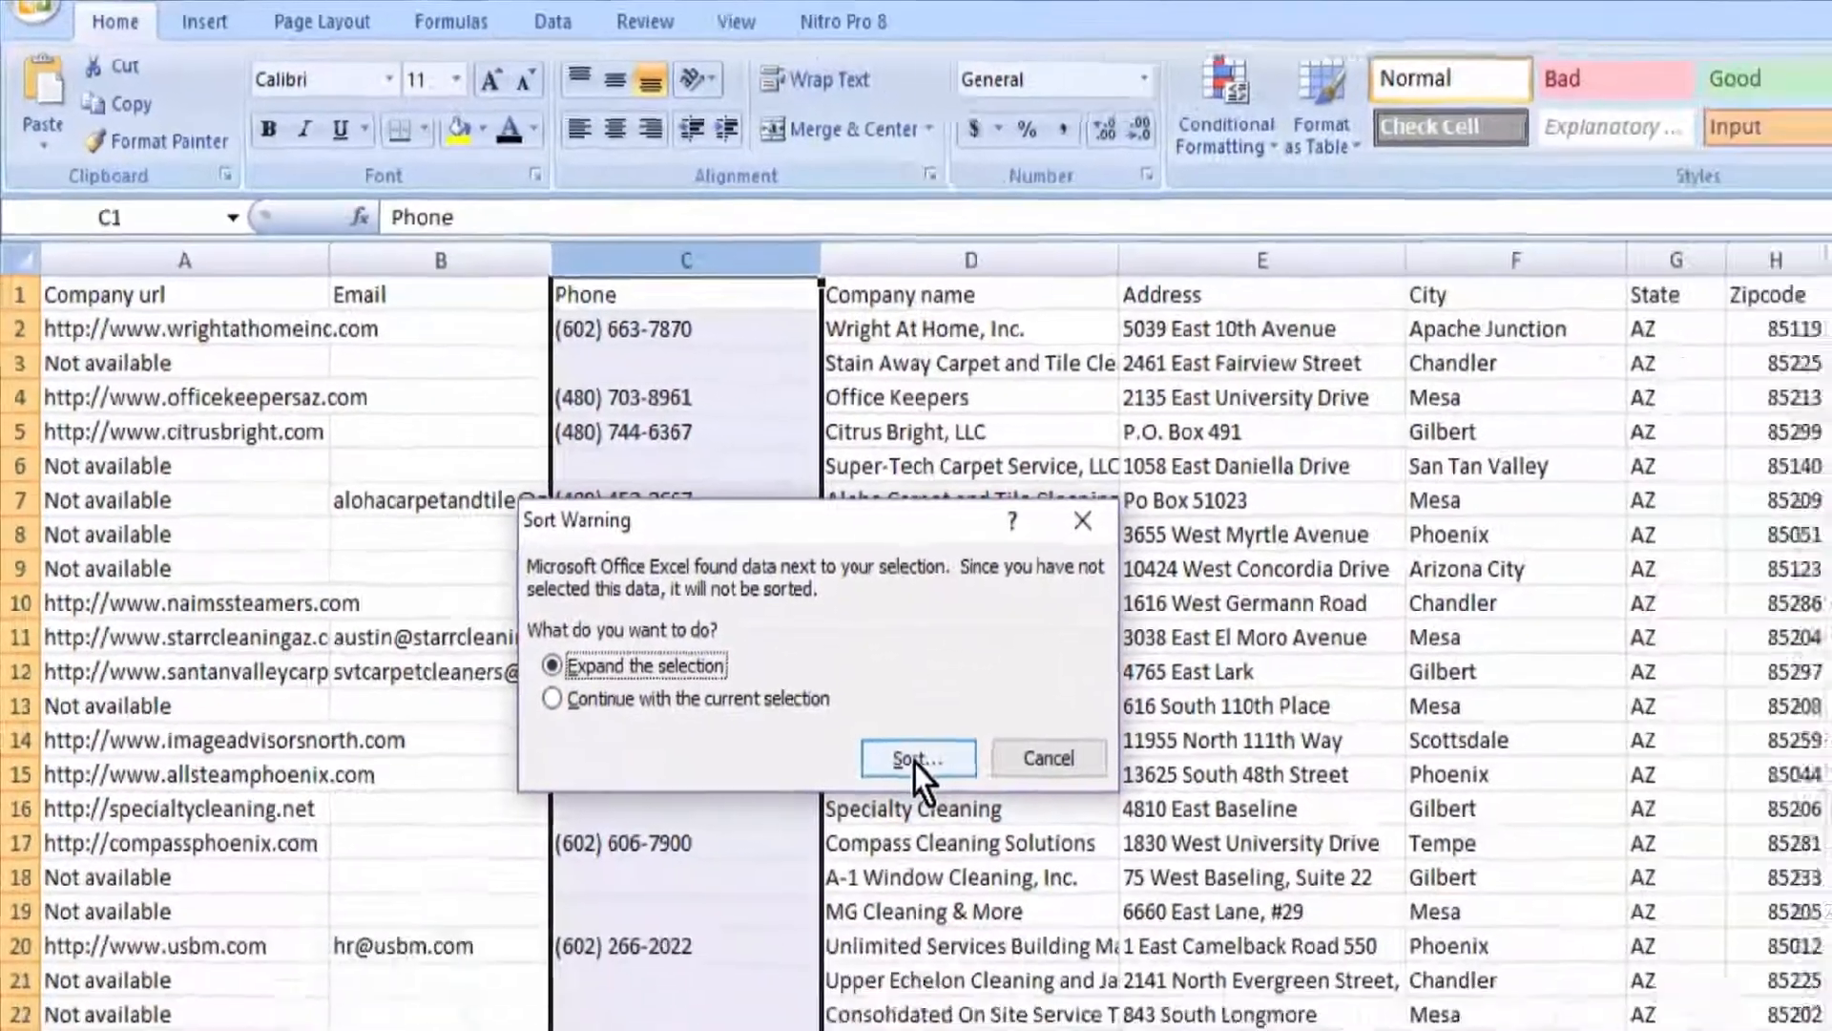
{"action": "left_click", "coordinate": [916, 758]}
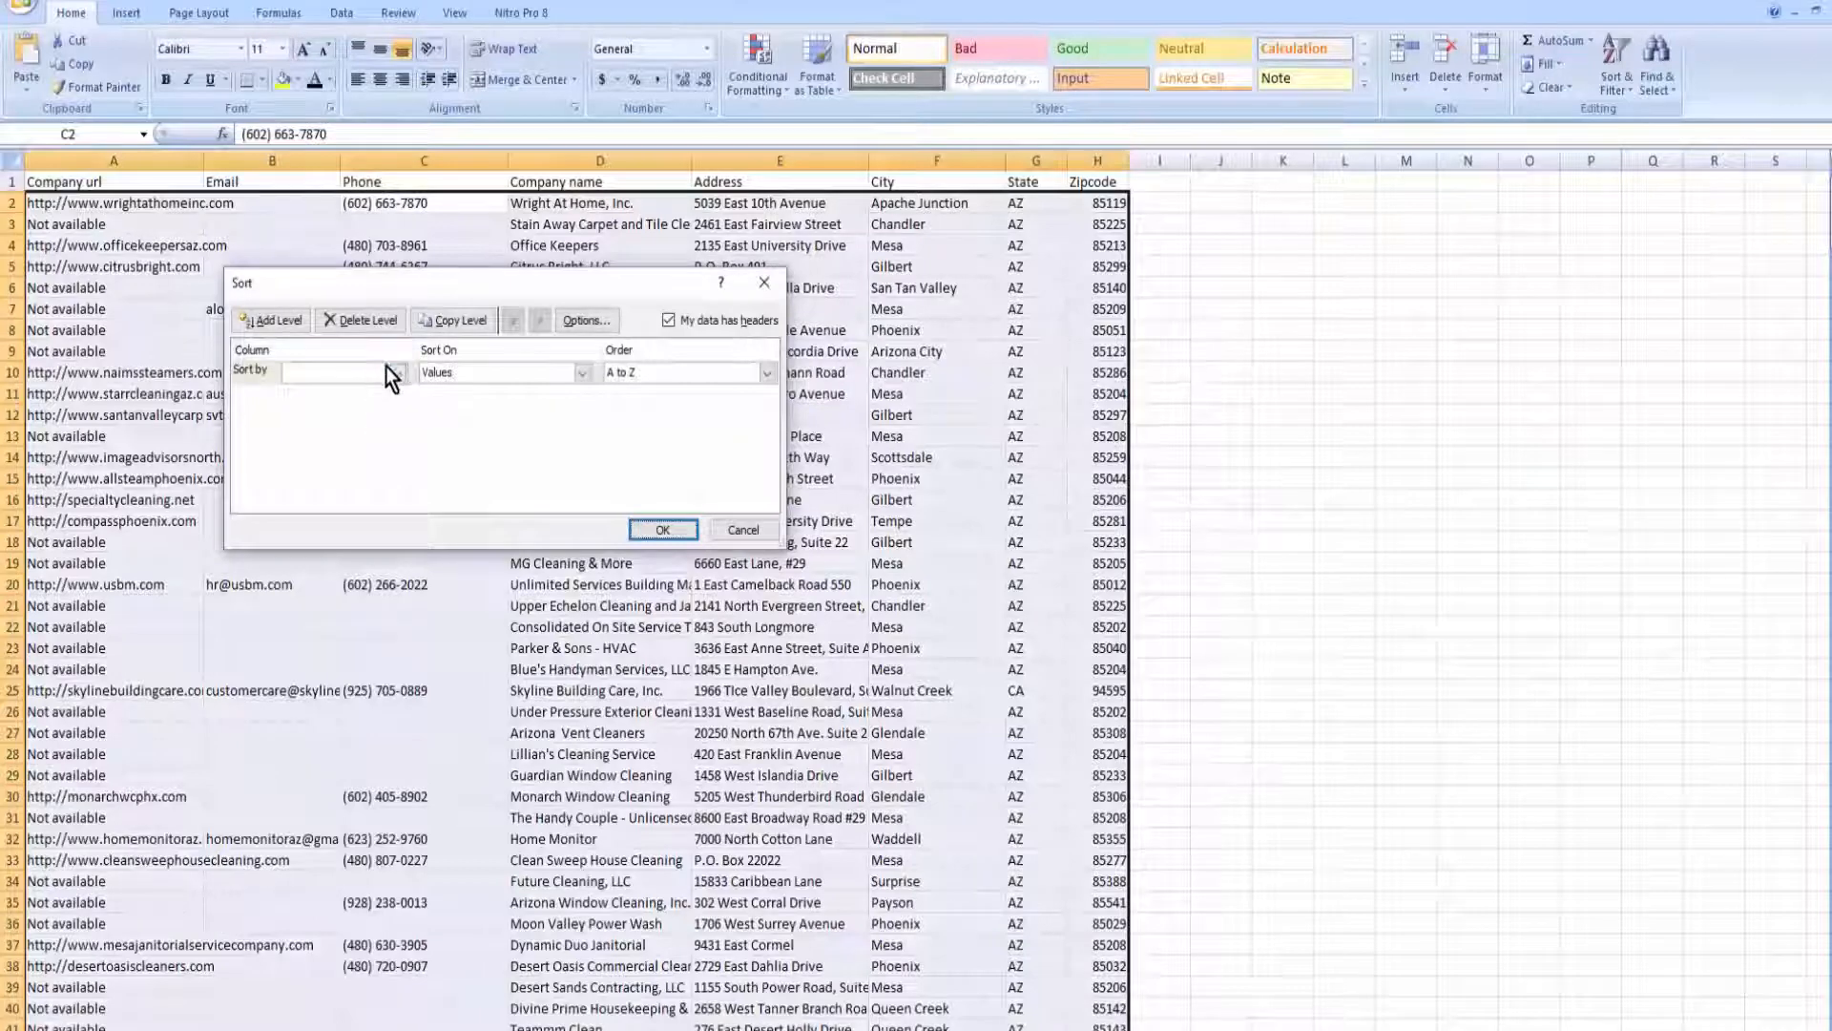
{"action": "left_click", "coordinate": [395, 372]}
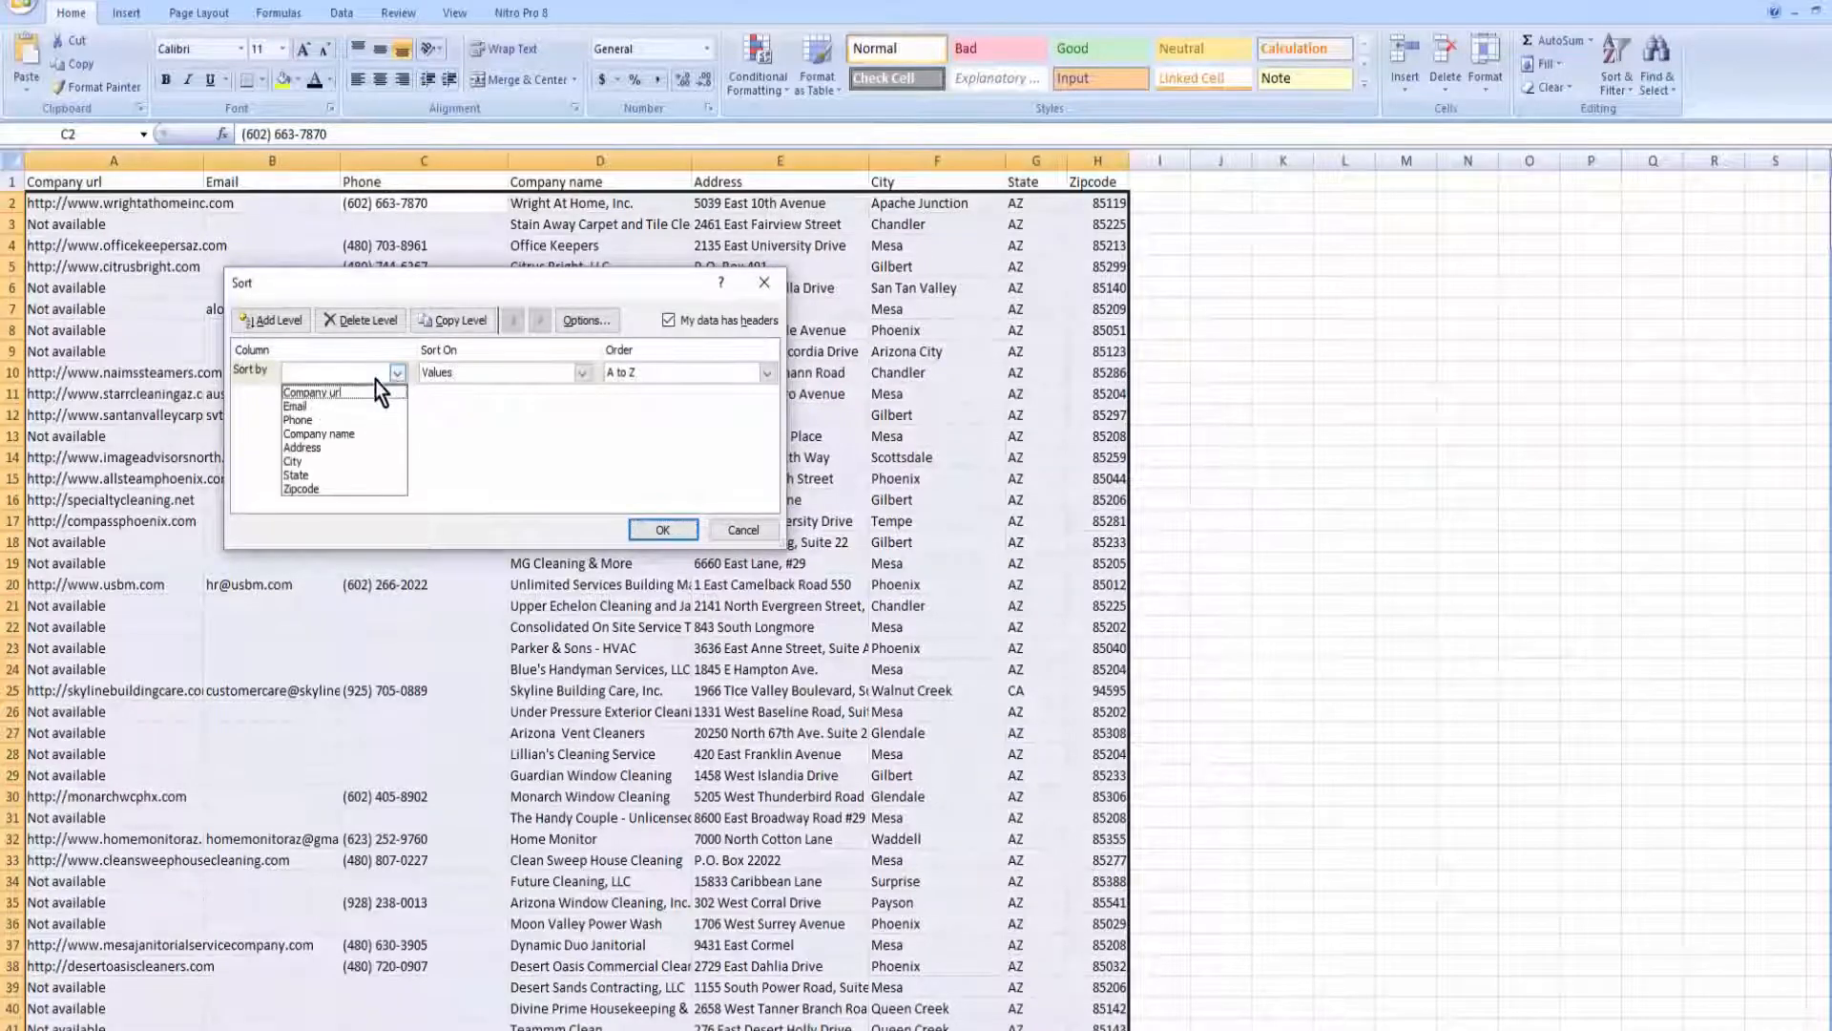
{"action": "left_click", "coordinate": [298, 420]}
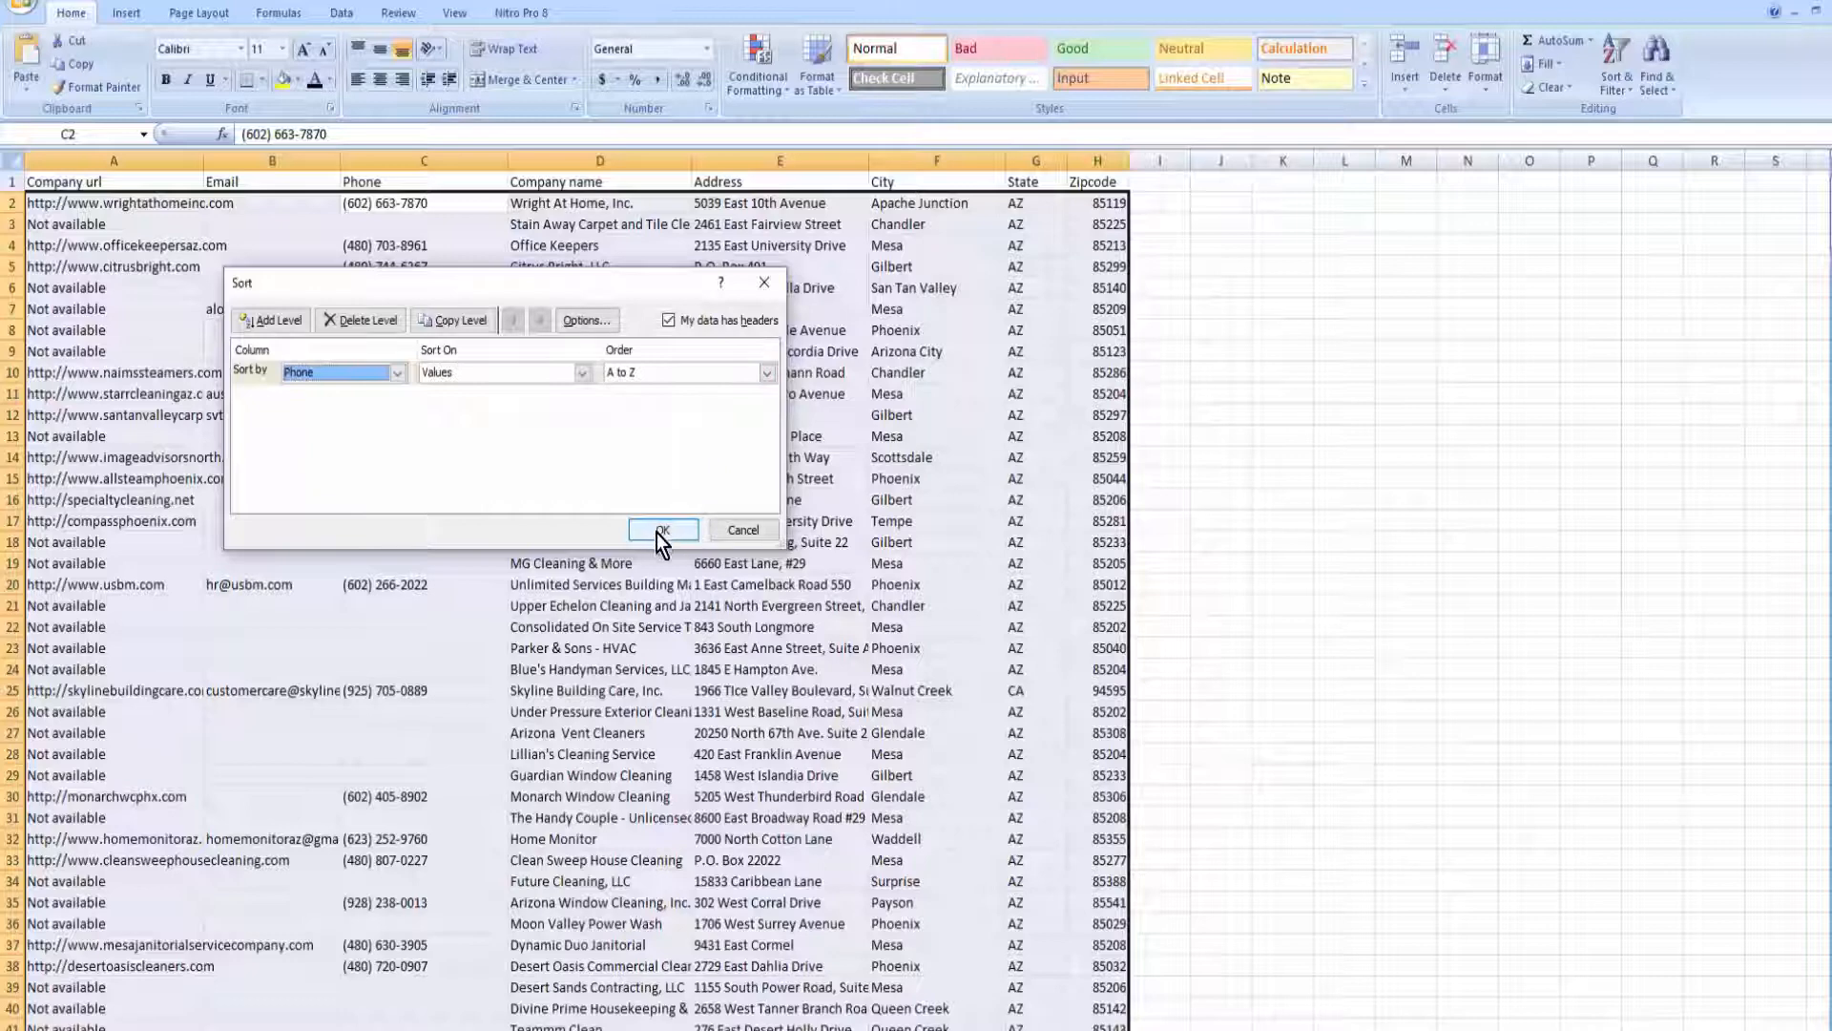
{"action": "left_click", "coordinate": [662, 531]}
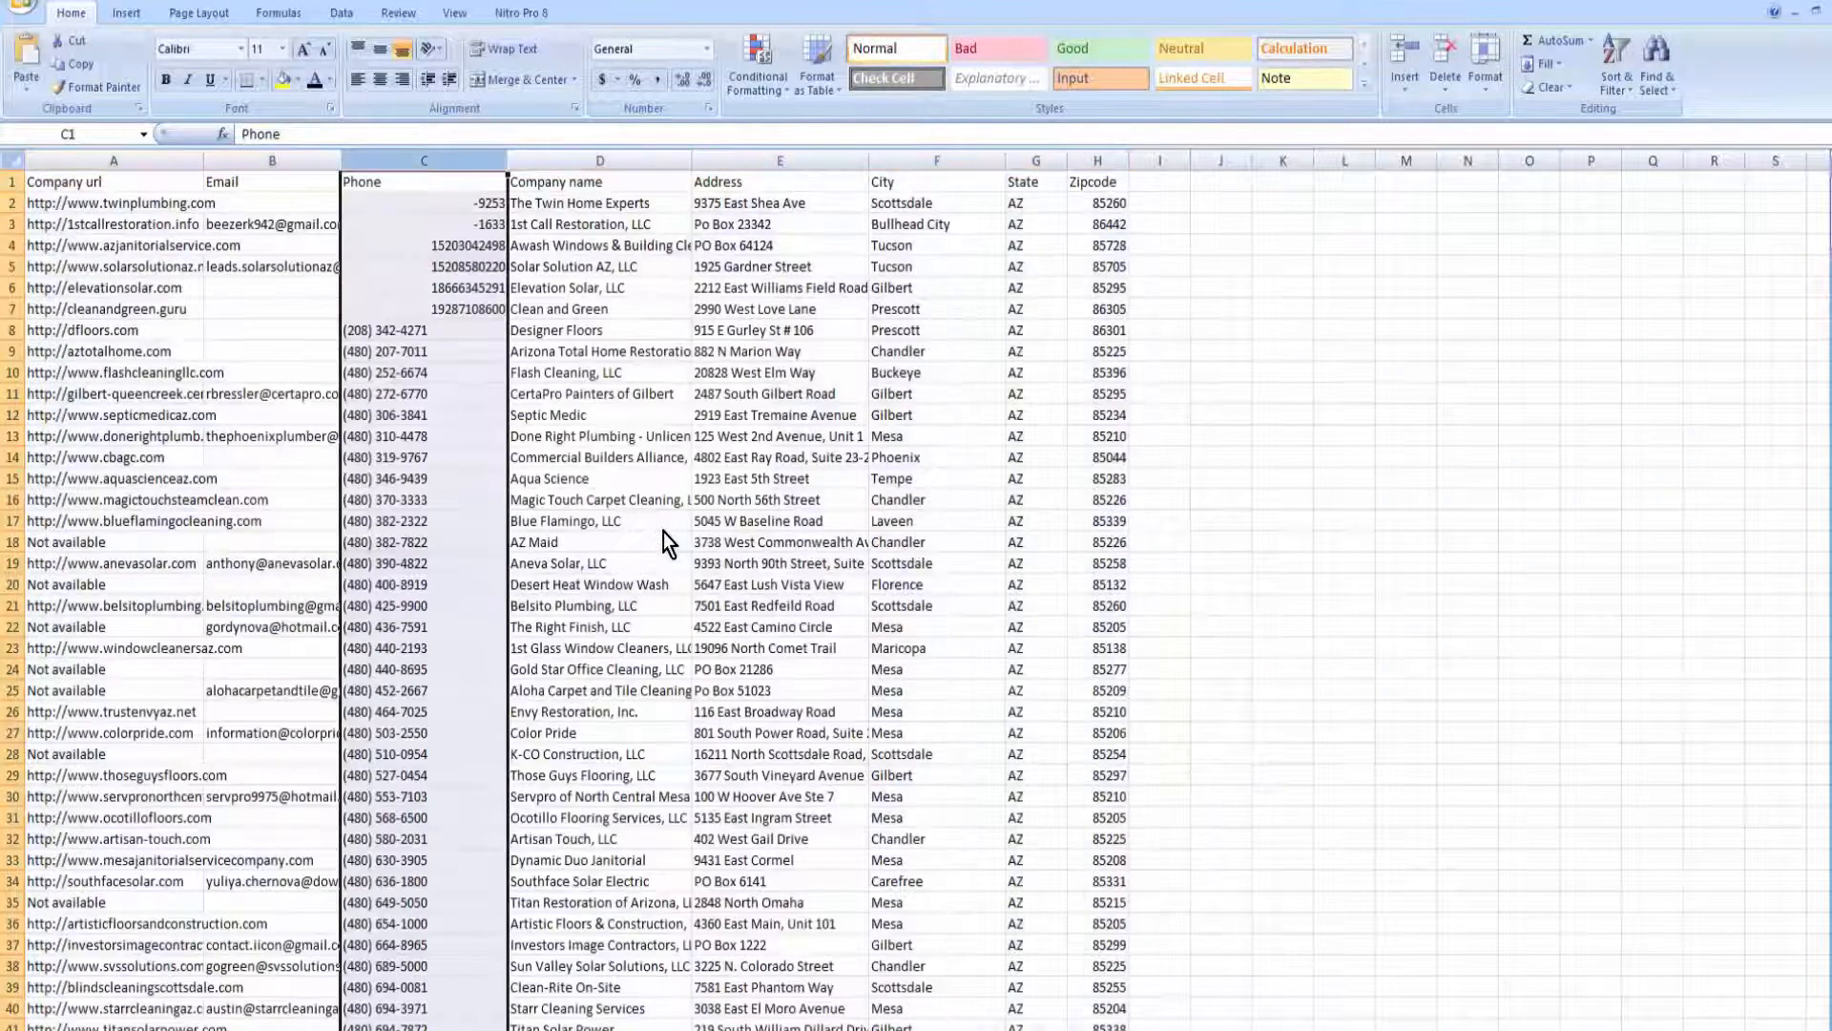
{"action": "left_click", "coordinate": [111, 202]}
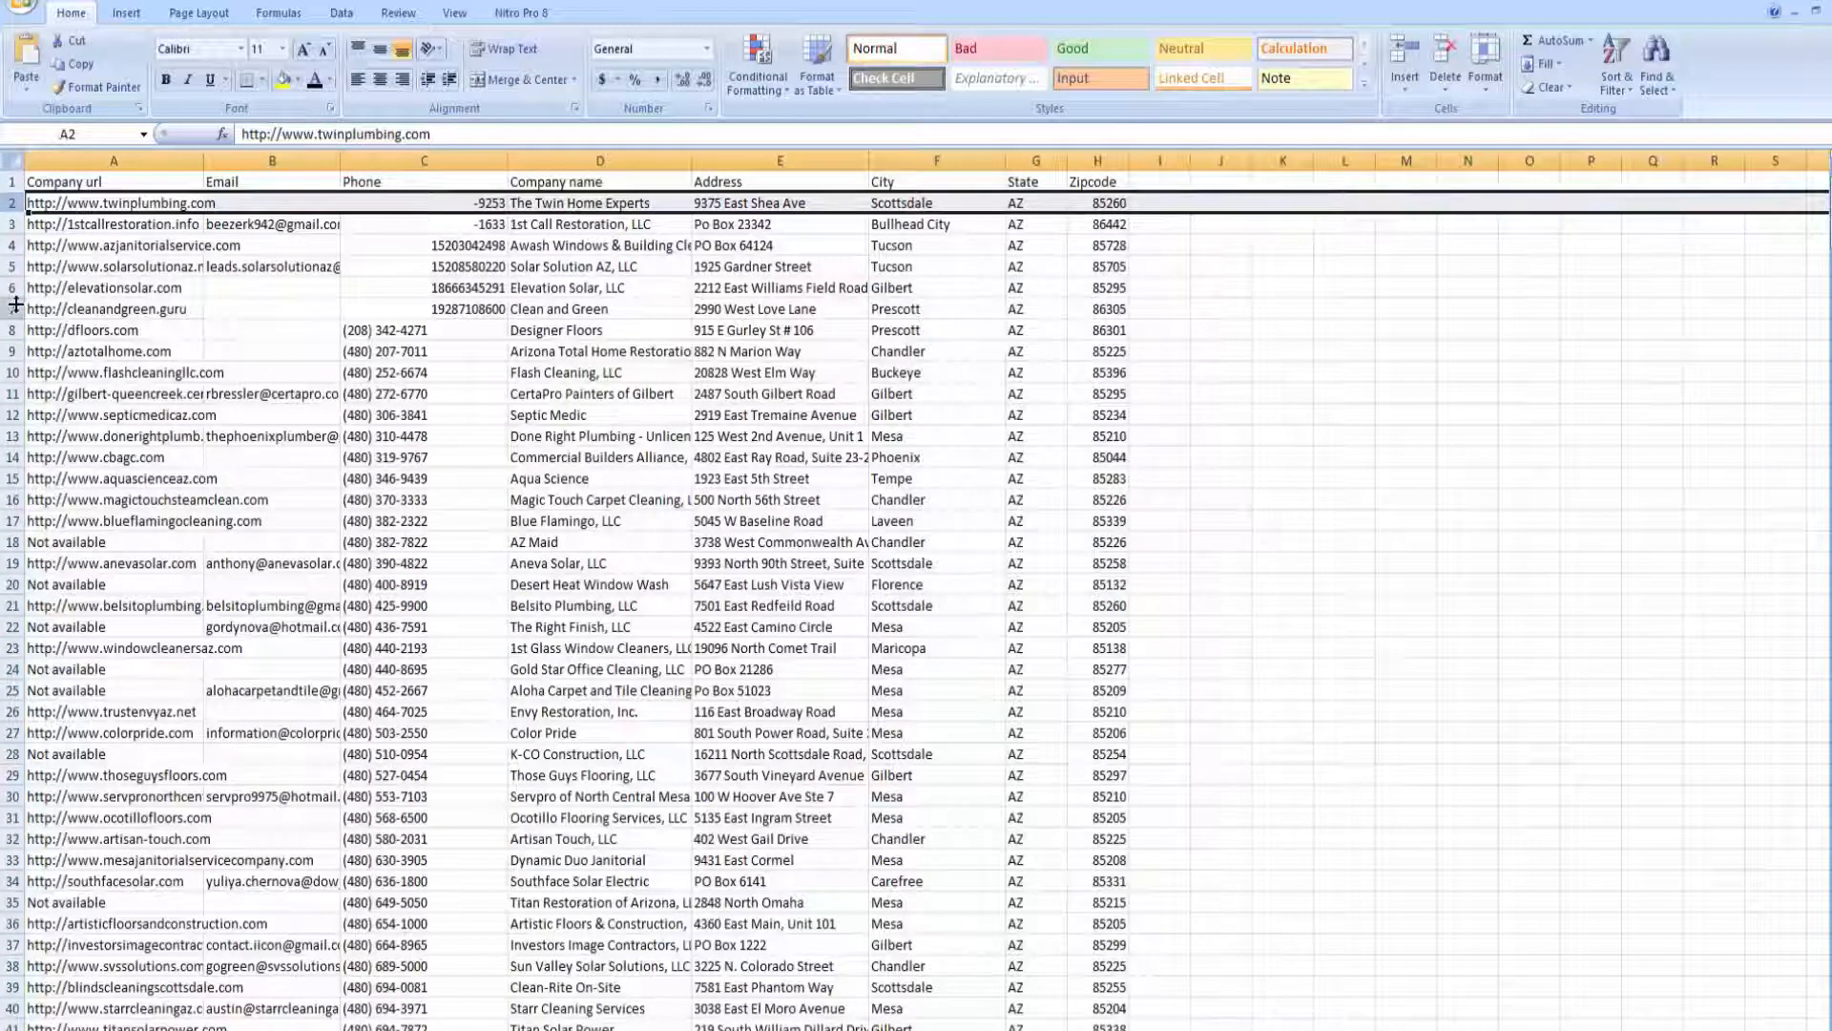
{"action": "mouse_move", "coordinate": [466, 313]}
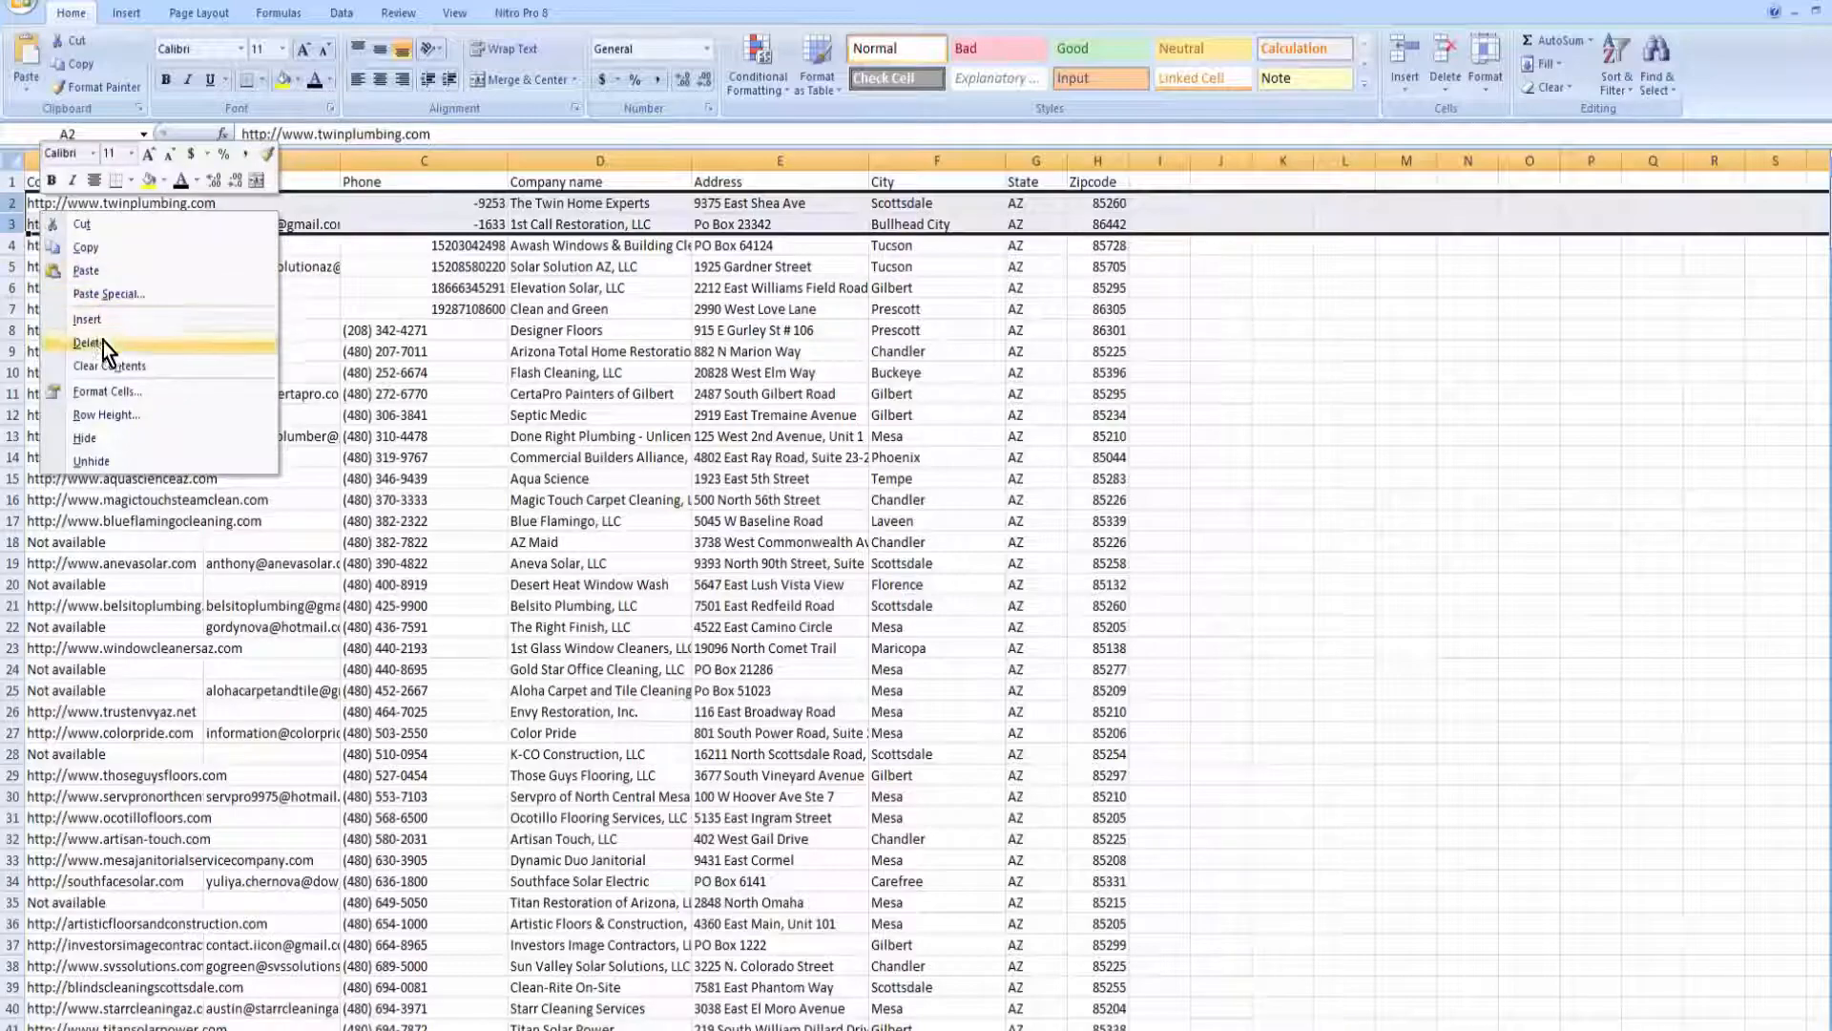
Delete the two top rows whose phones are fragments like -9253 and -1633.
{"action": "left_click", "coordinate": [84, 344]}
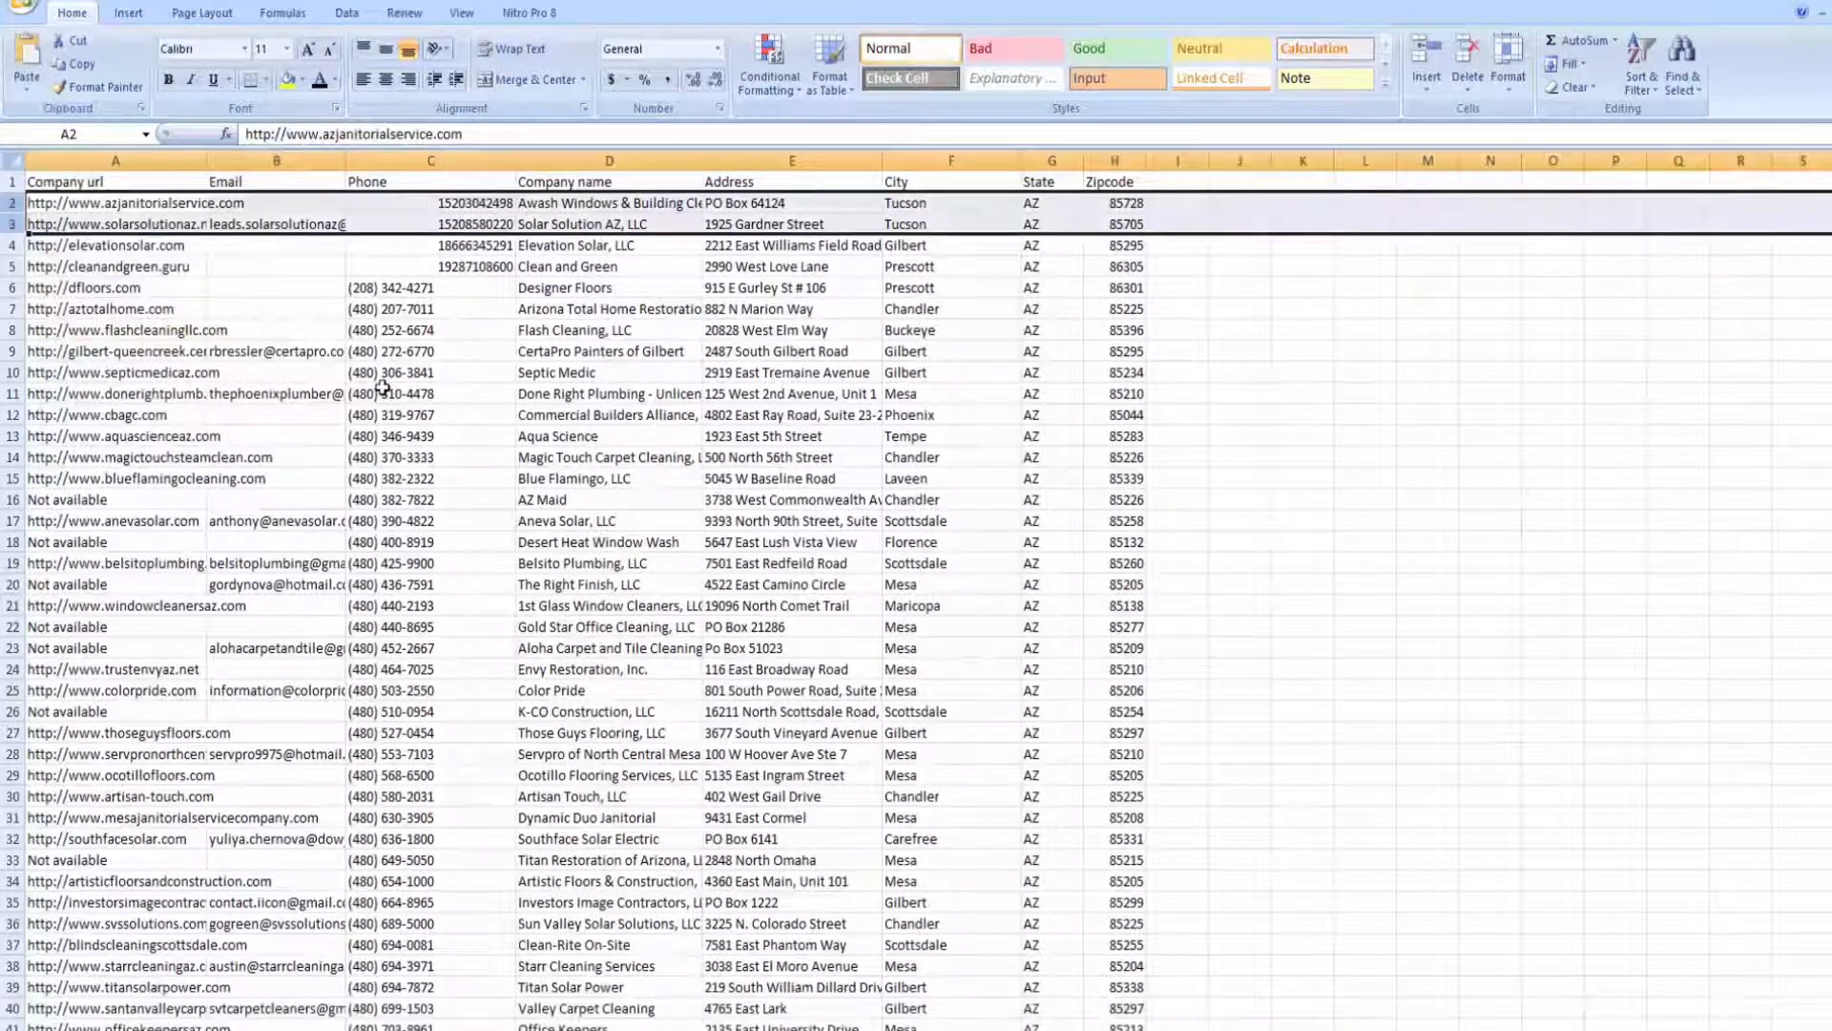
{"action": "scroll", "scroll_direction": "down", "scroll_amount": 3}
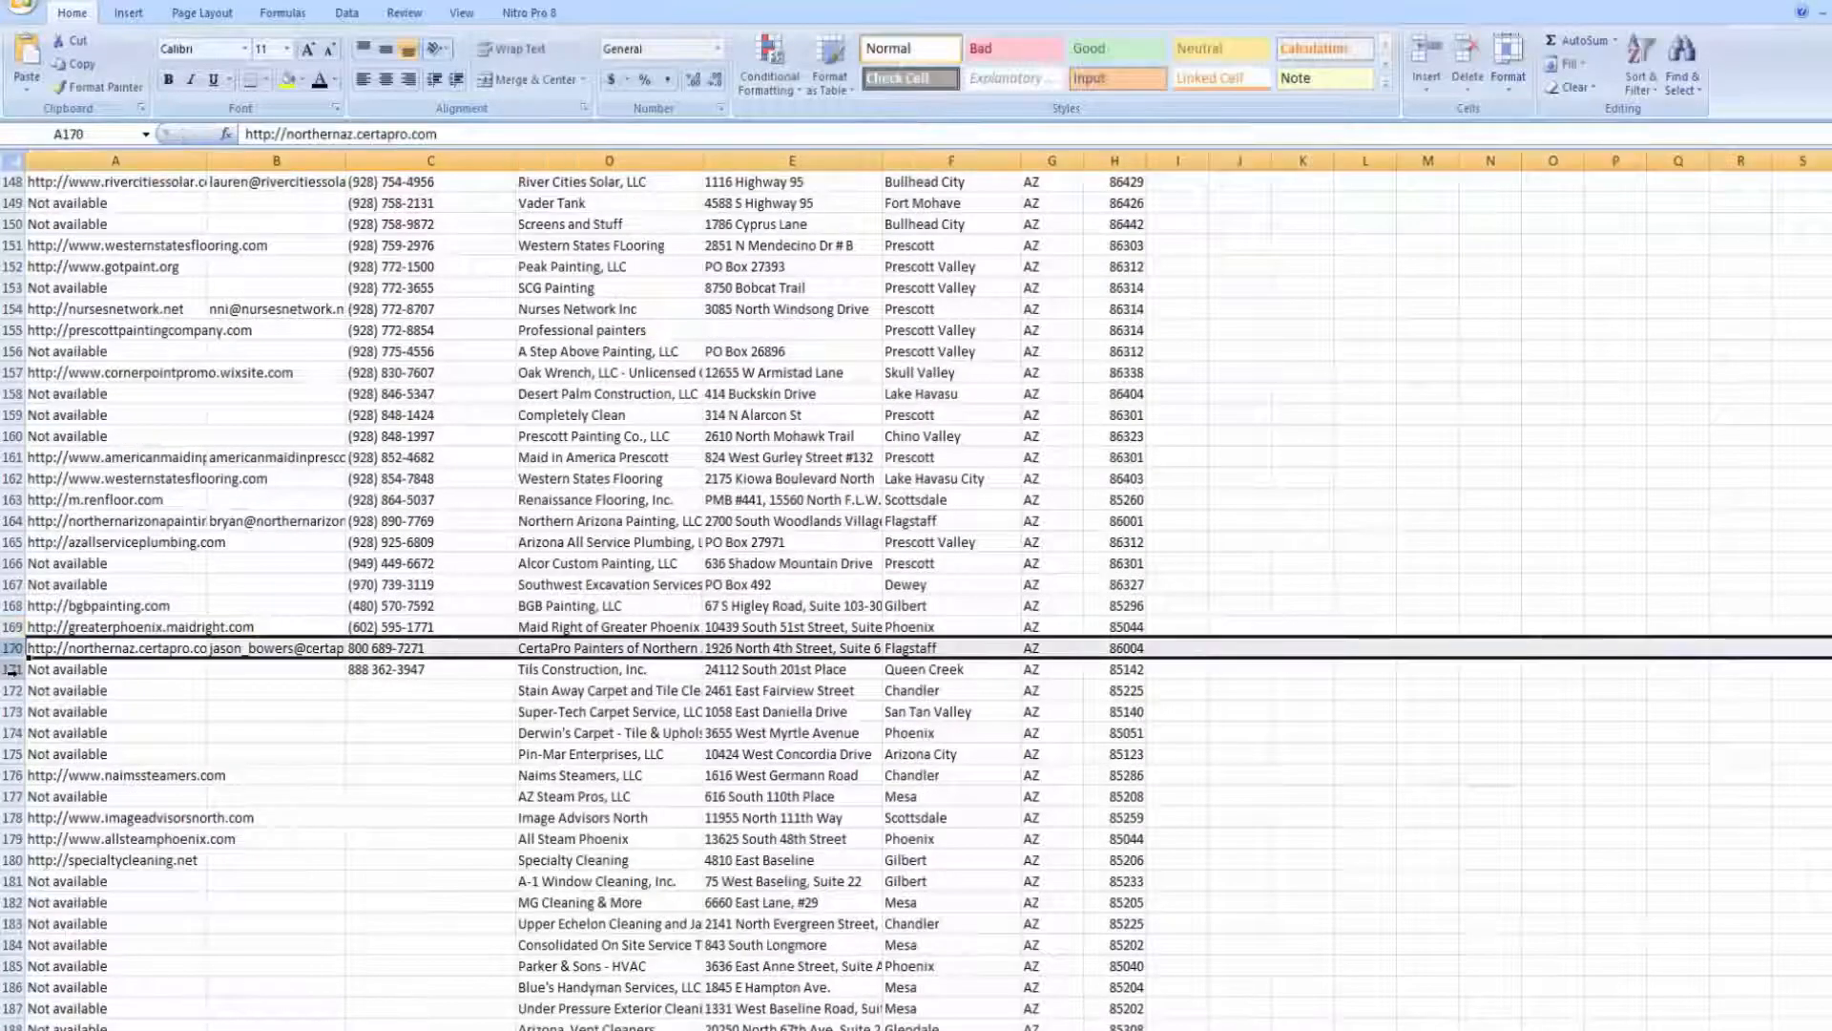
Delete all phone-less rows from the first empty phone down to row 411.
{"action": "scroll", "scroll_direction": "down", "scroll_amount": 3}
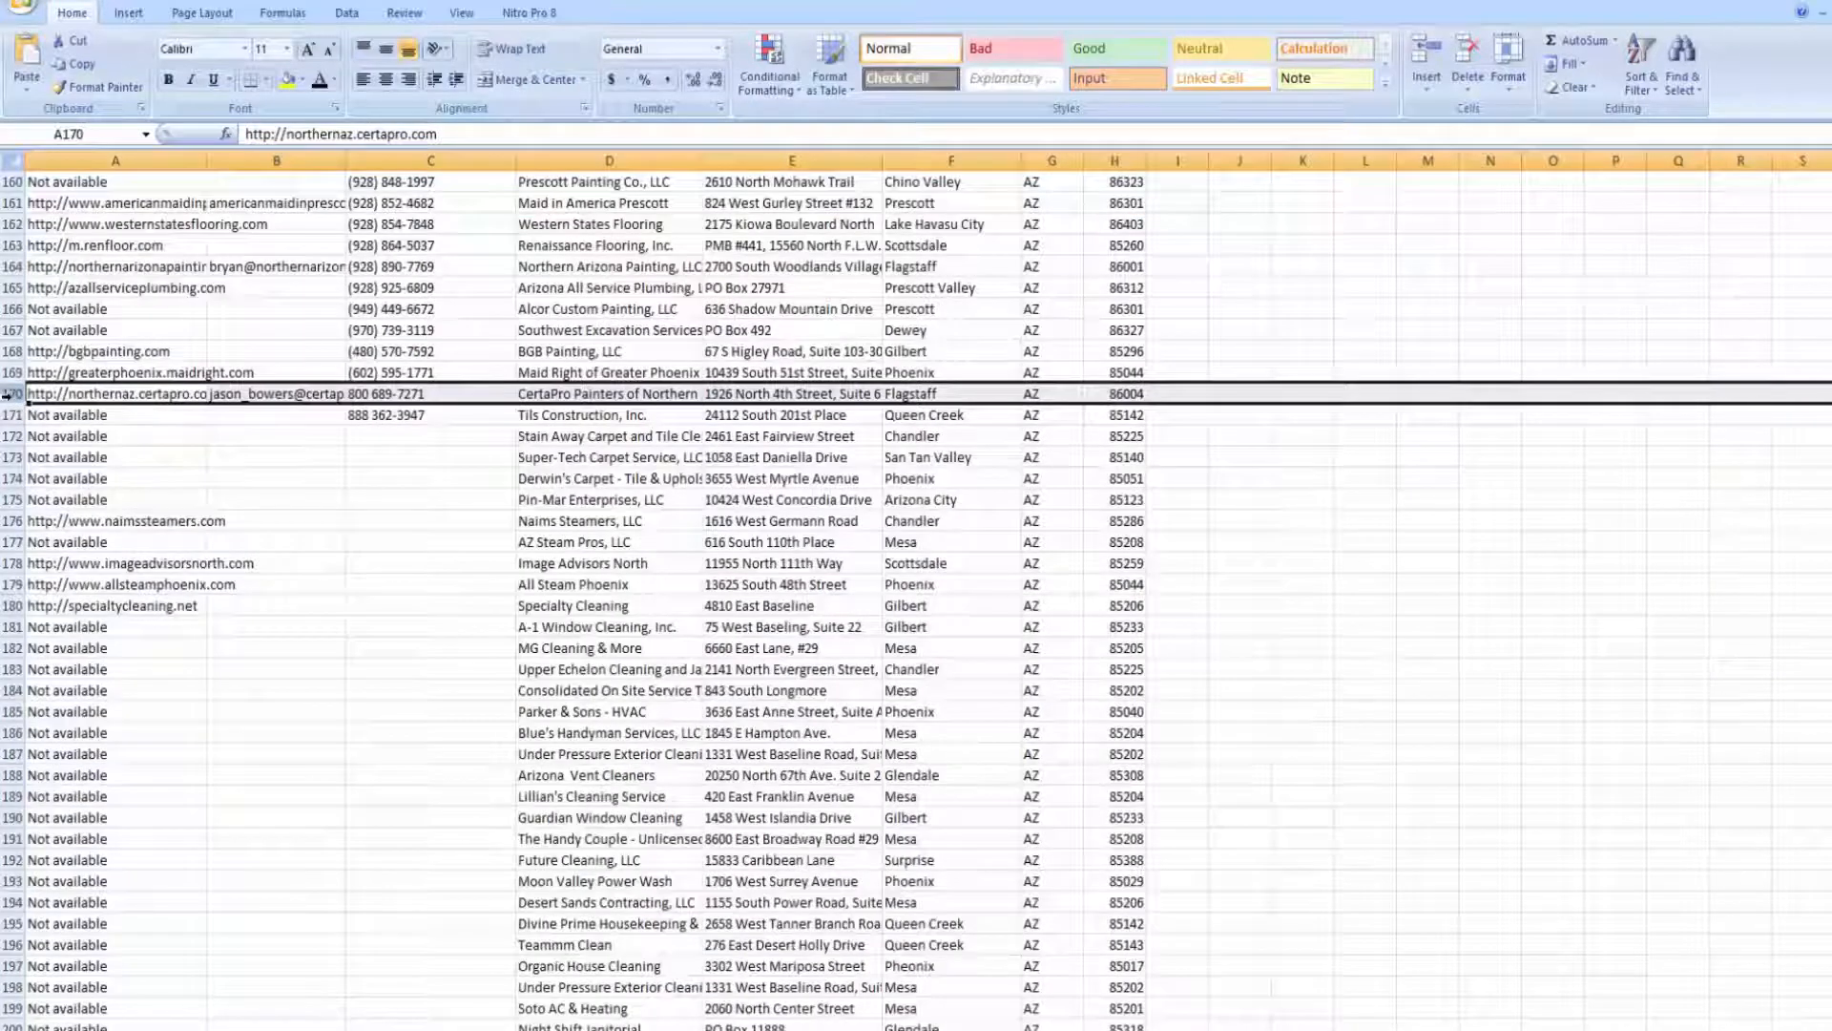
{"action": "scroll", "scroll_direction": "down", "scroll_amount": 3}
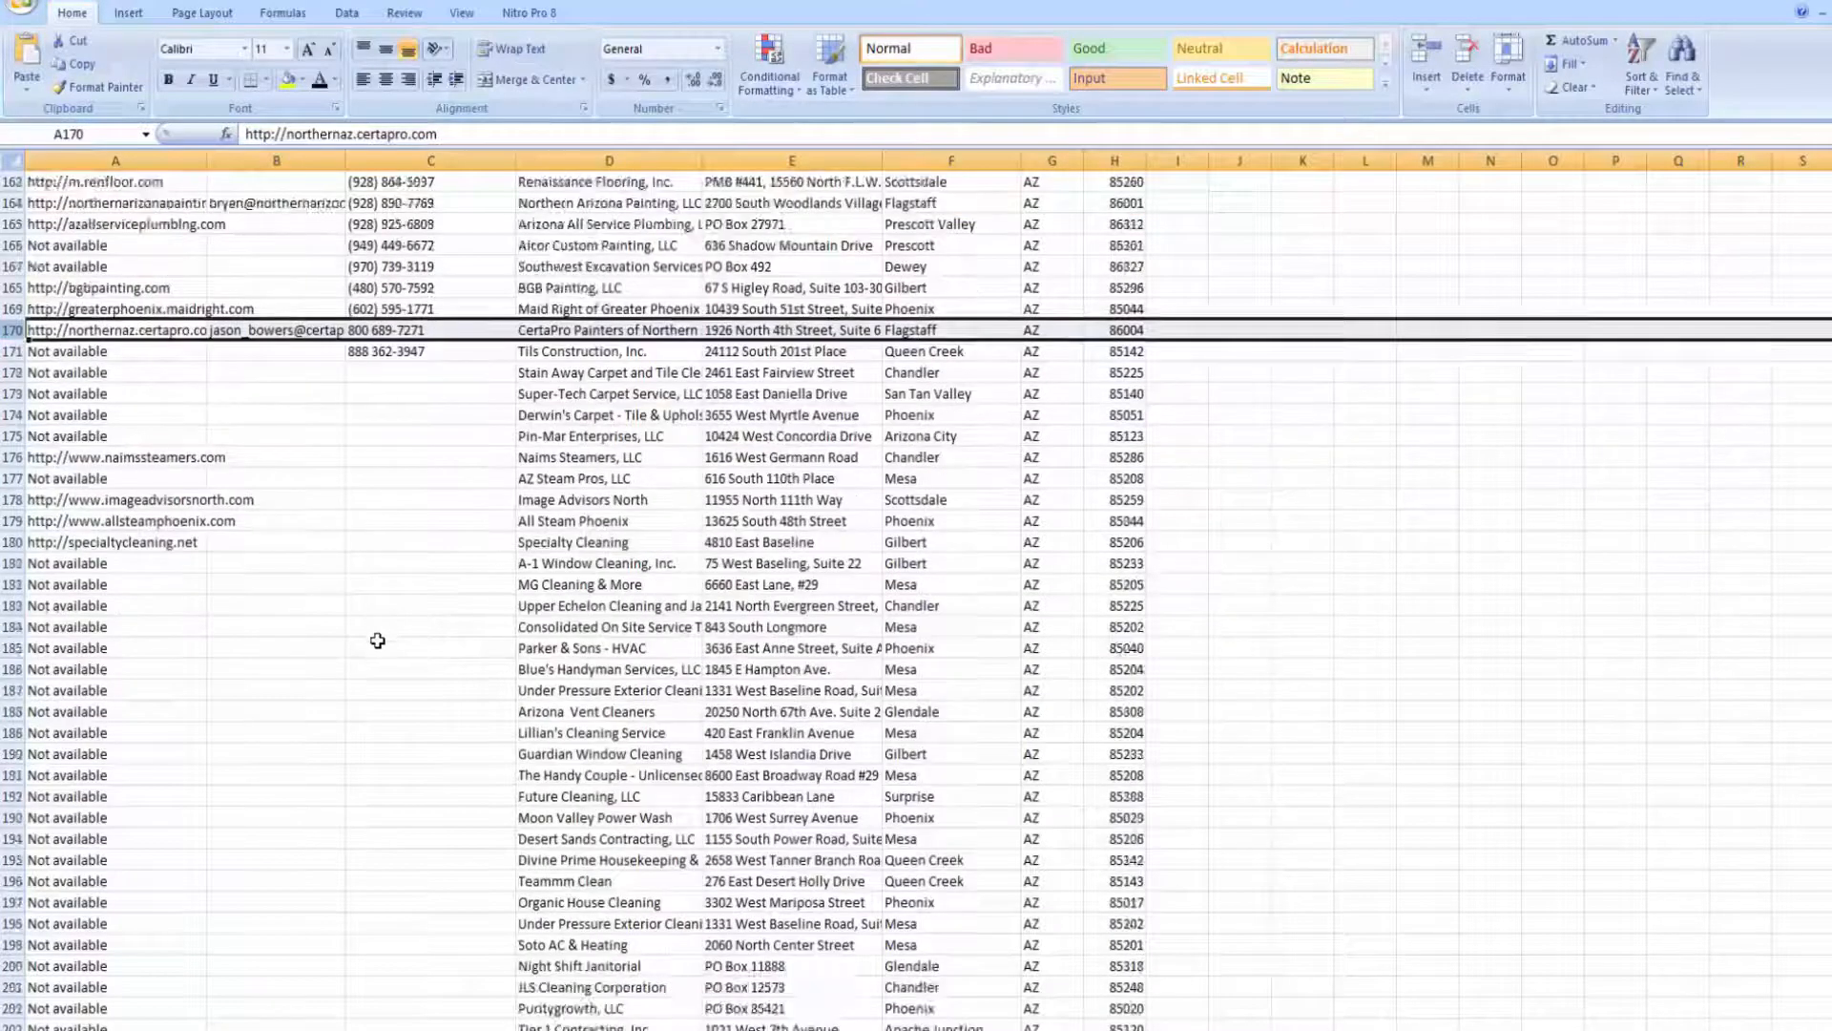
{"action": "scroll", "scroll_direction": "down", "scroll_amount": 3}
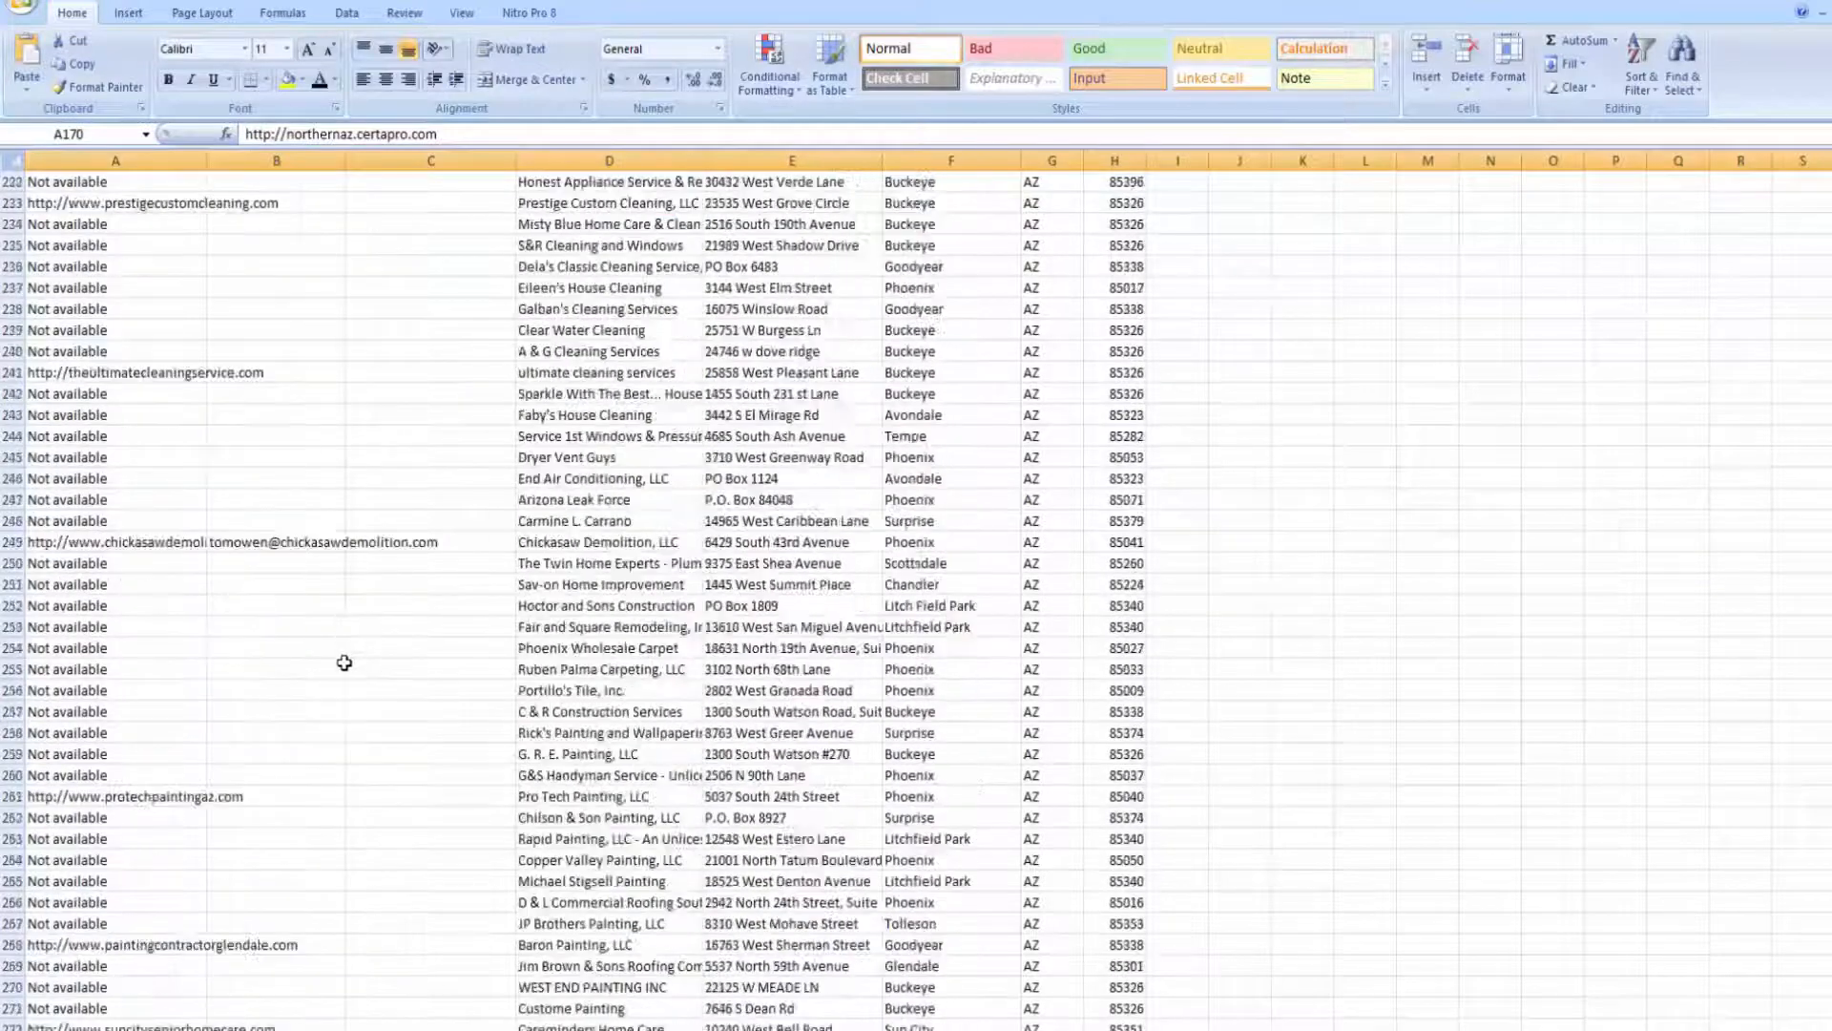
{"action": "scroll", "scroll_direction": "down", "scroll_amount": 3}
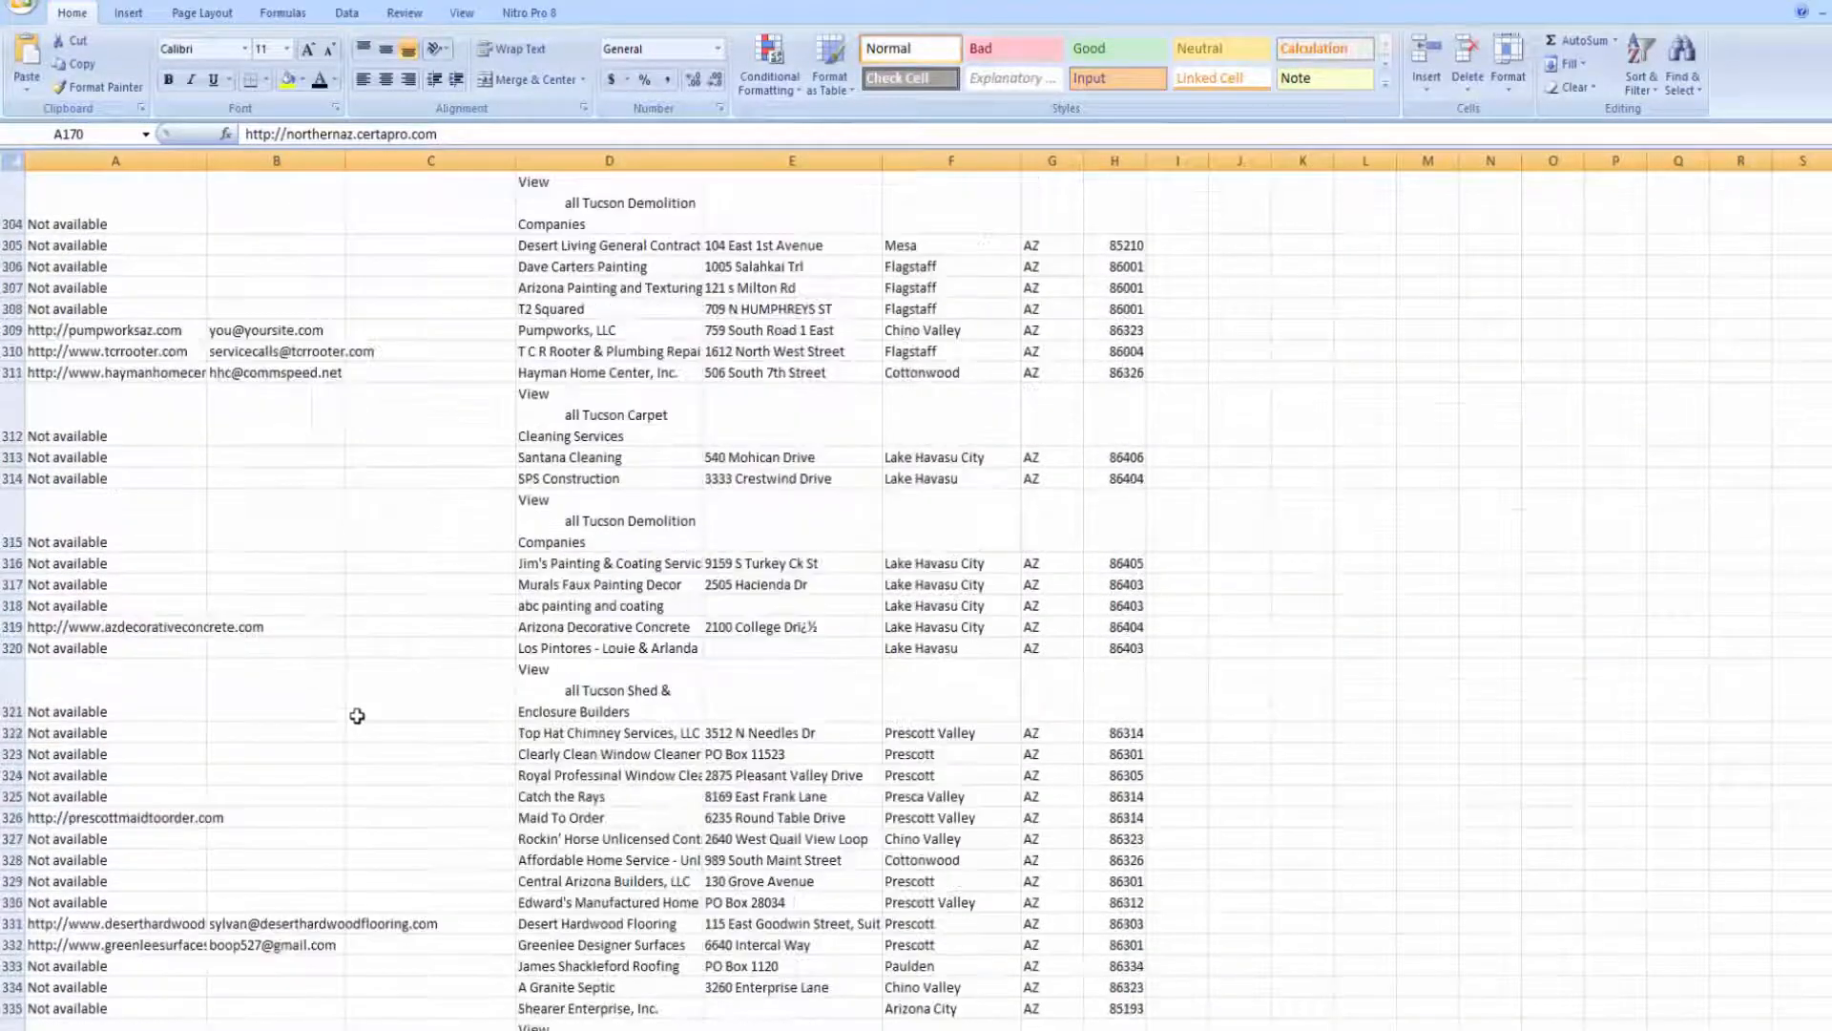
{"action": "scroll", "scroll_direction": "down", "scroll_amount": 3}
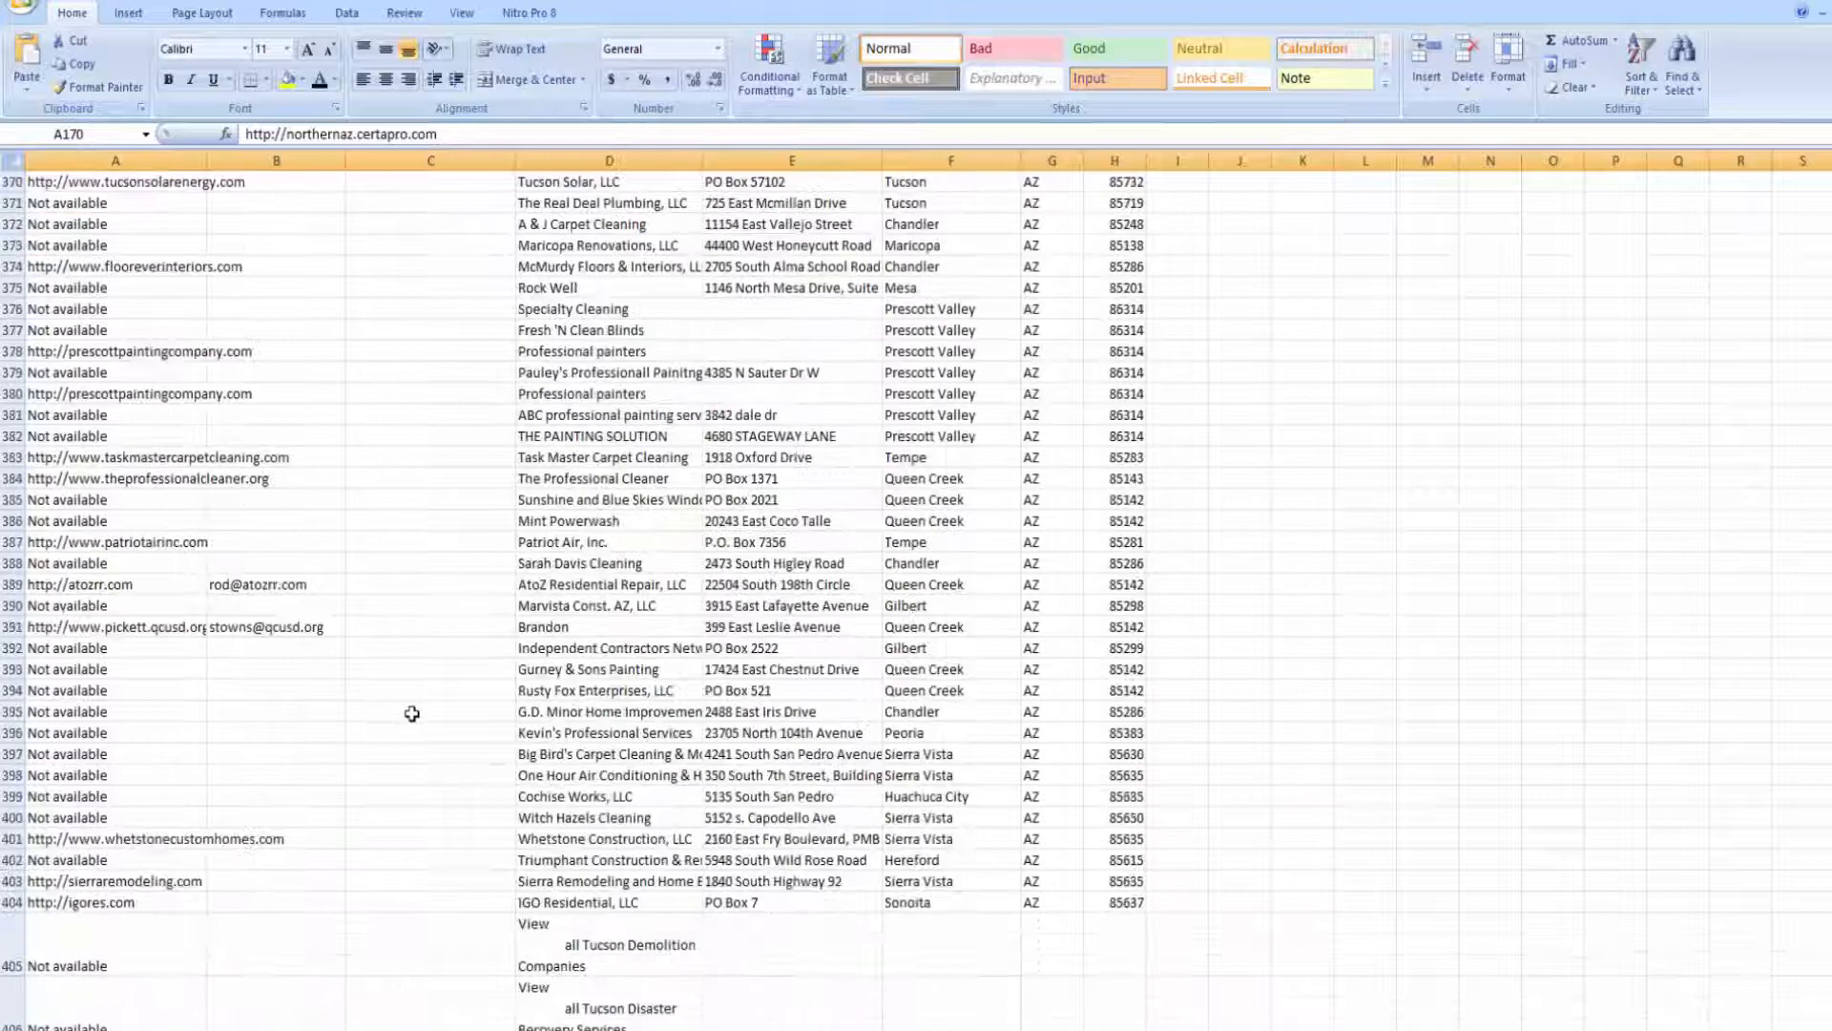
{"action": "scroll", "scroll_direction": "down", "scroll_amount": 3}
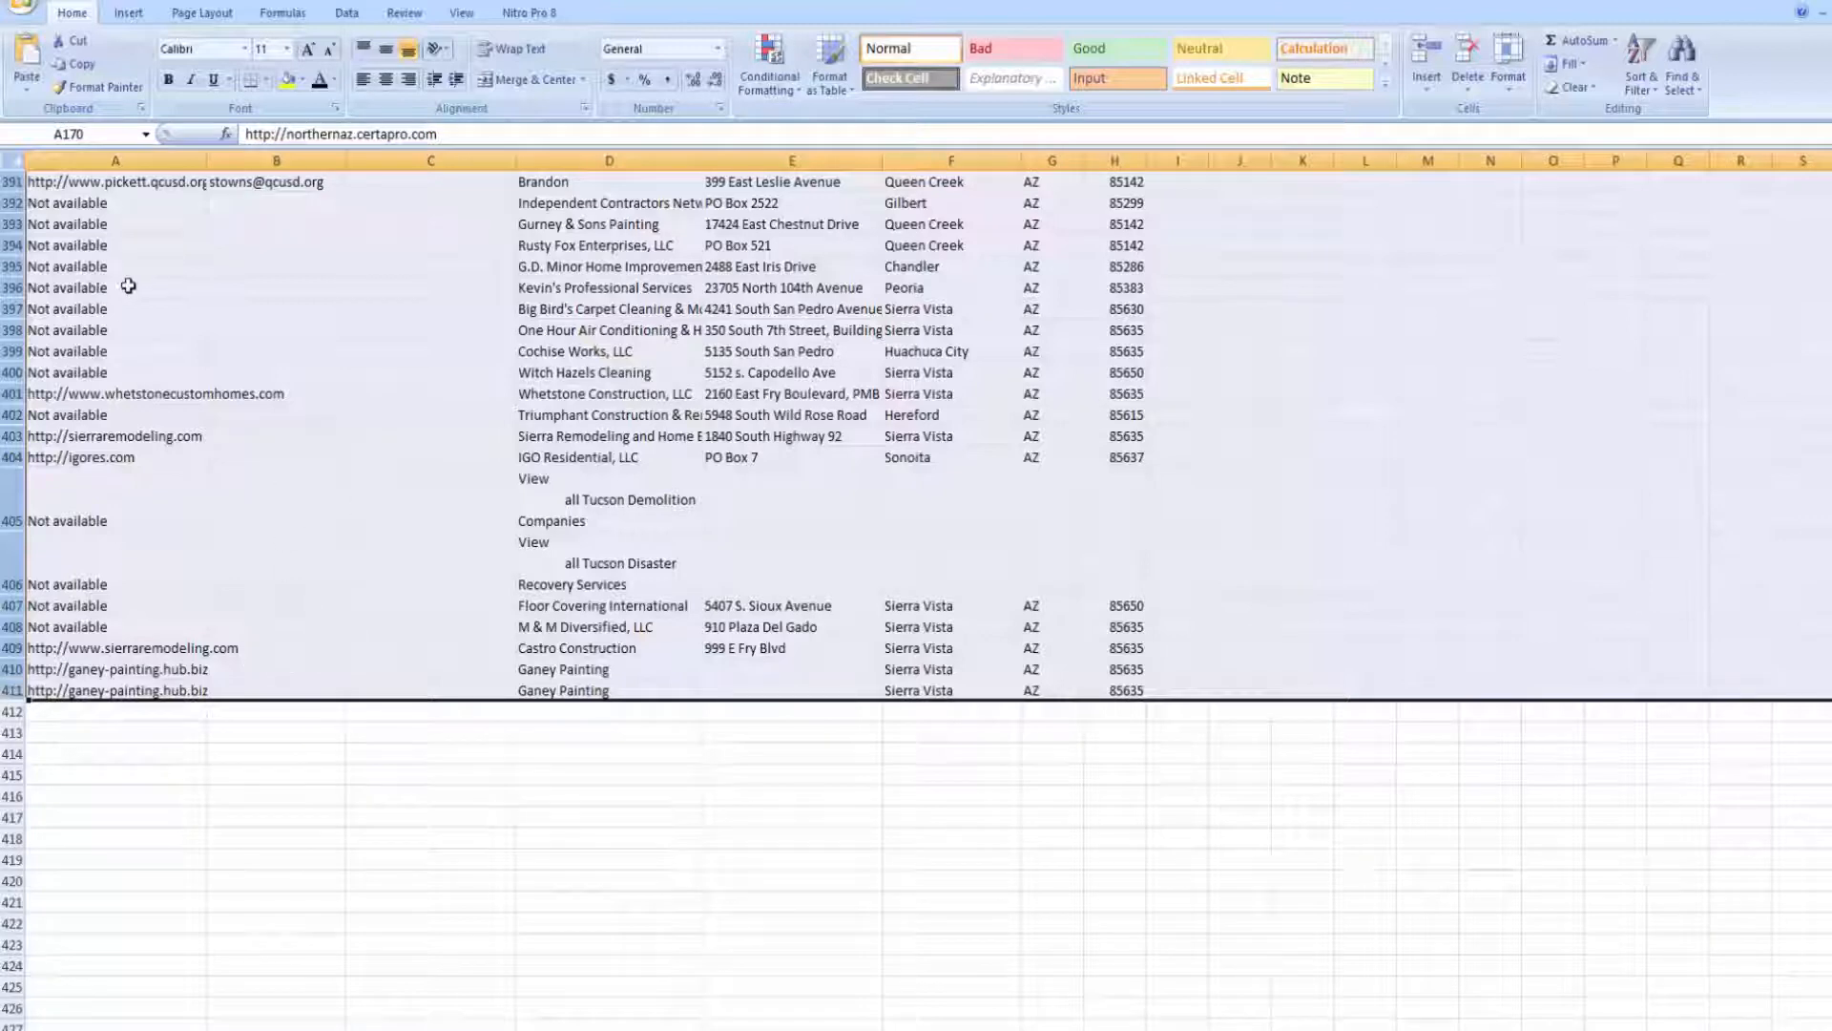
{"action": "right_click", "coordinate": [130, 286]}
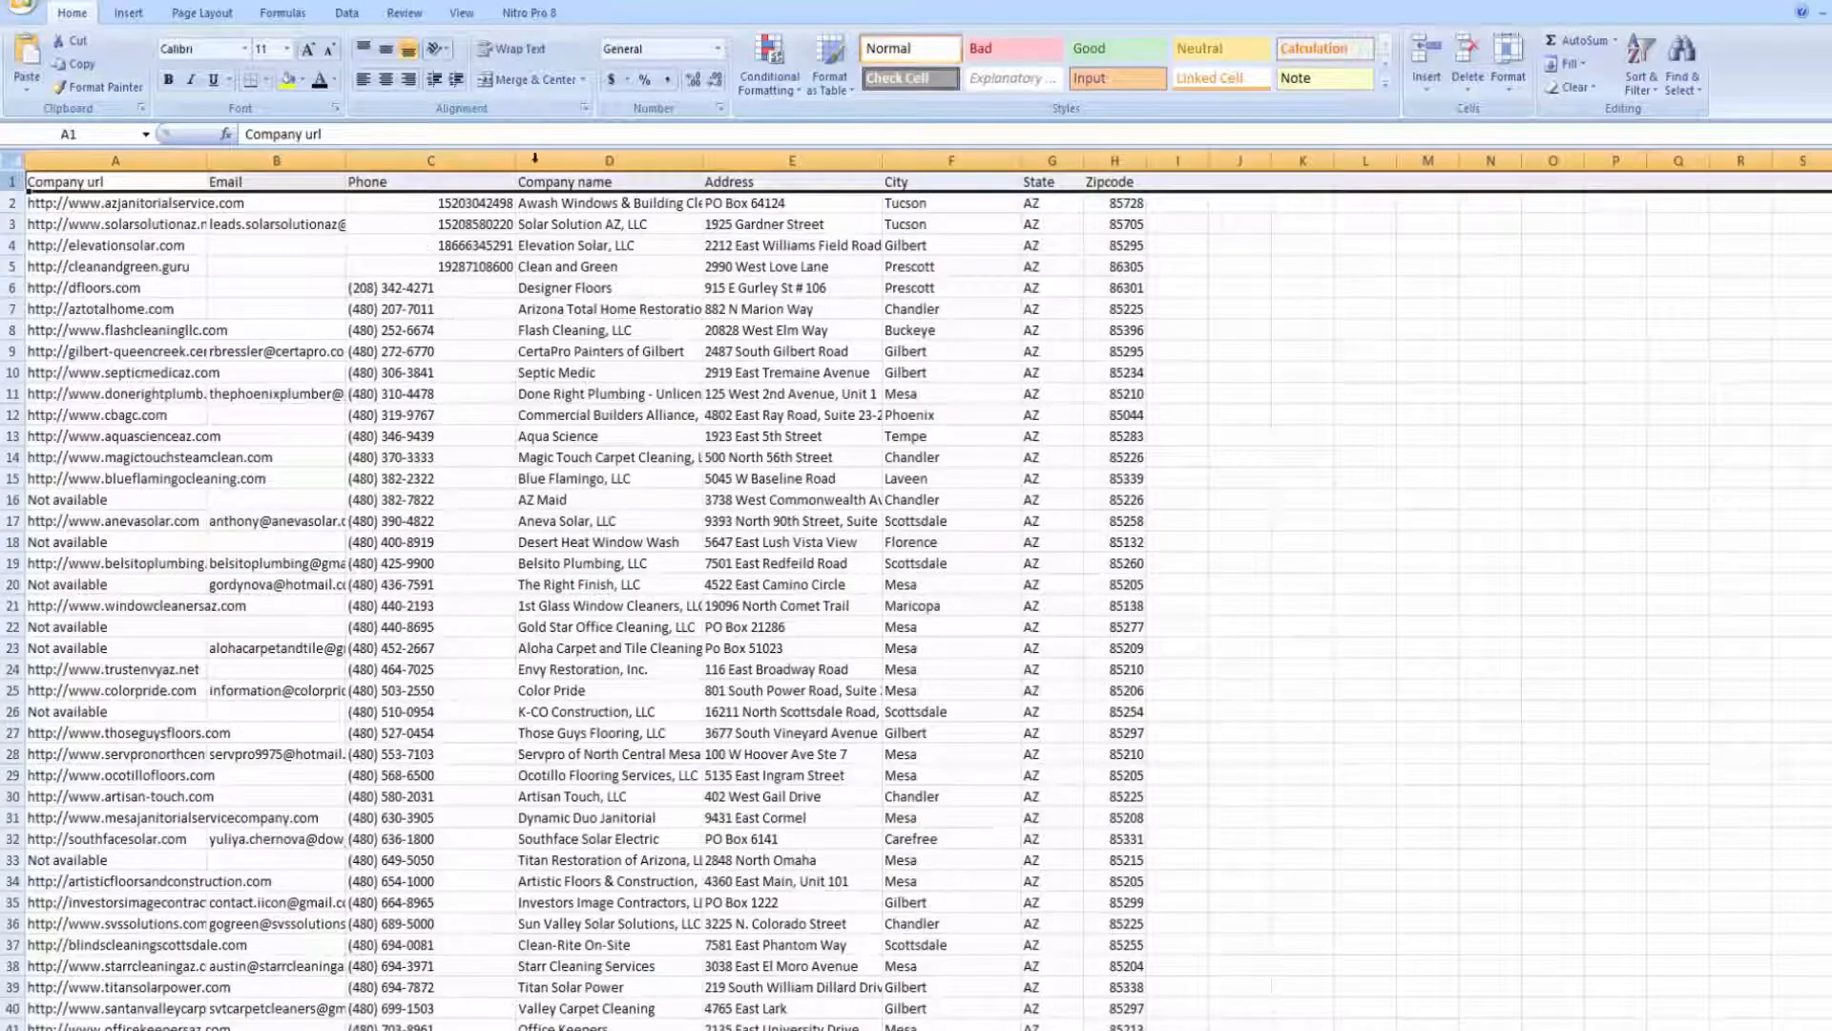
Return to the top of the sheet and switch to the Silent Prospector login page.
{"action": "left_click", "coordinate": [460, 11]}
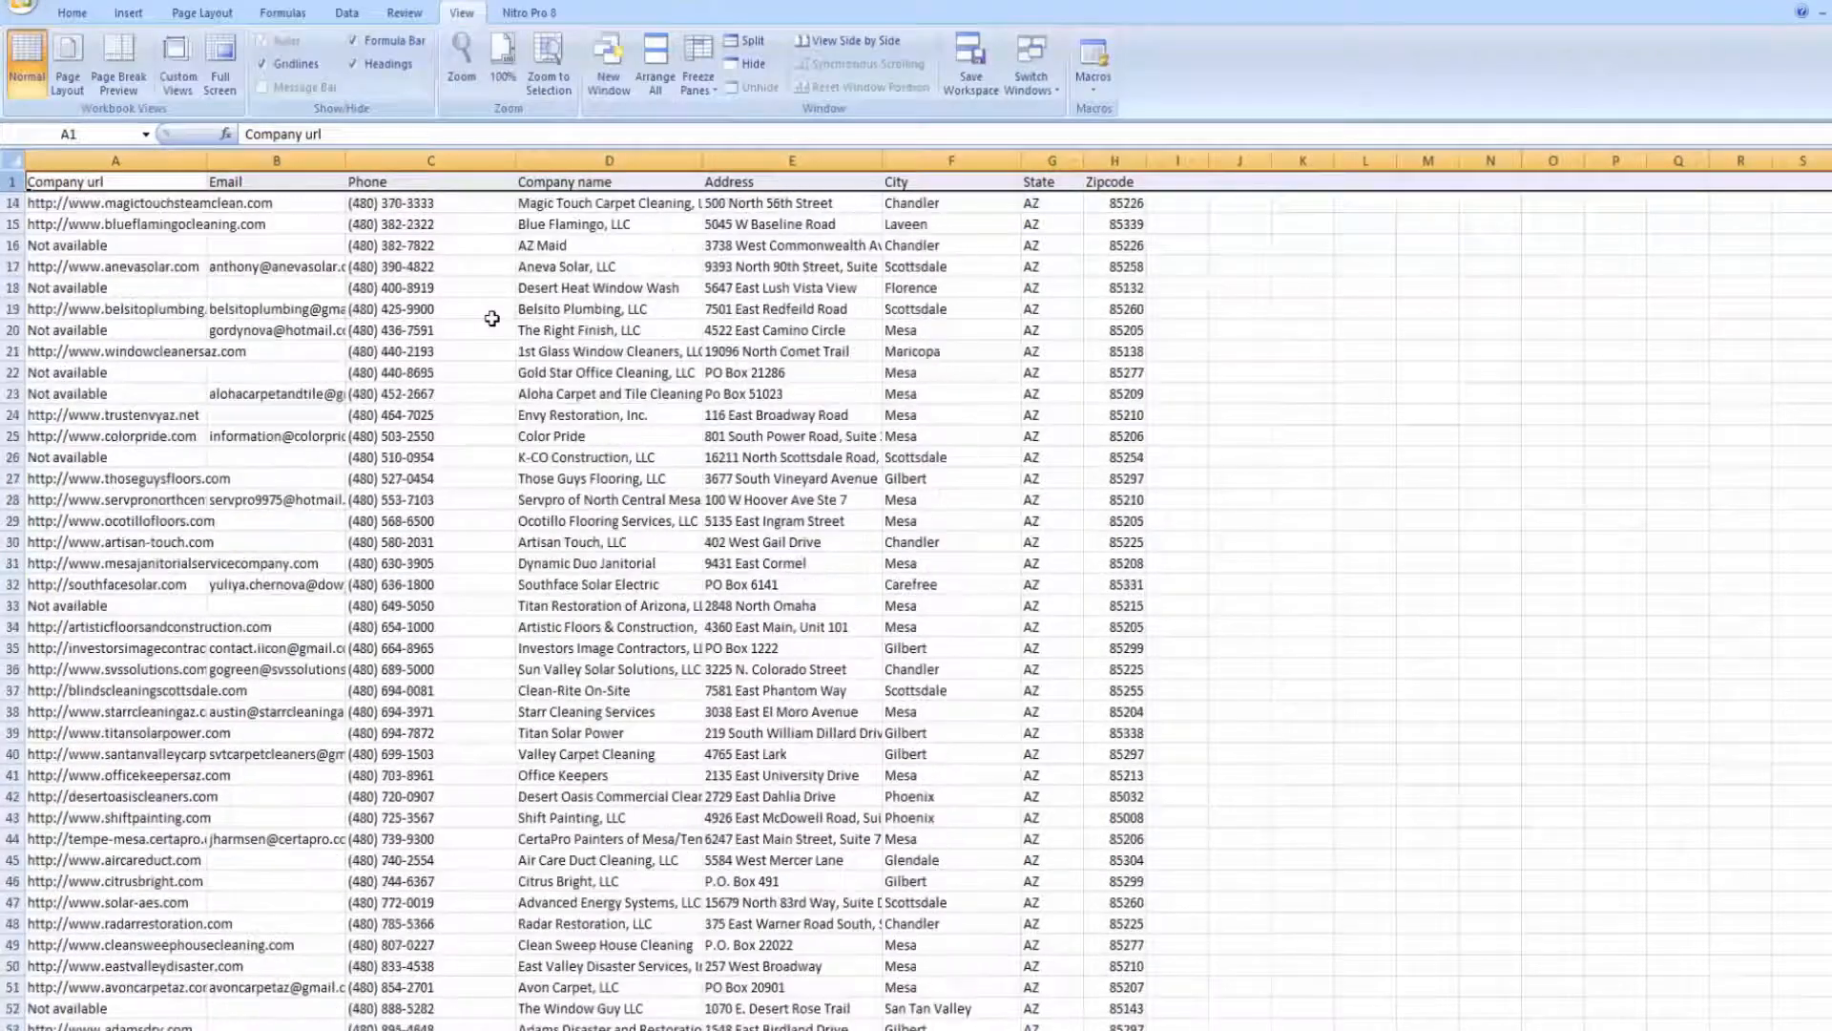
{"action": "scroll", "scroll_direction": "up", "scroll_amount": 3}
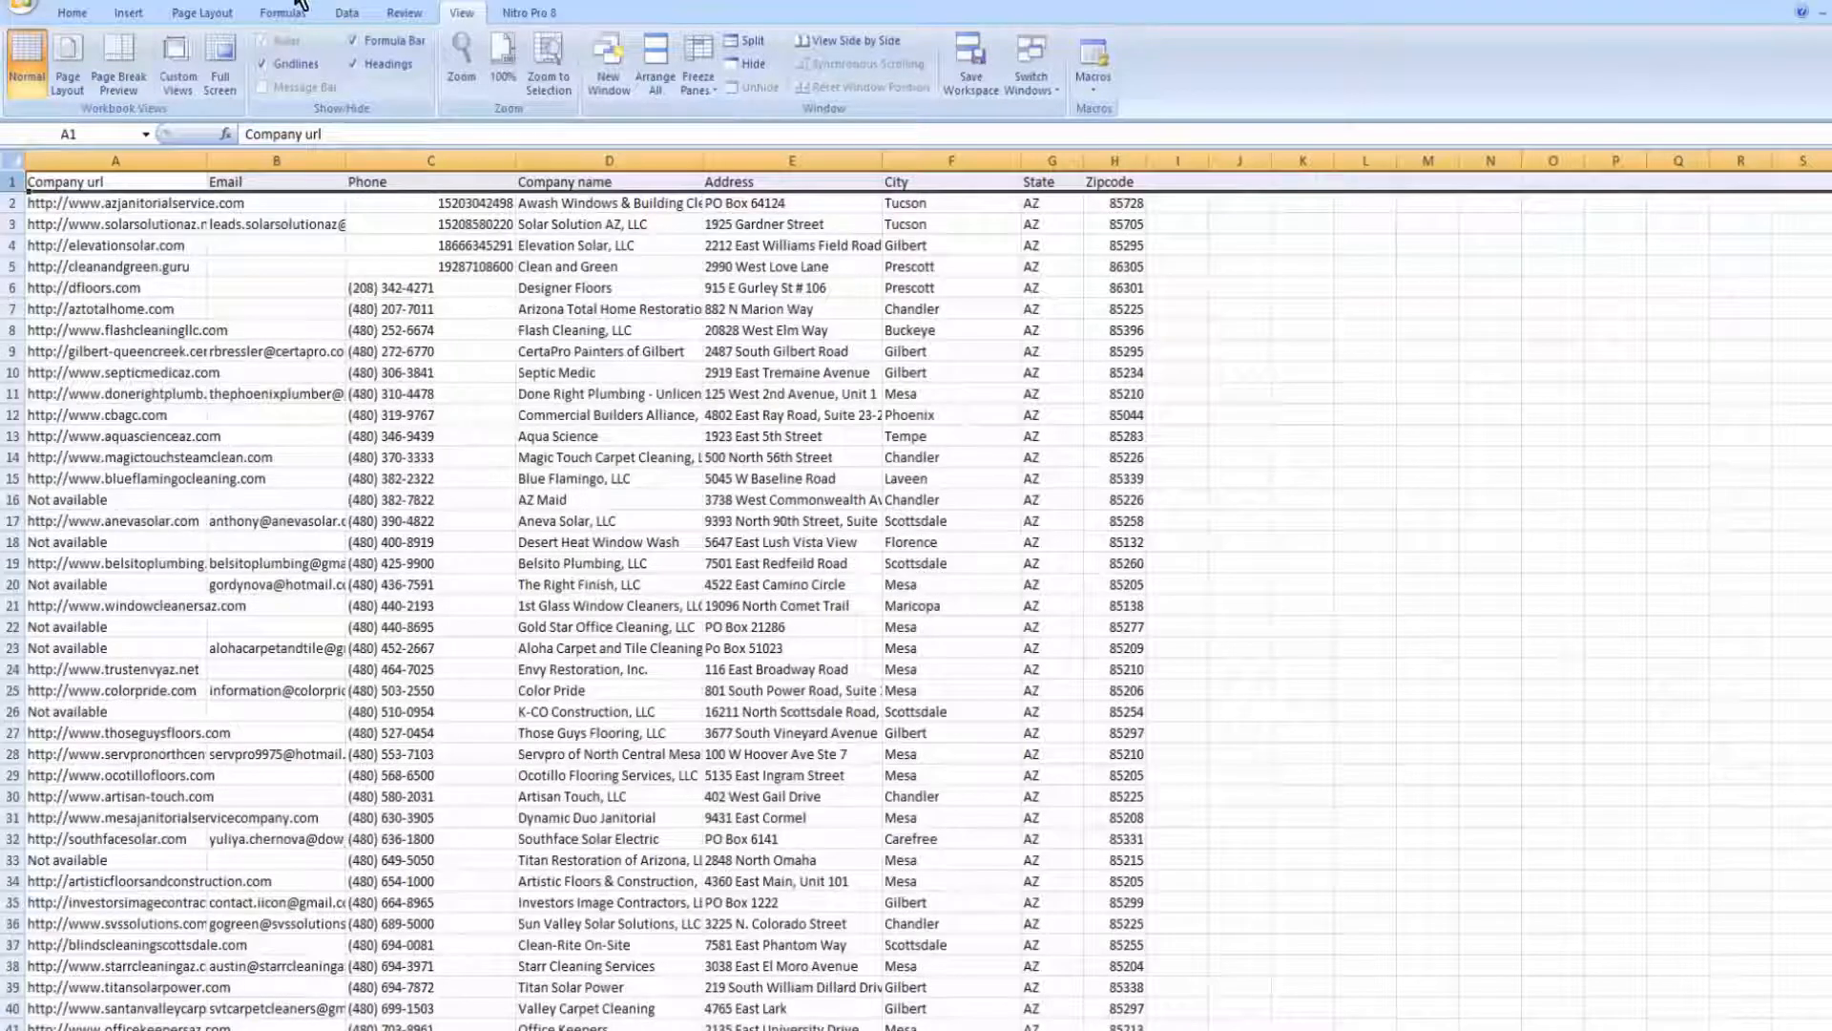
{"action": "left_click", "coordinate": [12, 4]}
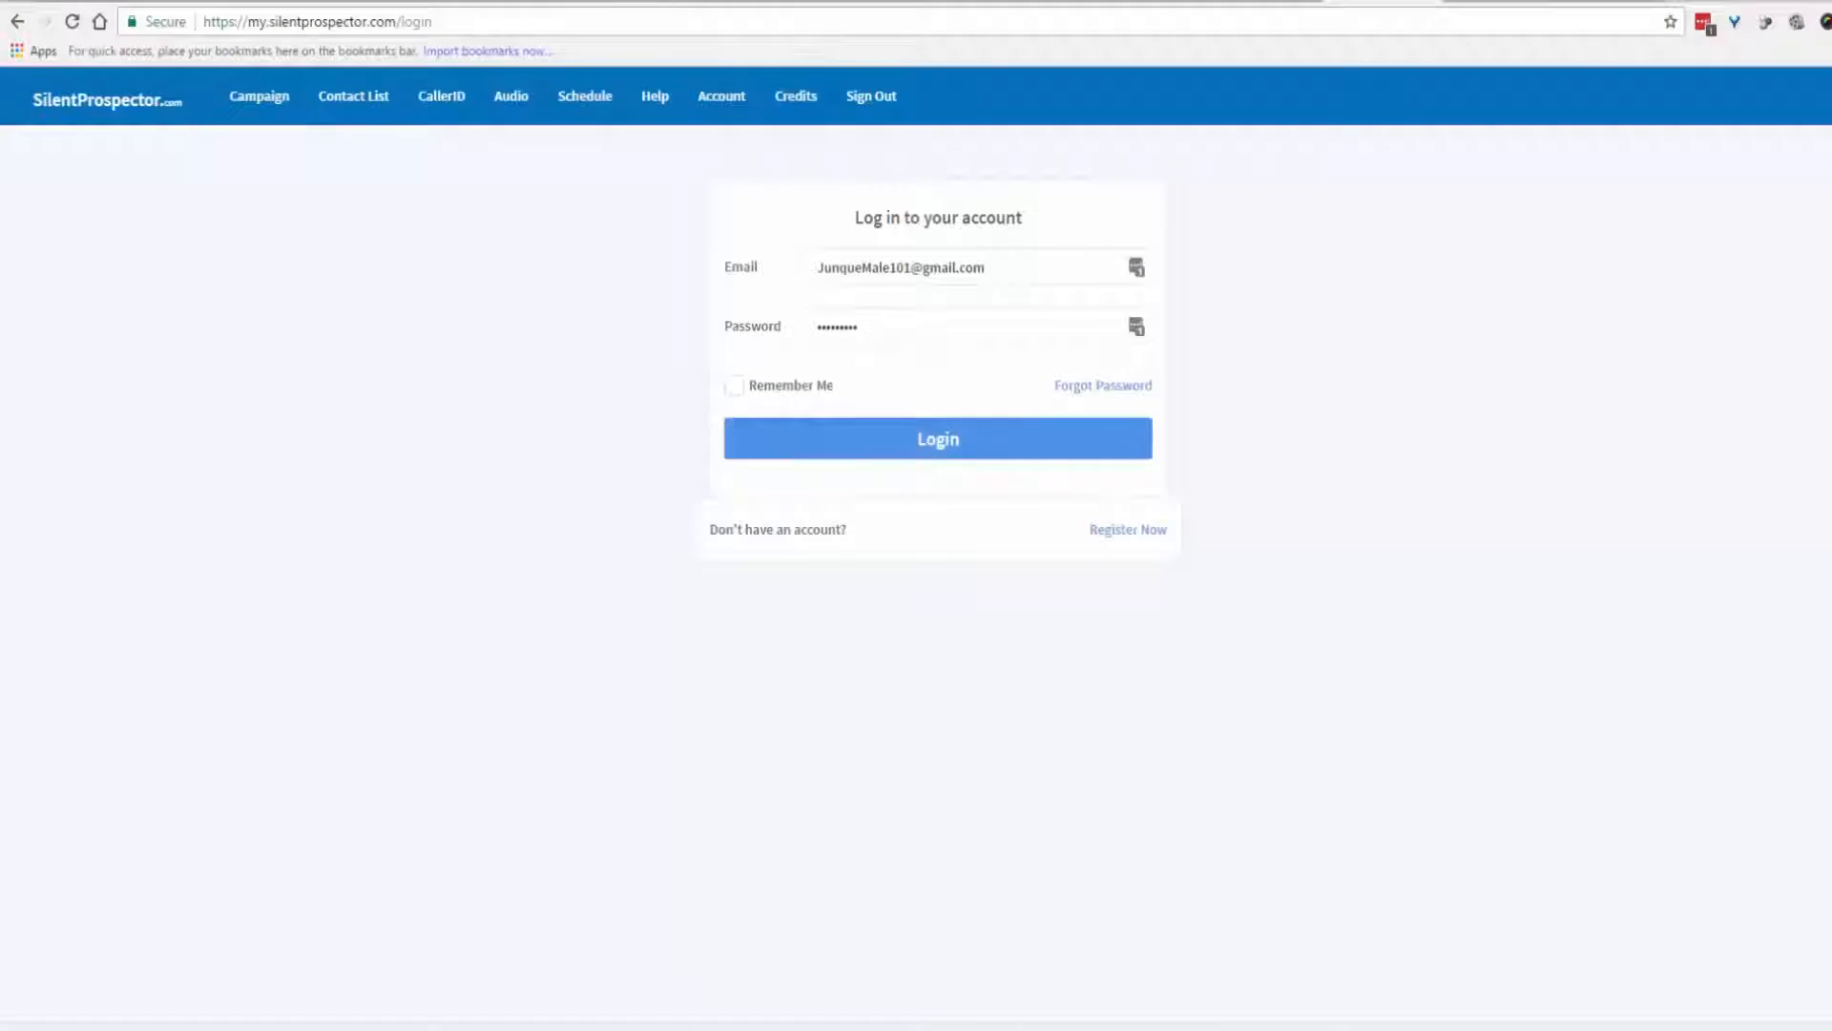
Log in to Silent Prospector and go to the Contact List page.
{"action": "left_click", "coordinate": [939, 439]}
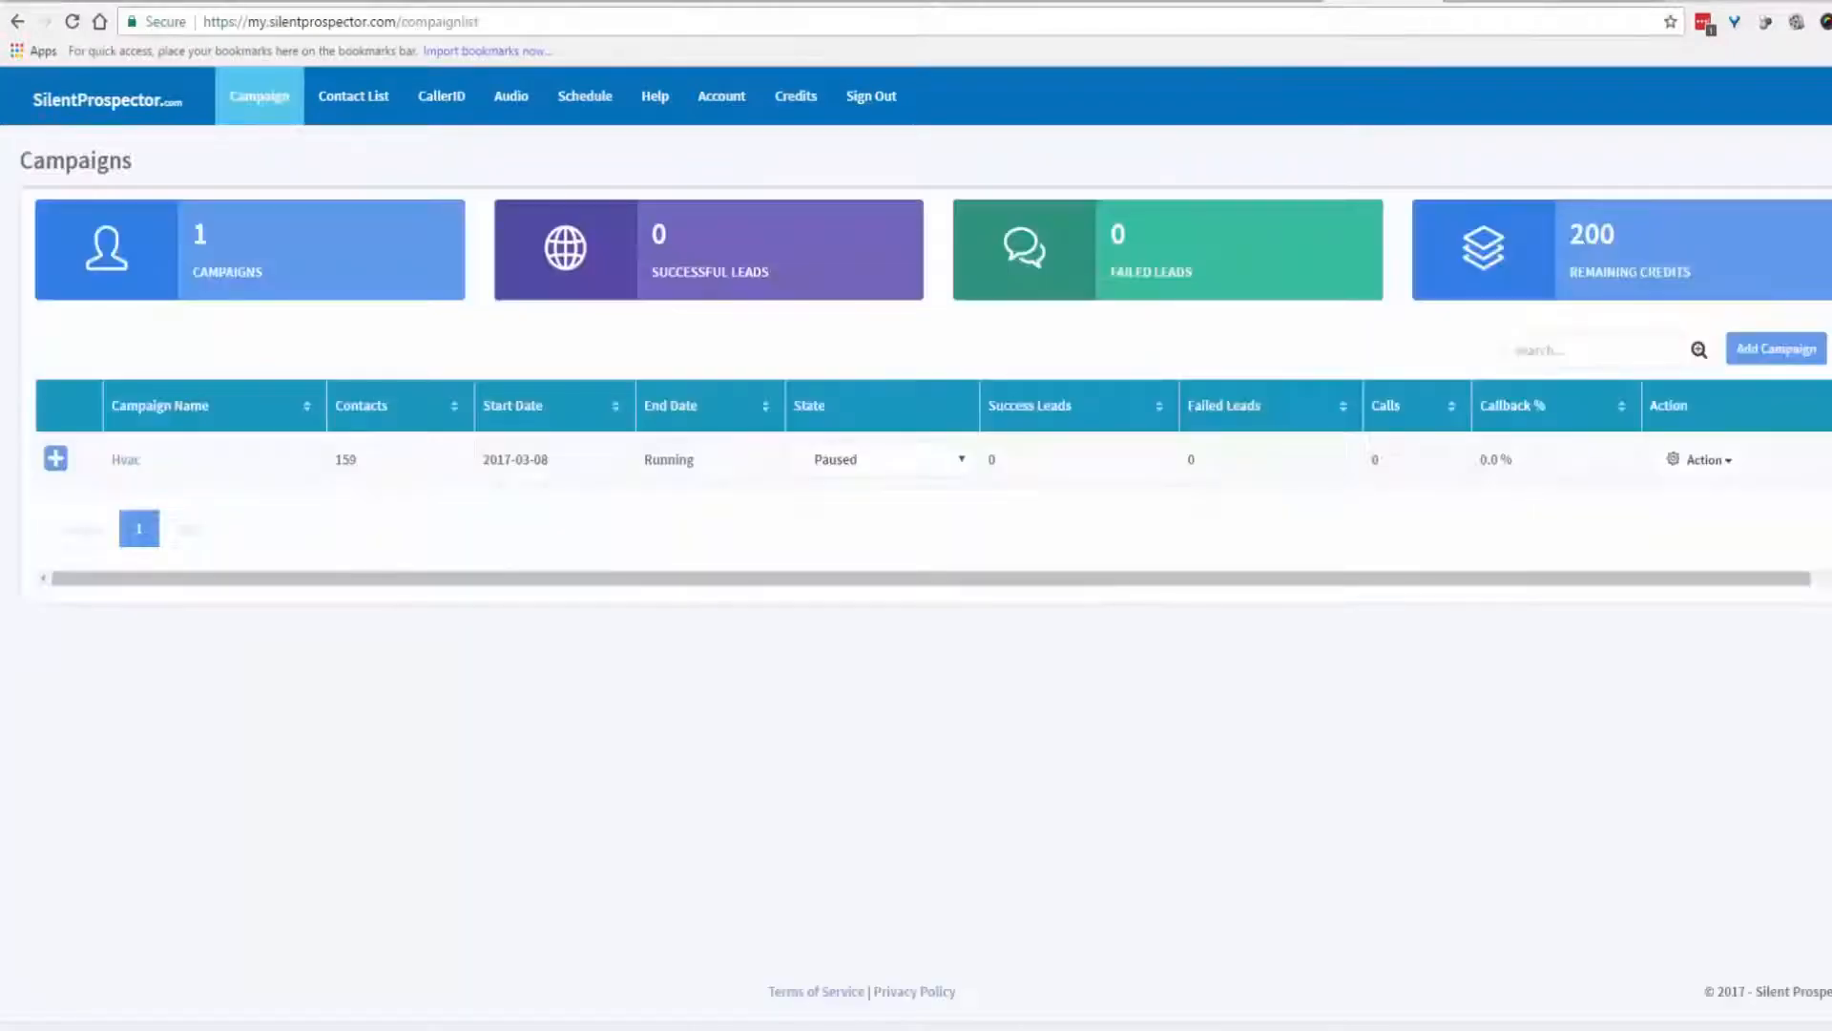
{"action": "left_click", "coordinate": [353, 96]}
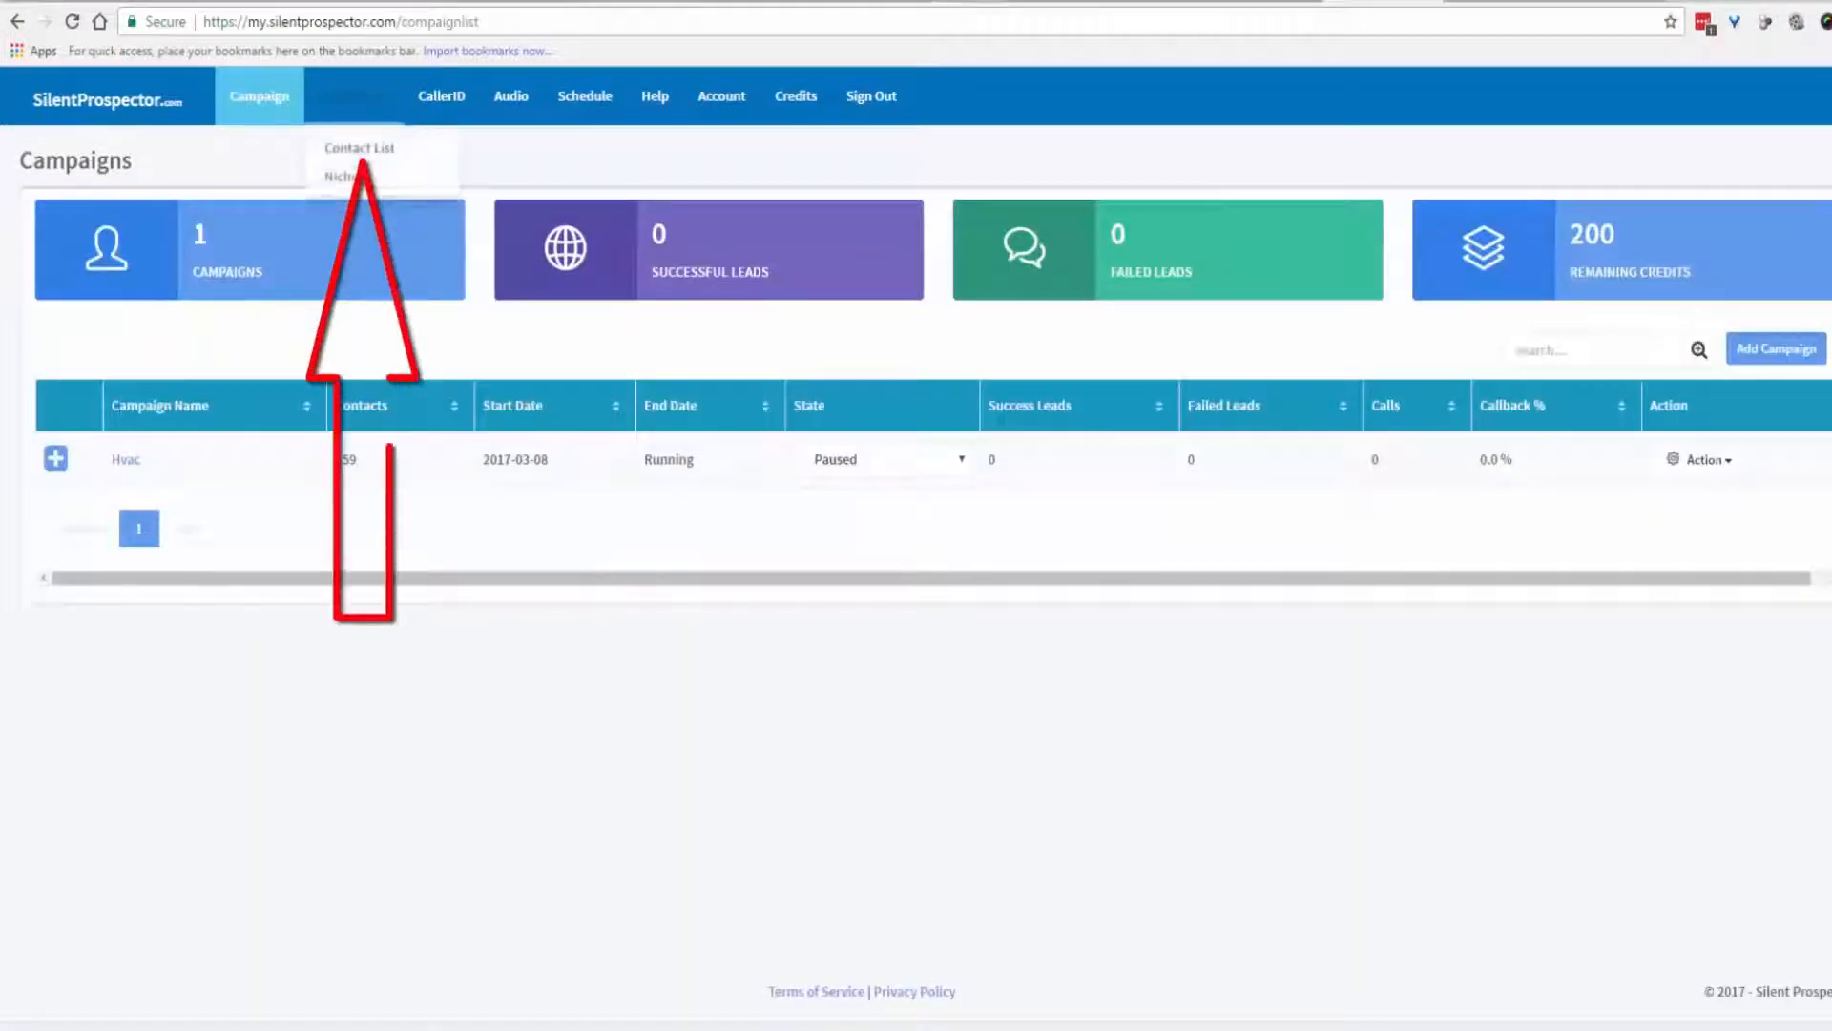
{"action": "left_click", "coordinate": [363, 147]}
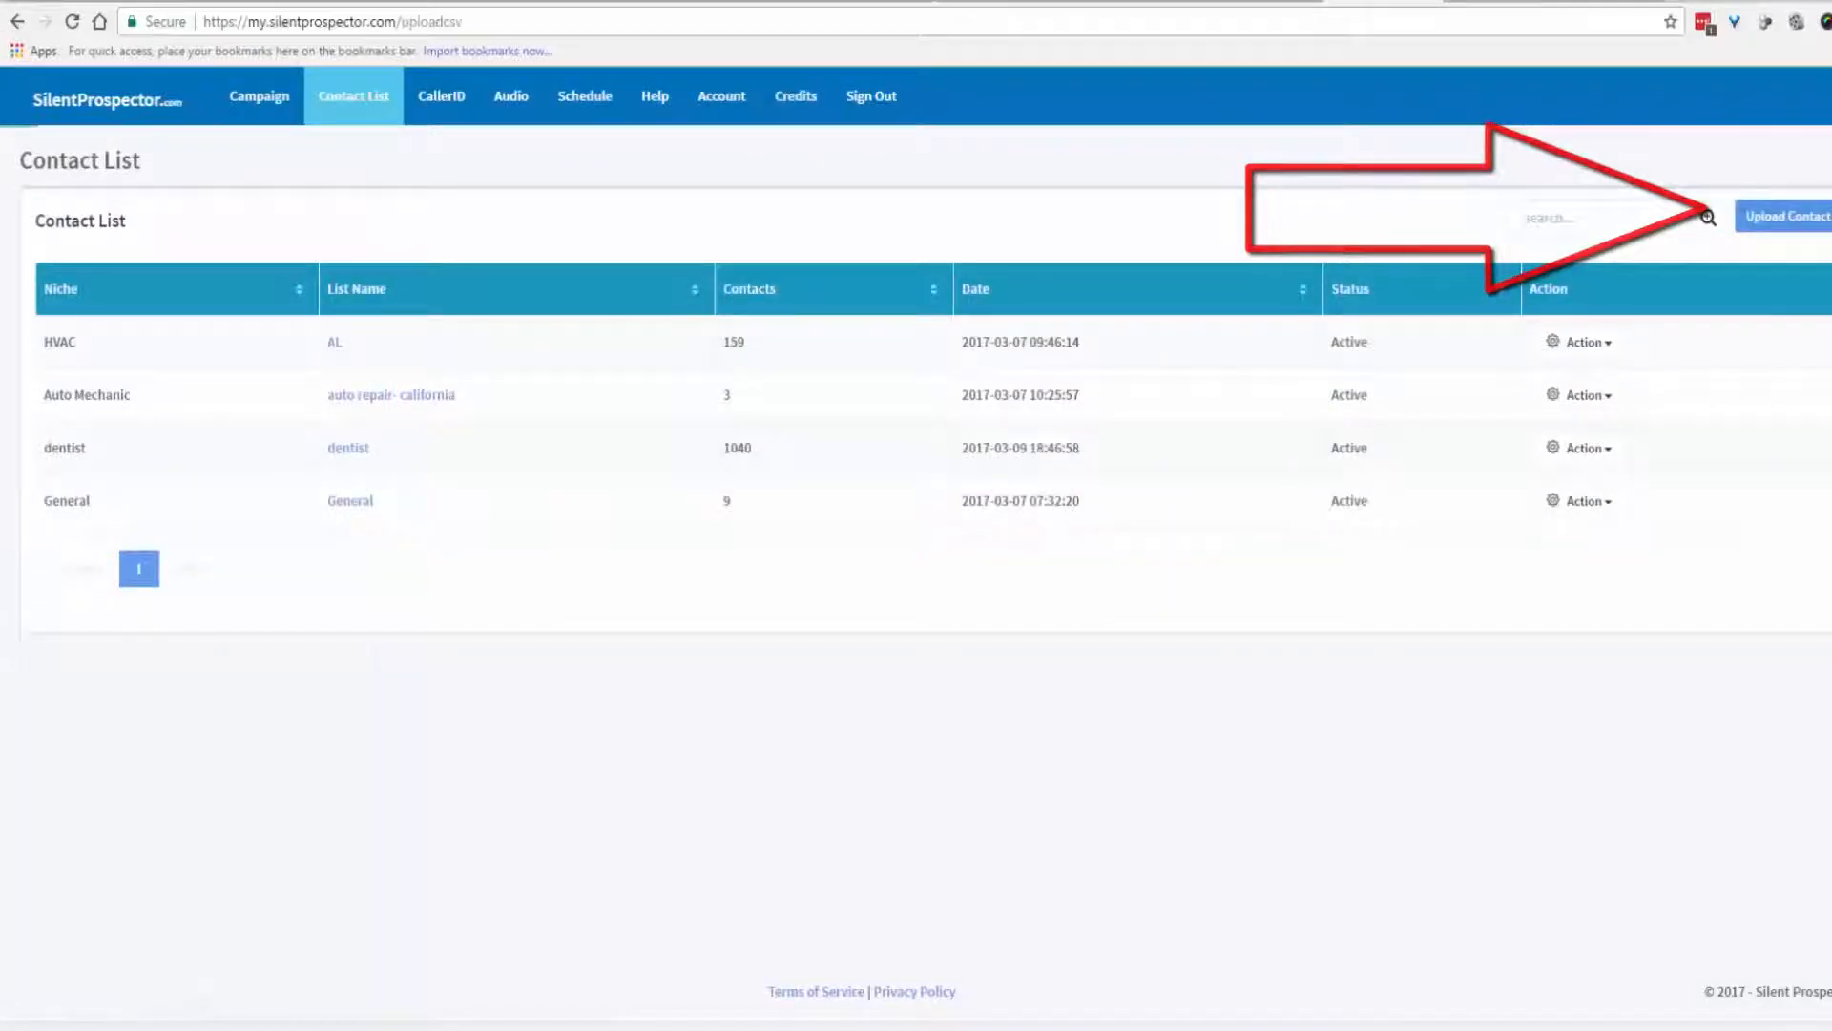
Start a contact upload and choose the Edited Arizona 12 cities CSV file.
{"action": "left_click", "coordinate": [1783, 214]}
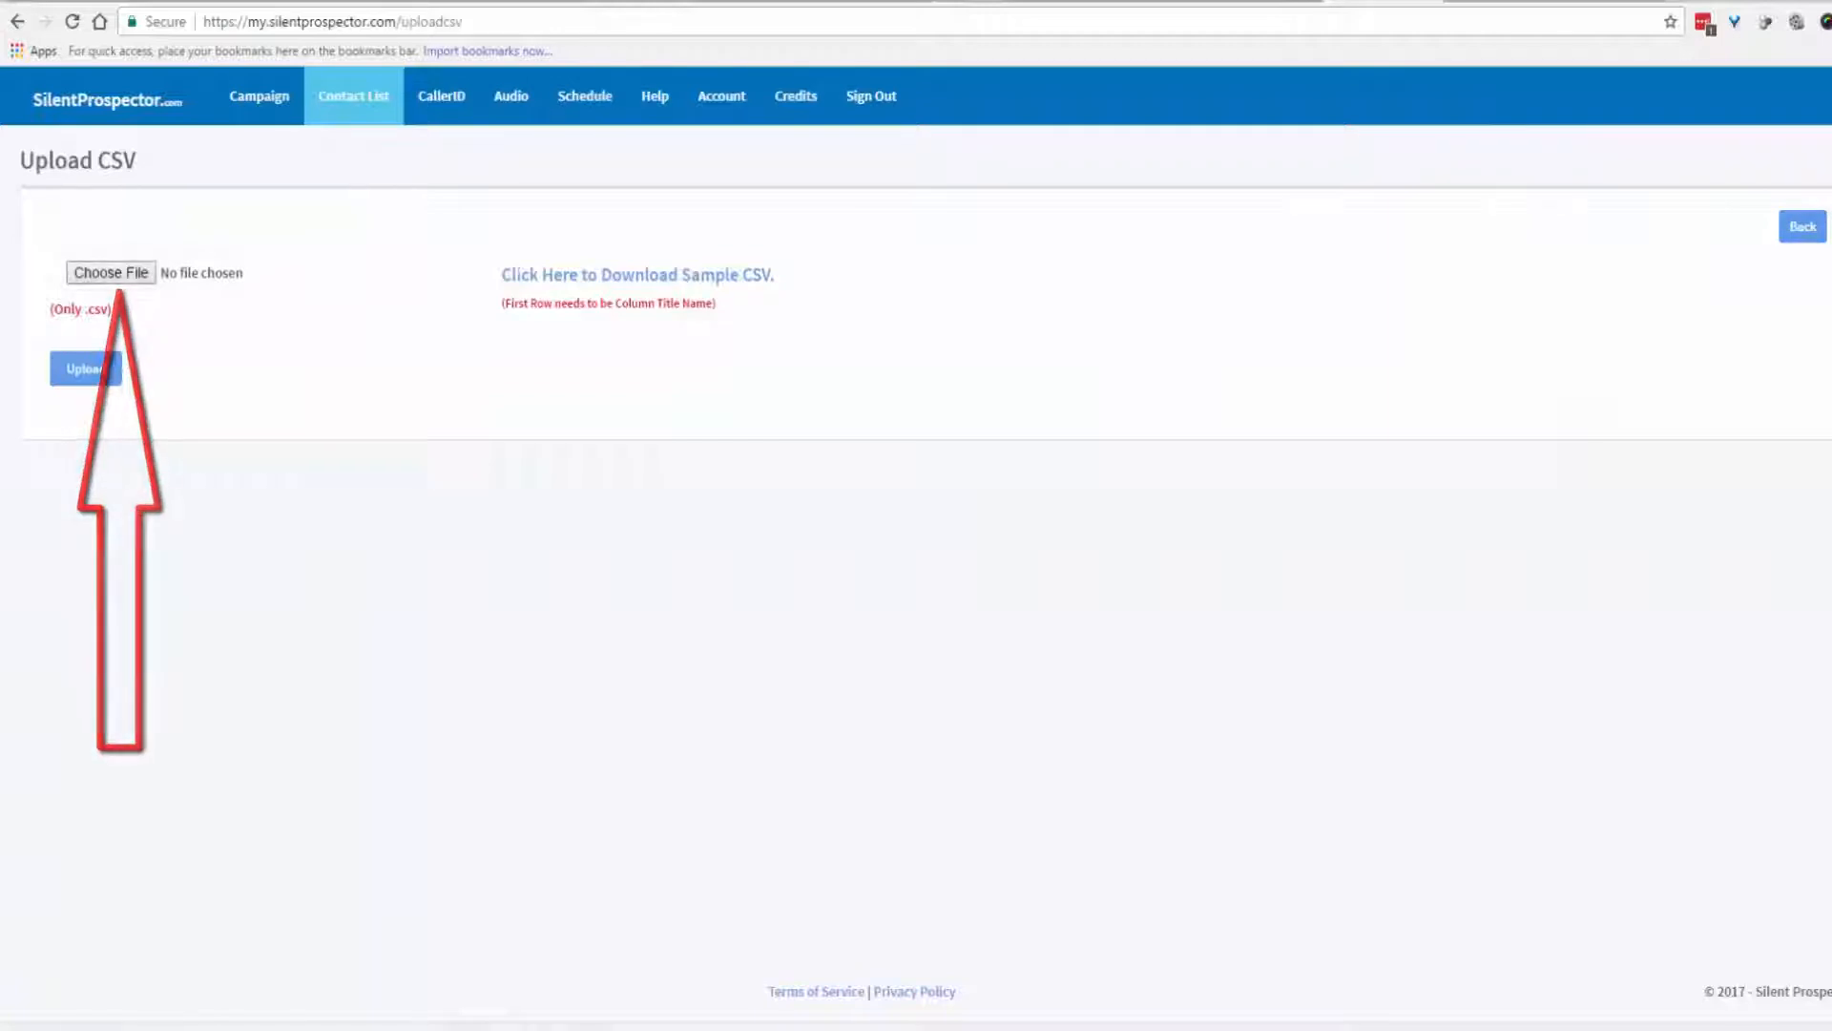
{"action": "left_click", "coordinate": [110, 271]}
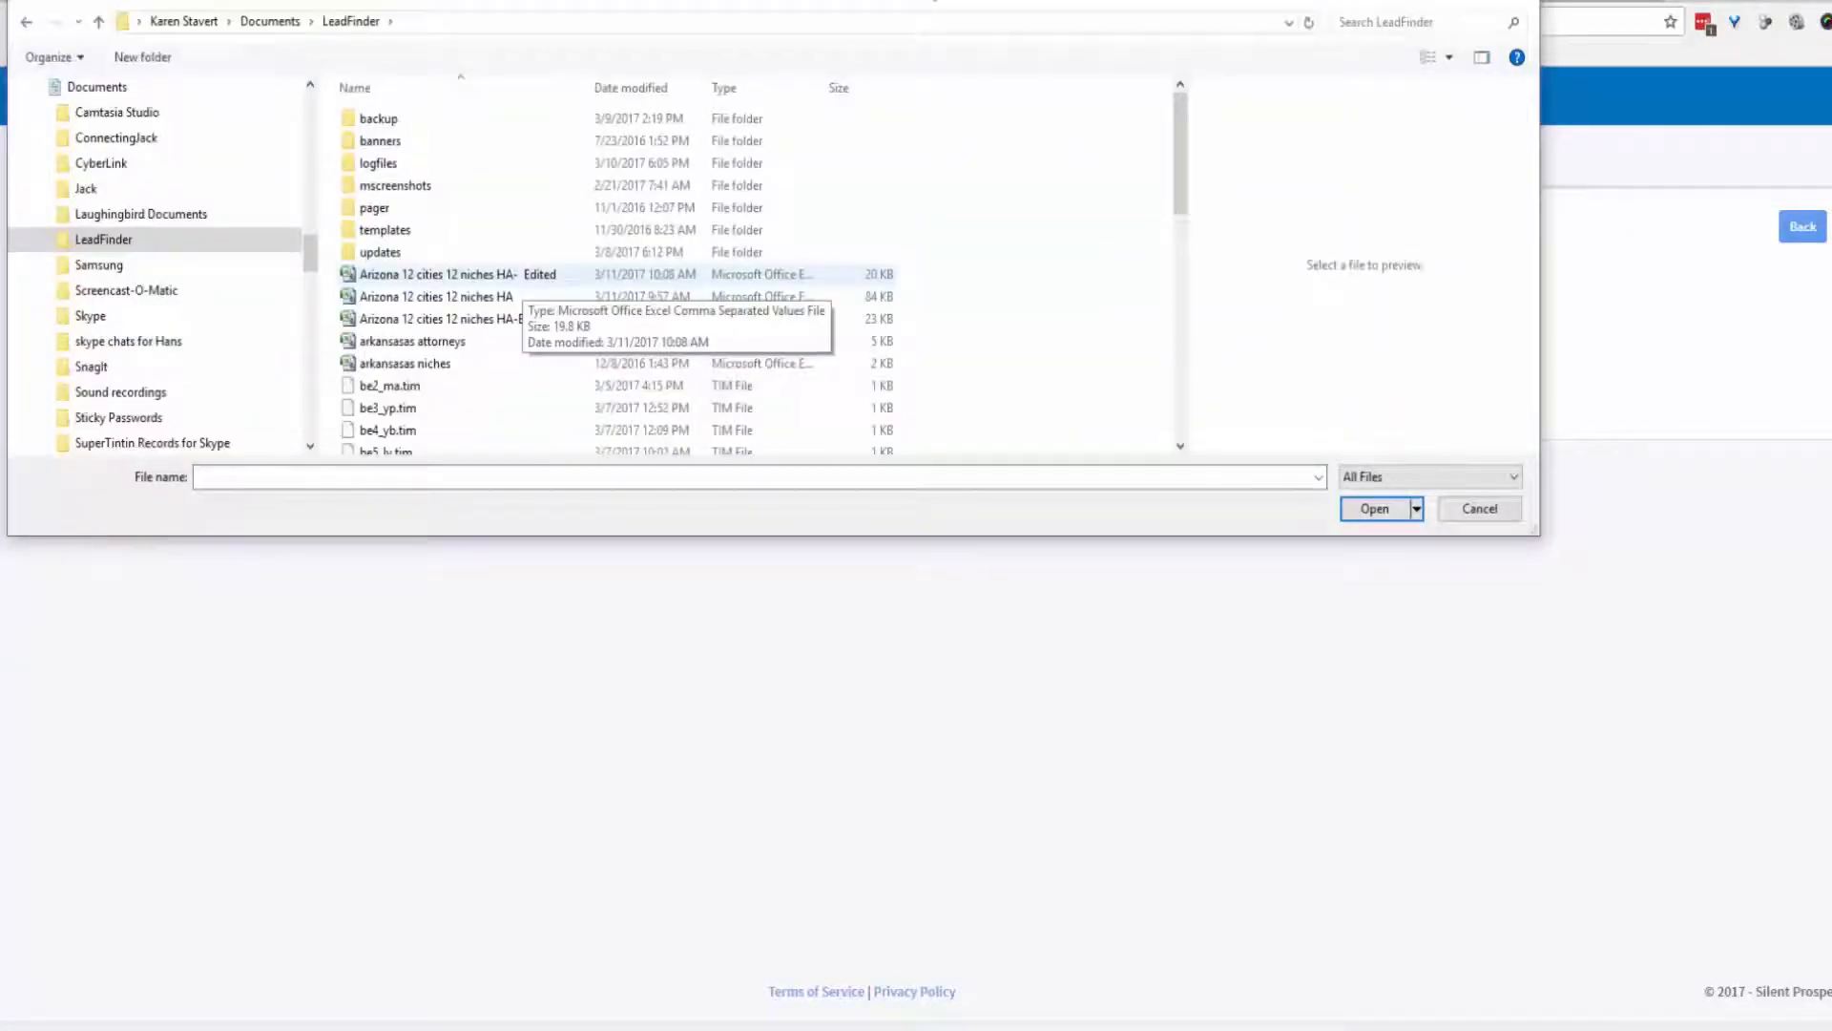
{"action": "left_click", "coordinate": [1374, 507]}
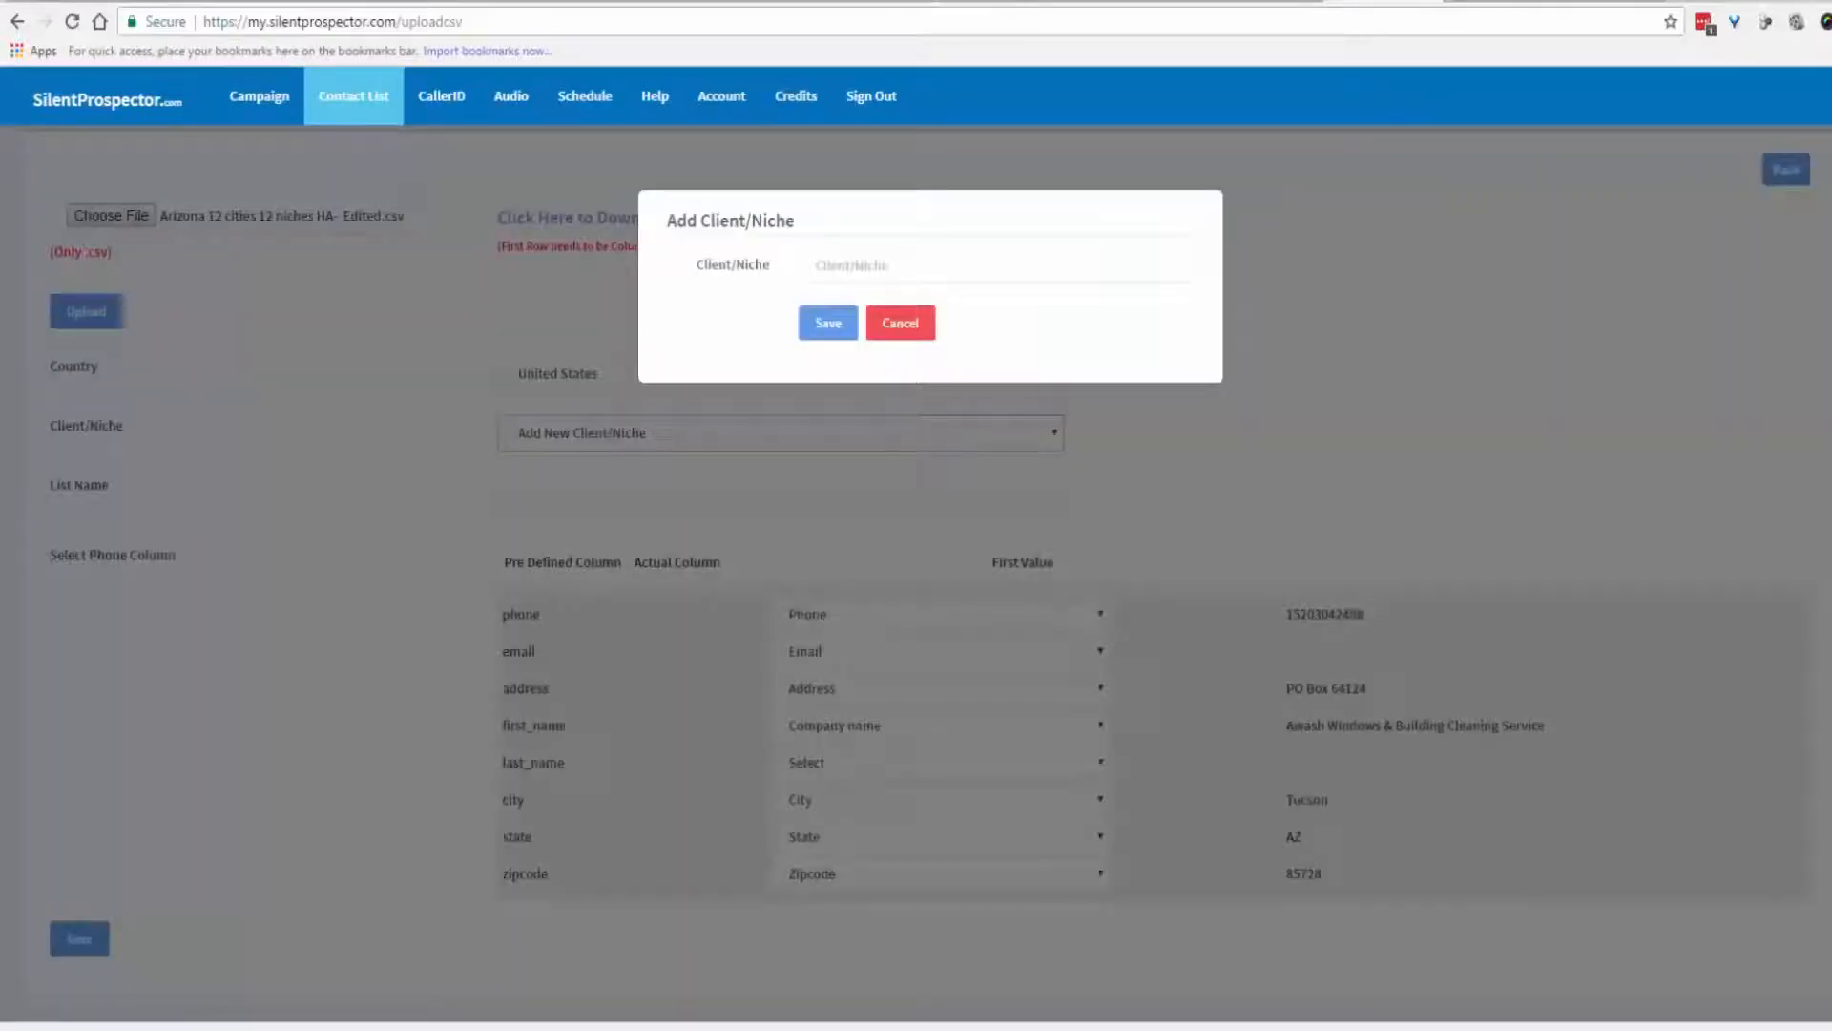
Add the Home Advisor client/niche and name the list Arizona.
{"action": "left_click", "coordinate": [829, 322]}
{"action": "type", "text": "Arizona"}
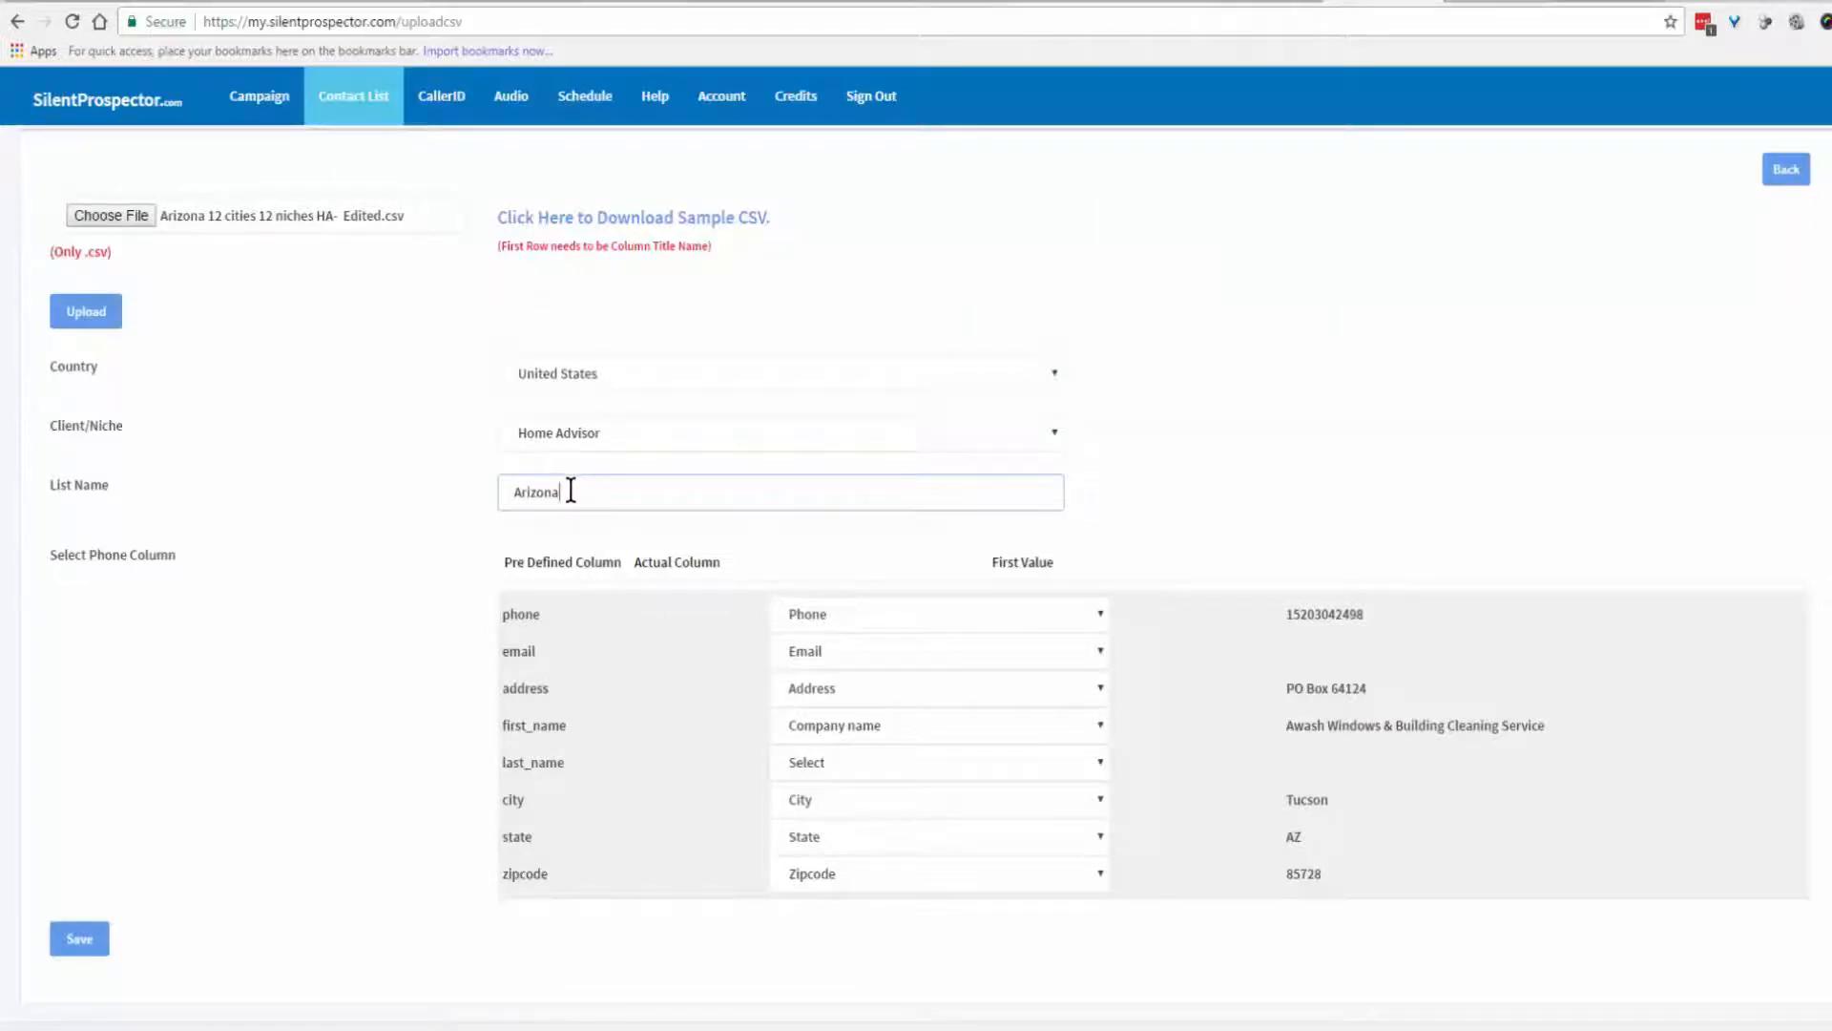
{"action": "mouse_move", "coordinate": [296, 528]}
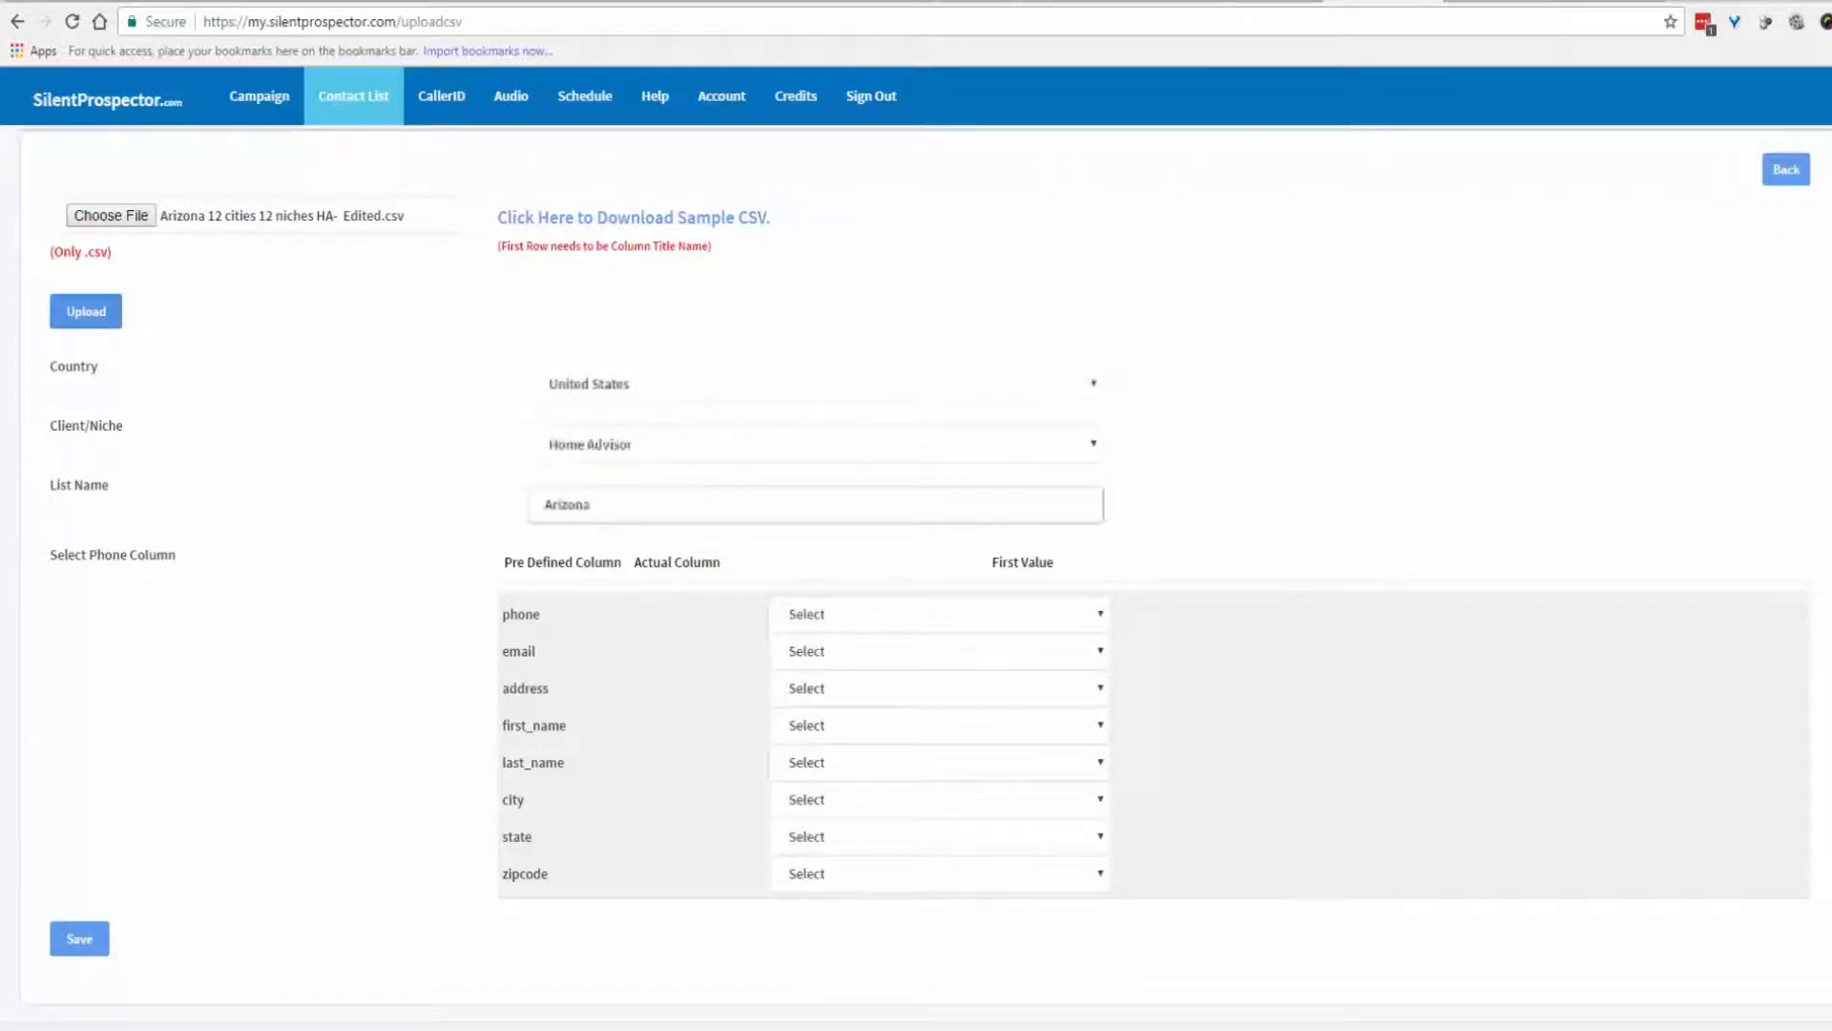
Map phone, first_name and city to their CSV columns and save the Home Advisor Arizona list.
{"action": "left_click", "coordinate": [940, 615]}
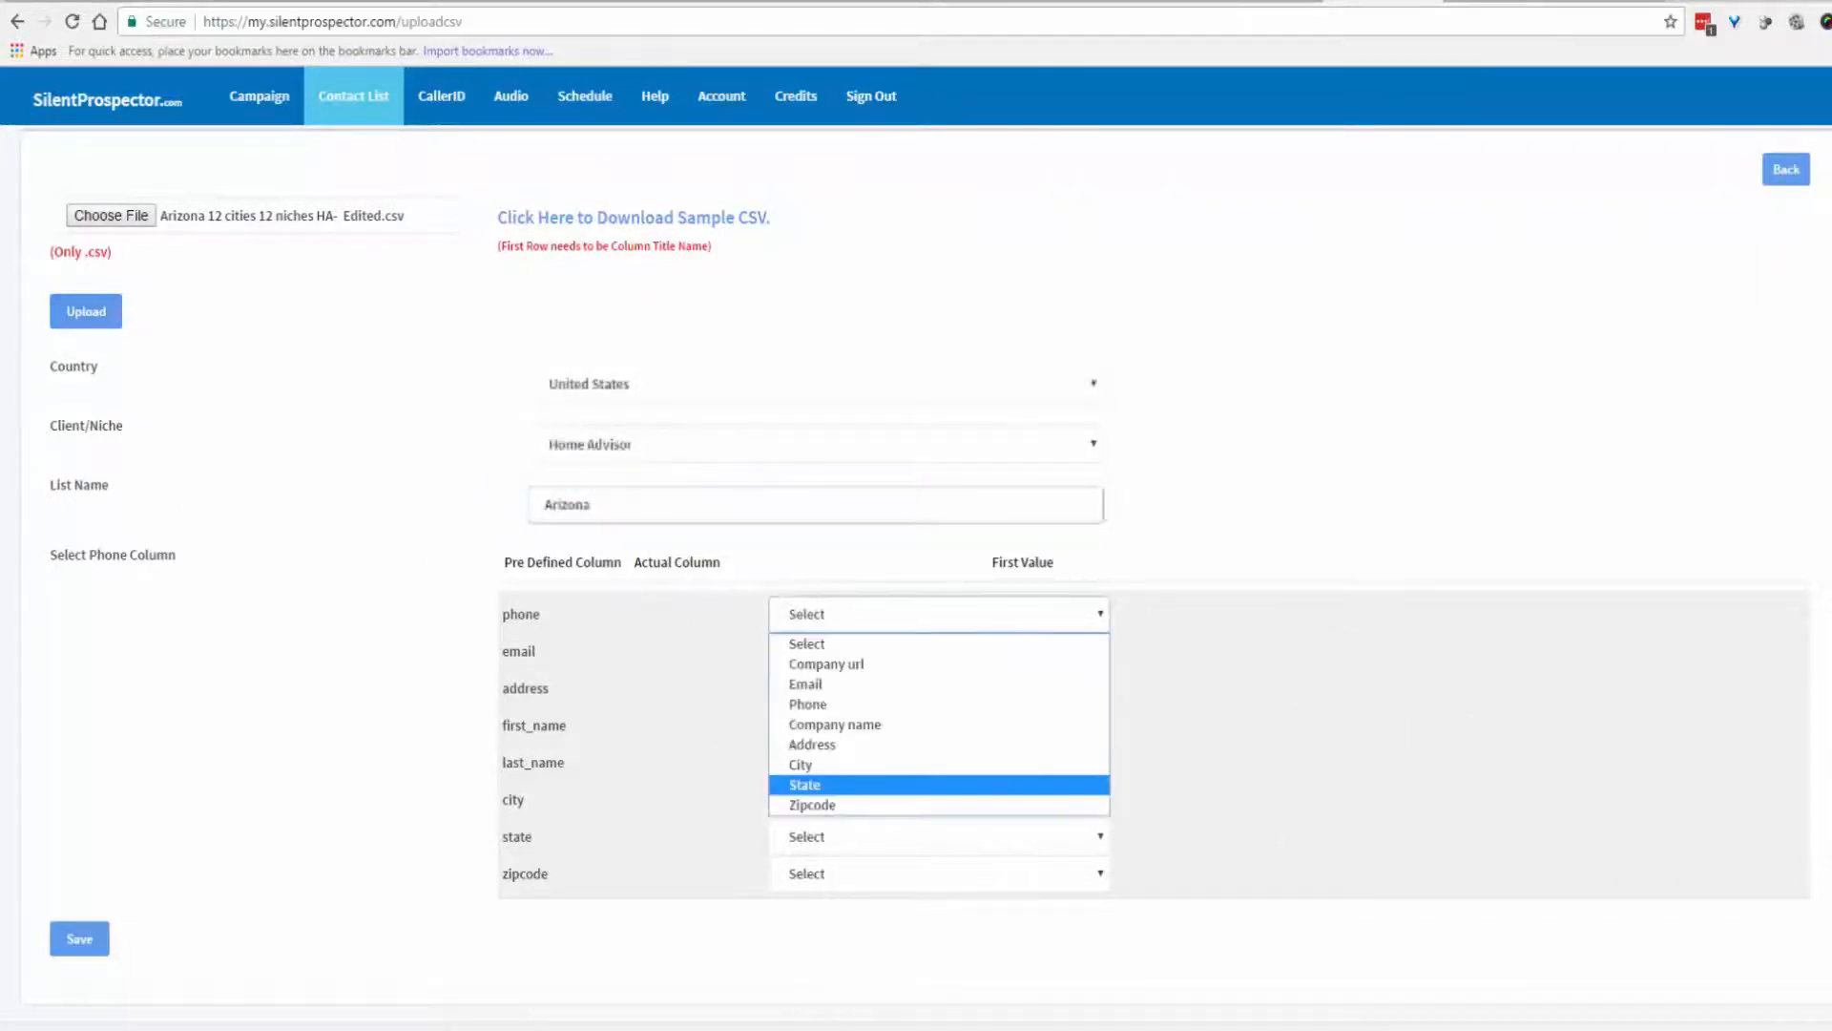
{"action": "left_click", "coordinate": [807, 702]}
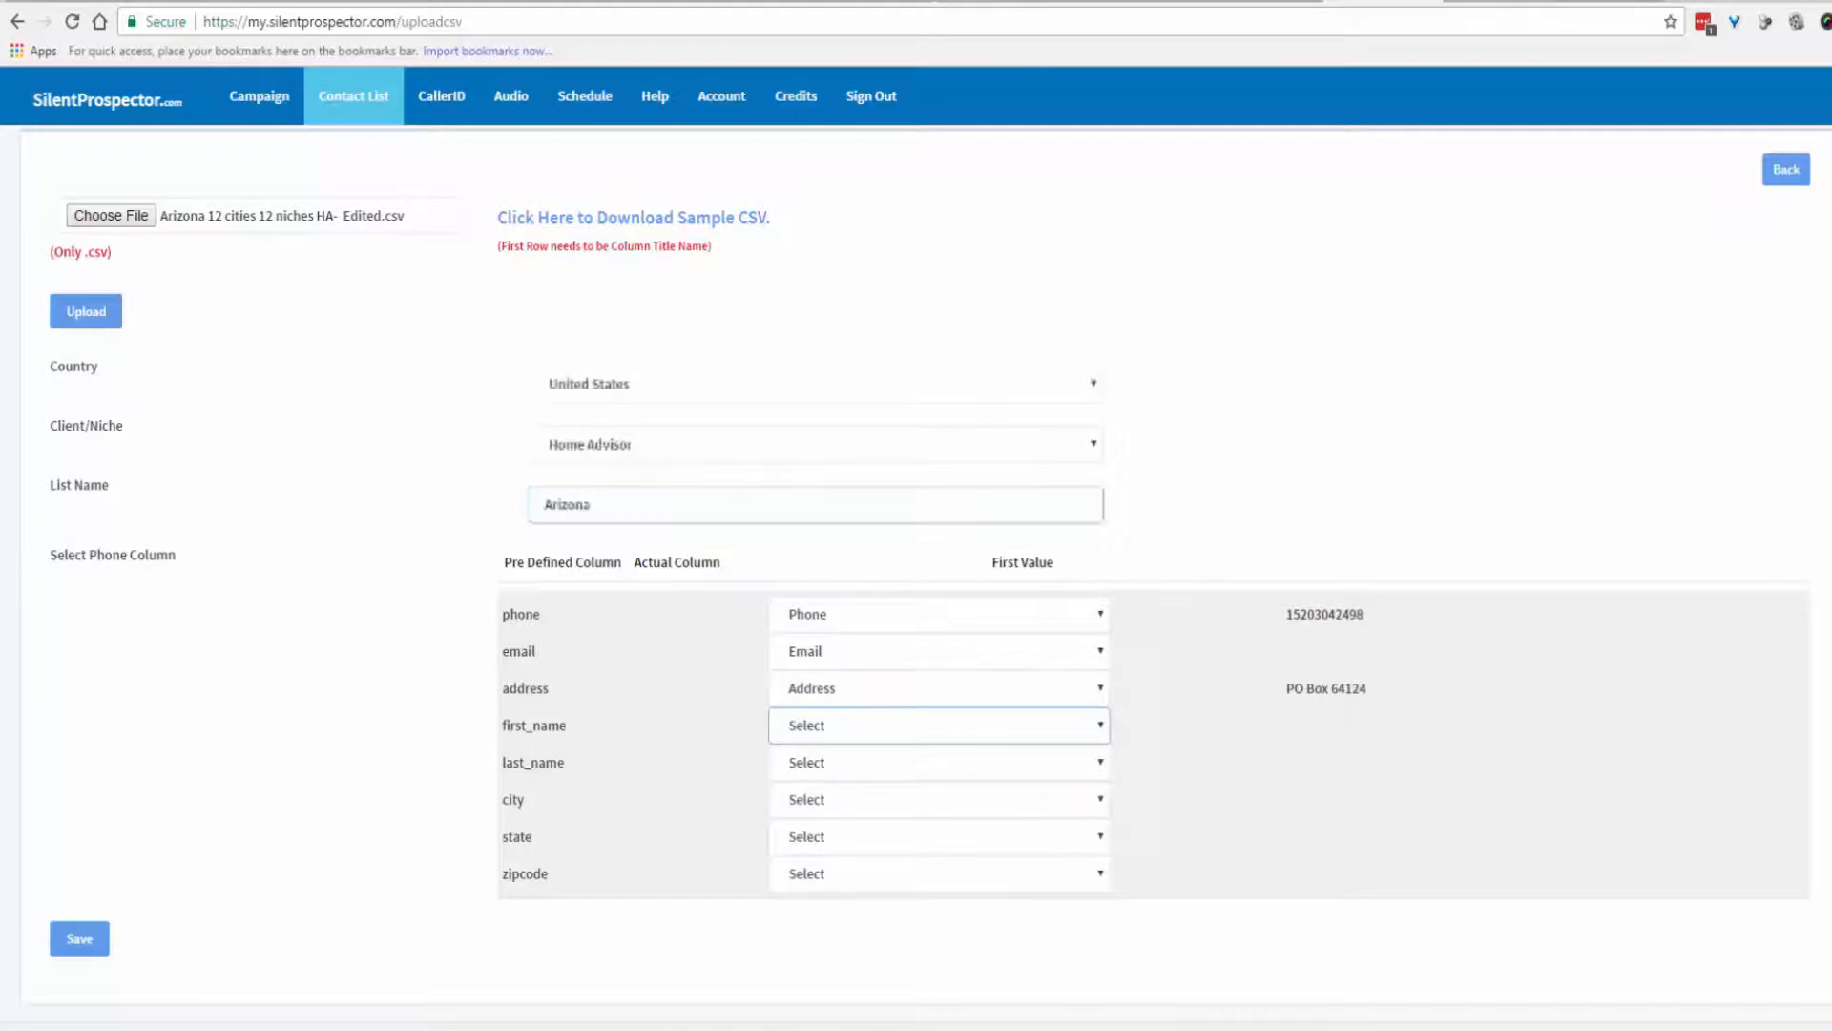
{"action": "left_click", "coordinate": [939, 725]}
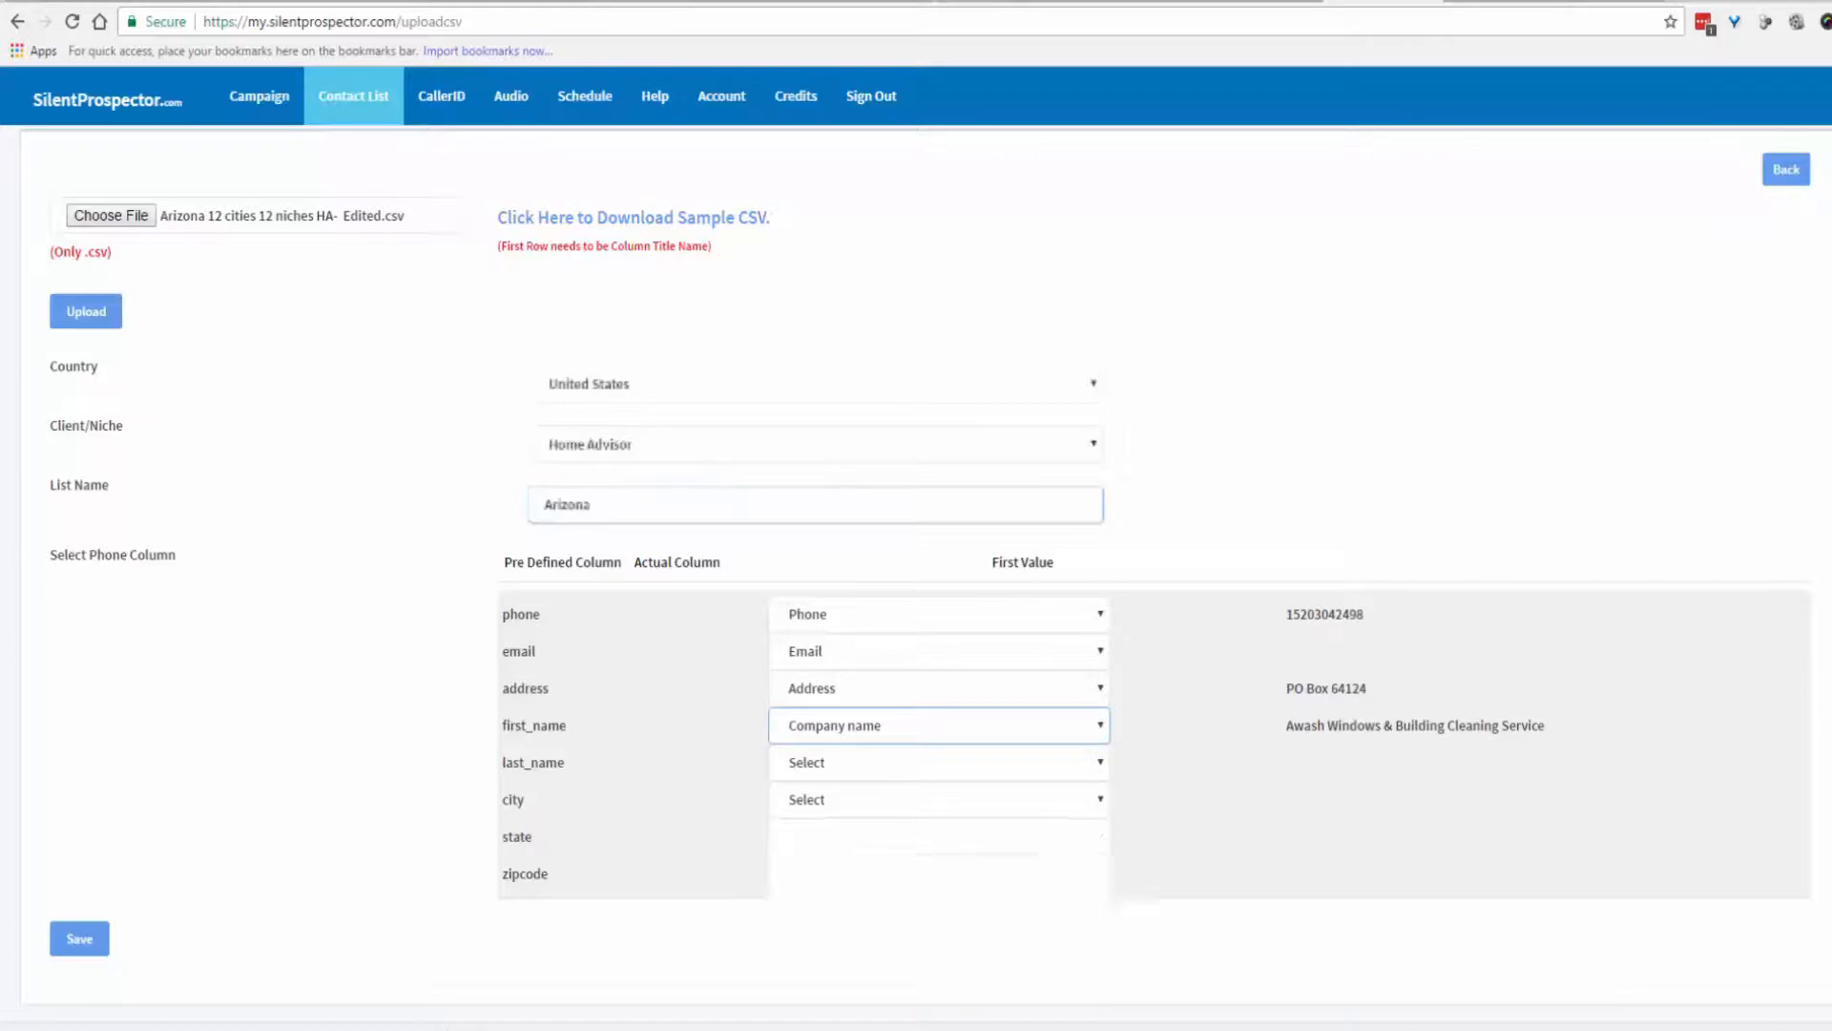
{"action": "left_click", "coordinate": [940, 800]}
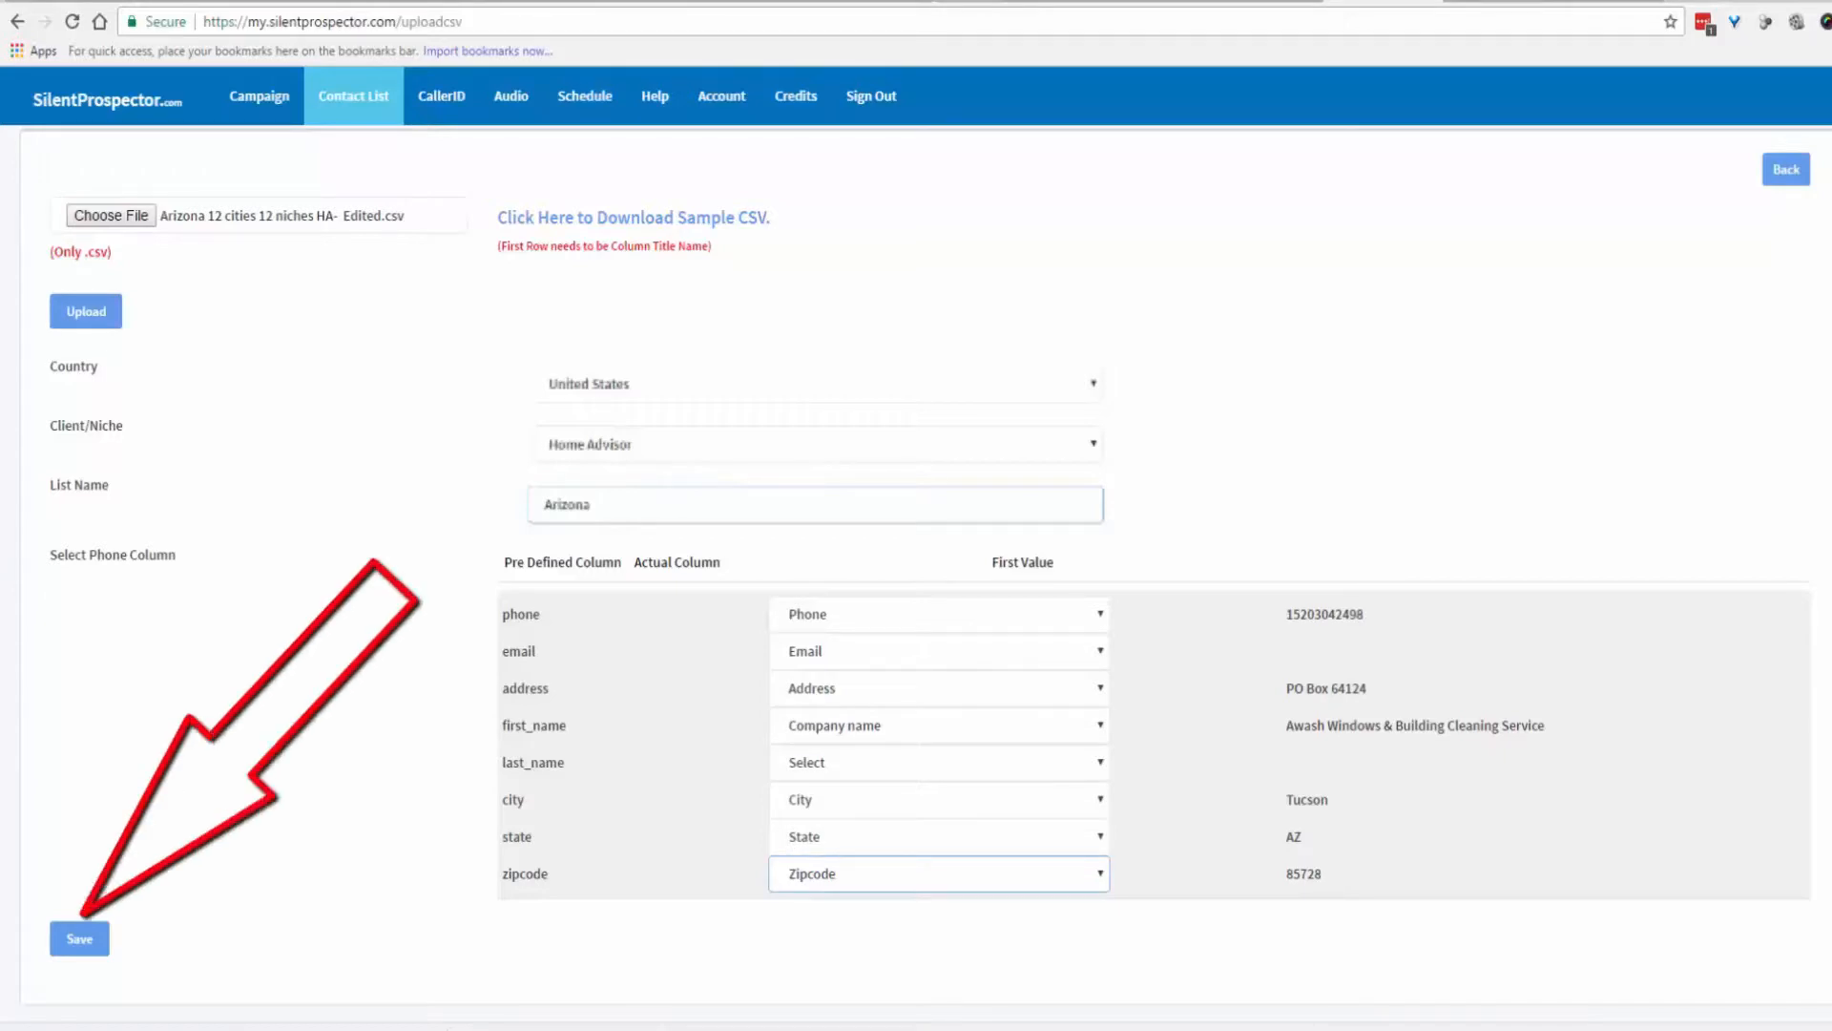
{"action": "left_click", "coordinate": [76, 937]}
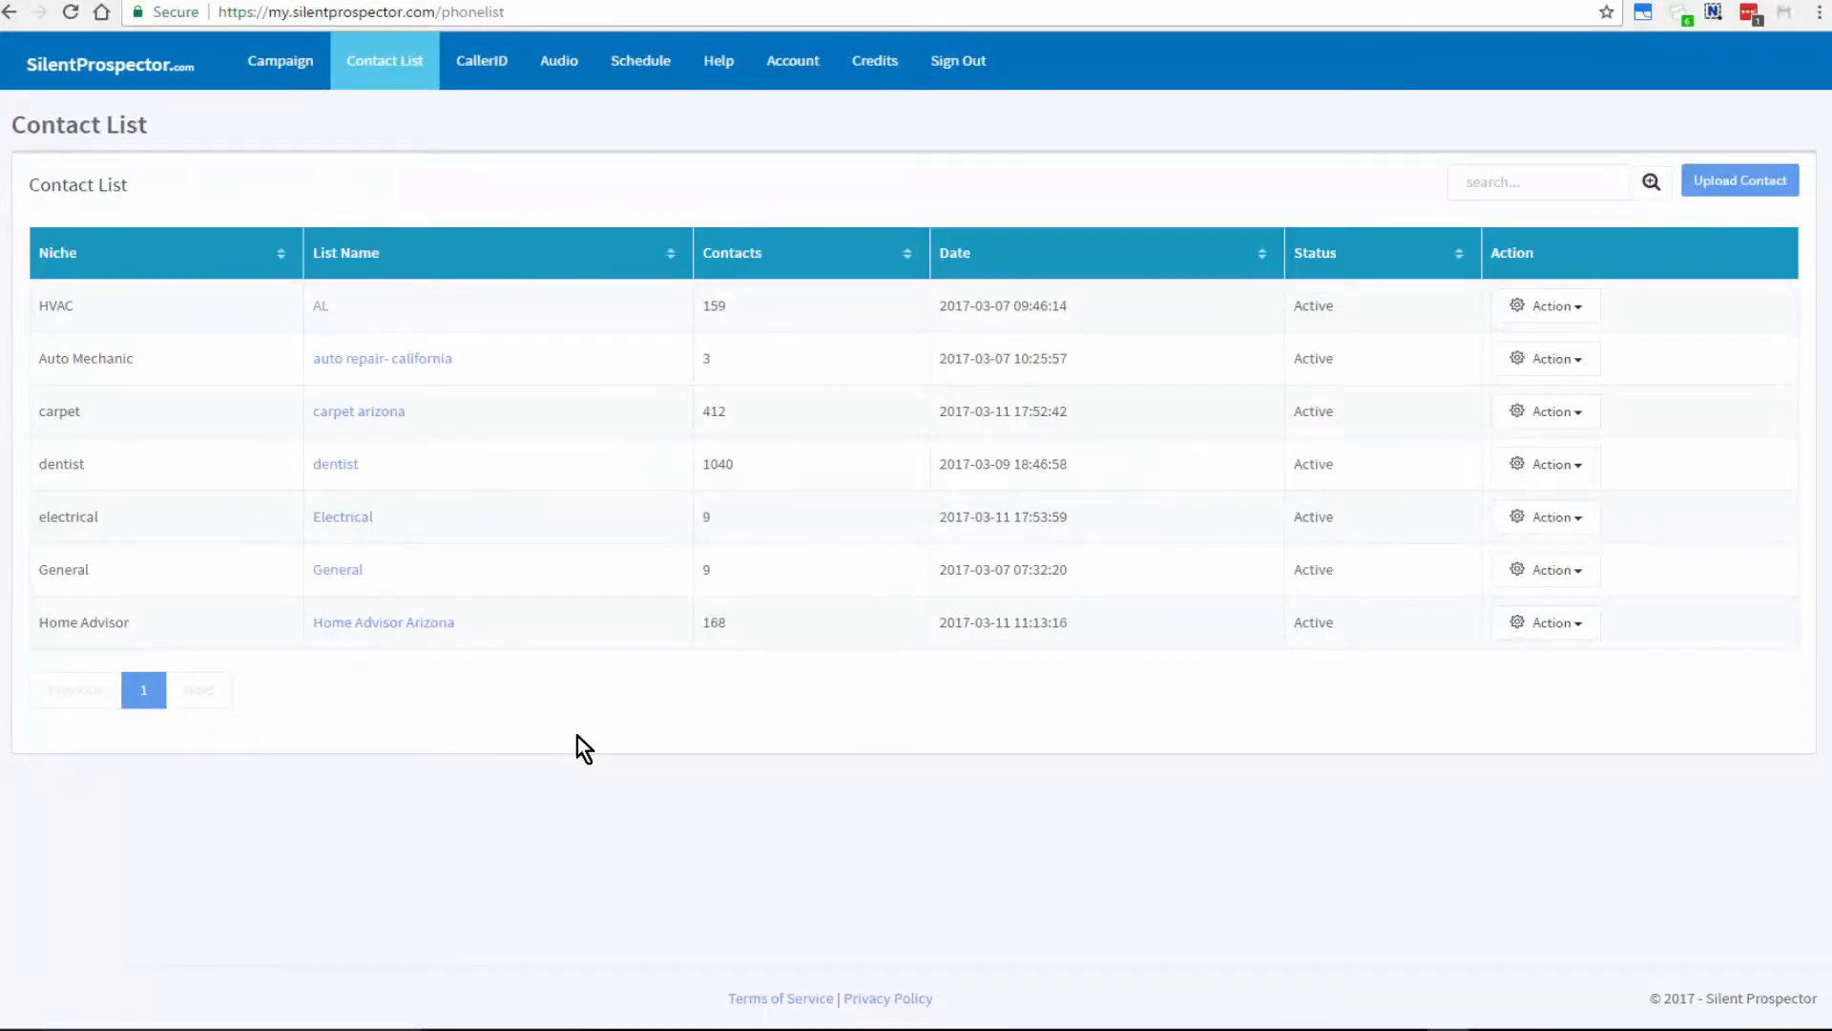
{"action": "mouse_move", "coordinate": [694, 786]}
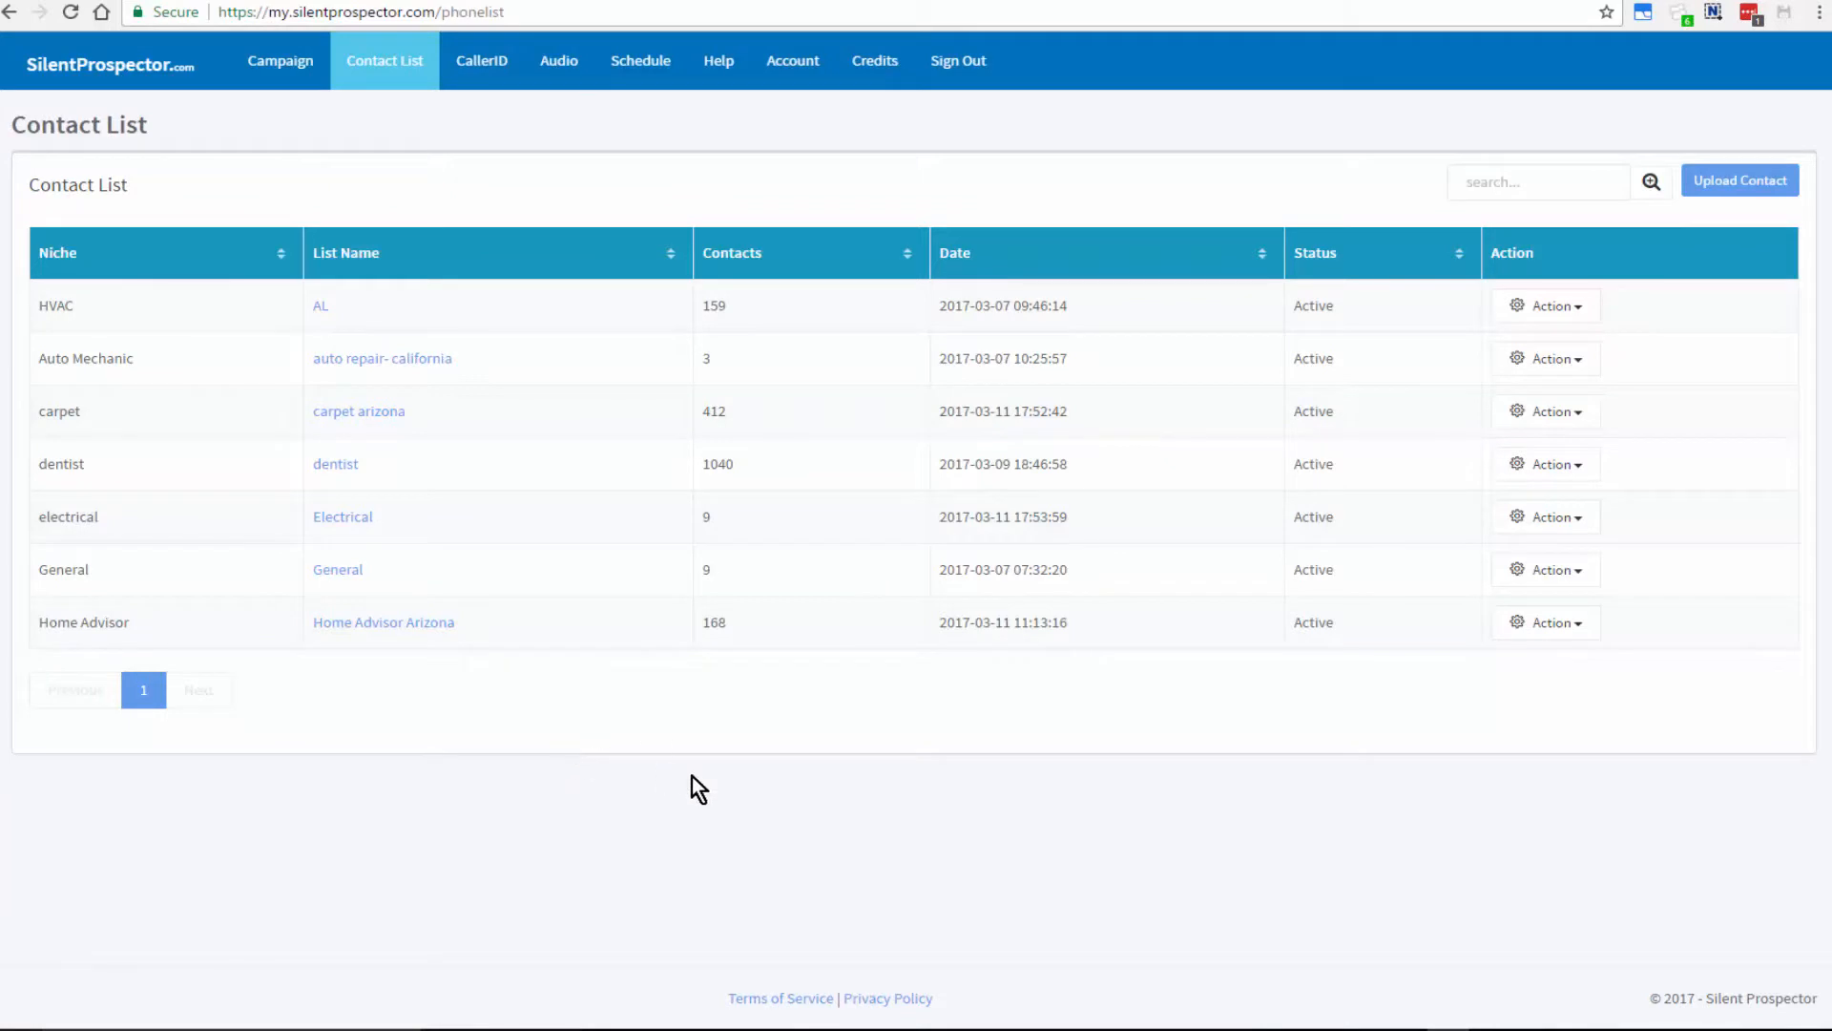